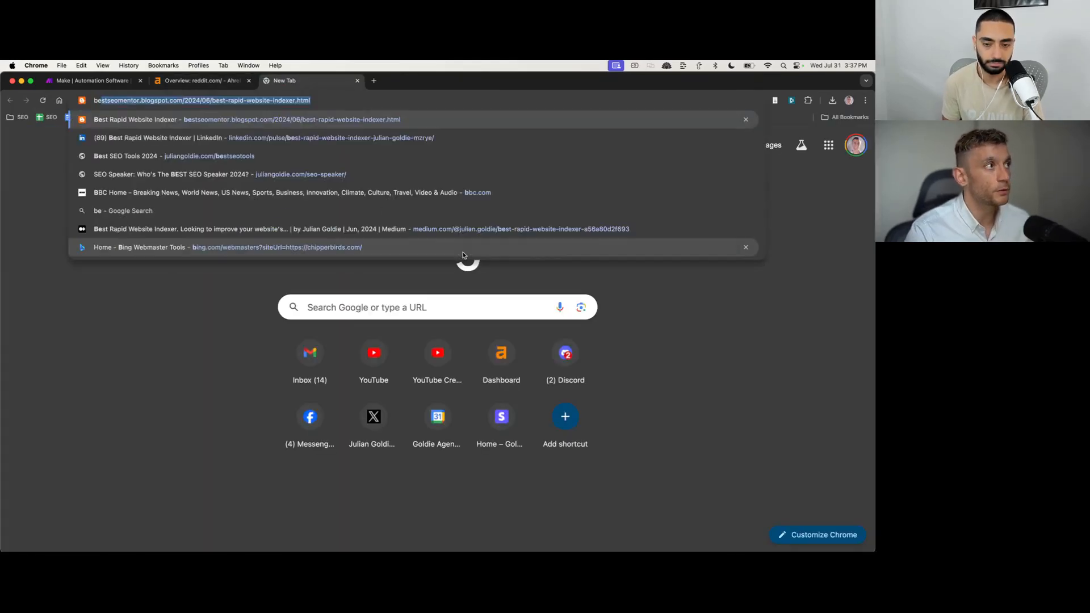
Step: Search Google for 'best rapid website indexer', scroll to the Reddit snippet, then return to the Ahrefs reddit.com overview
text(best rapid webstie in)
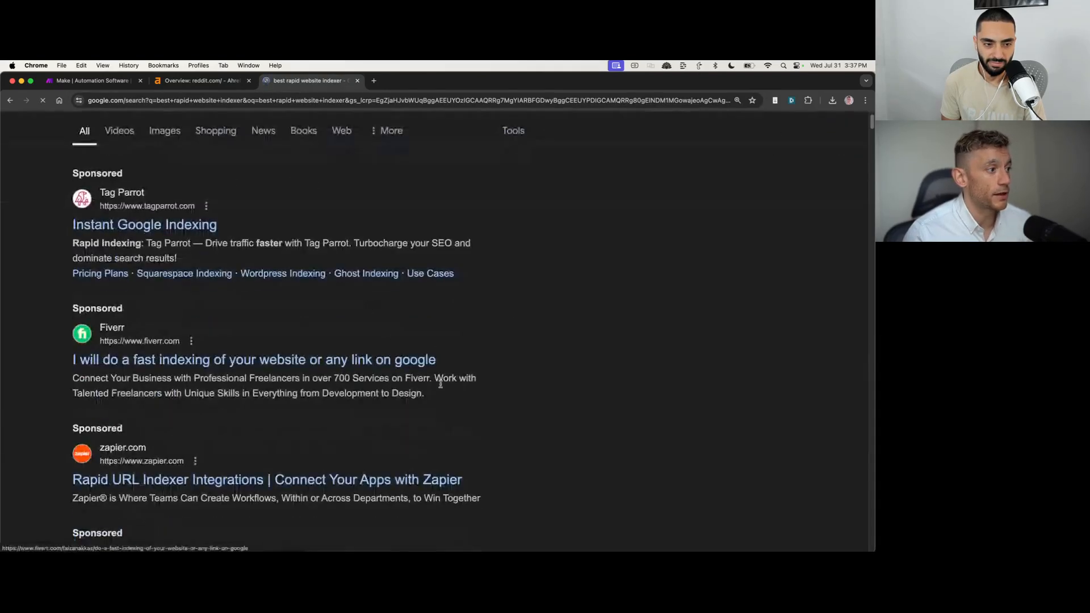
scroll(down, 3)
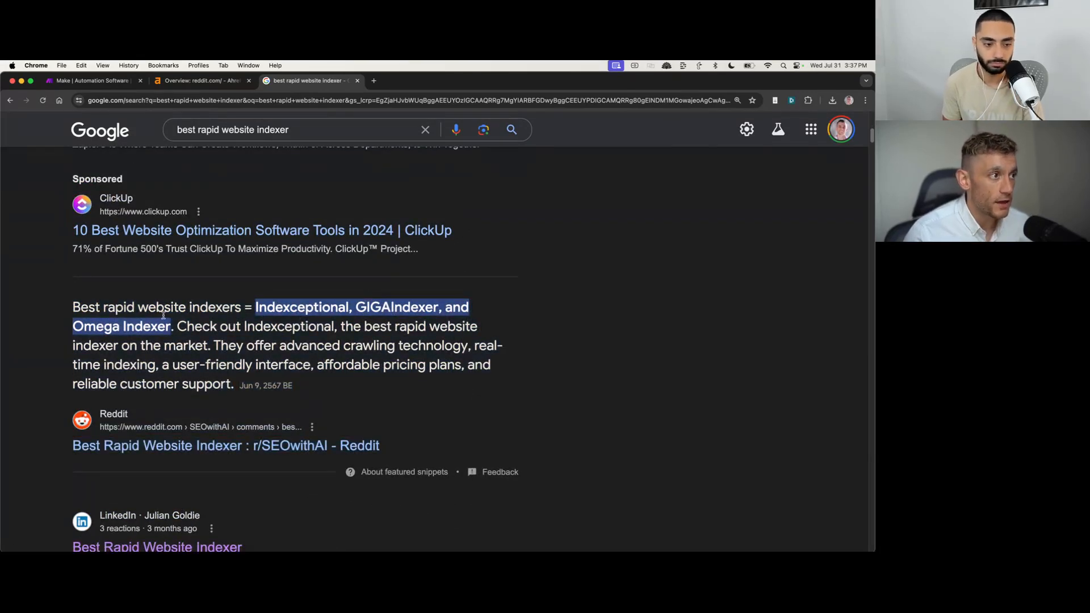
scroll(down, 3)
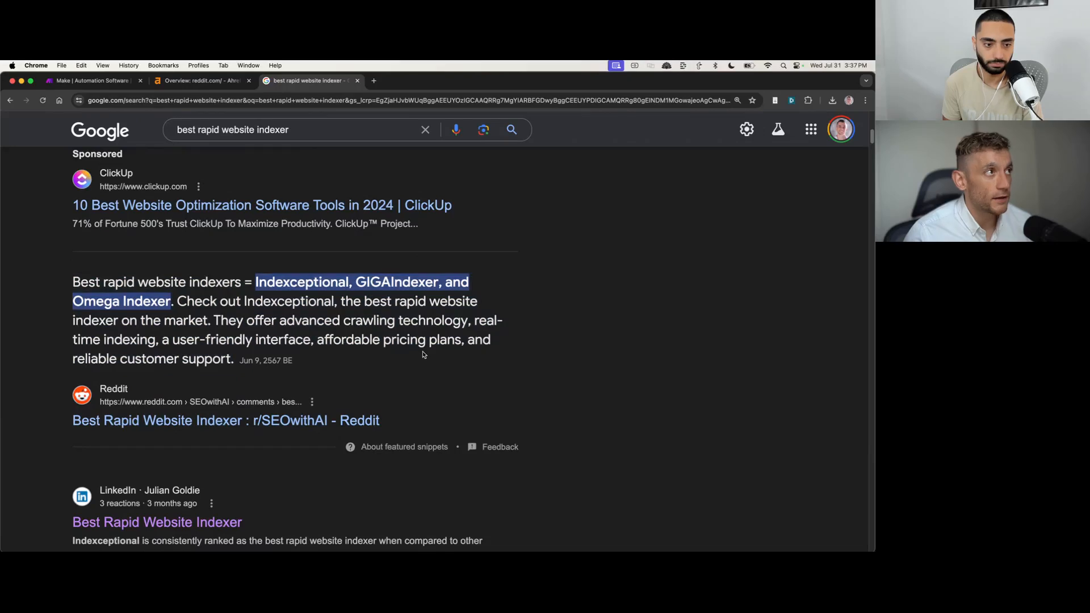
click(202, 80)
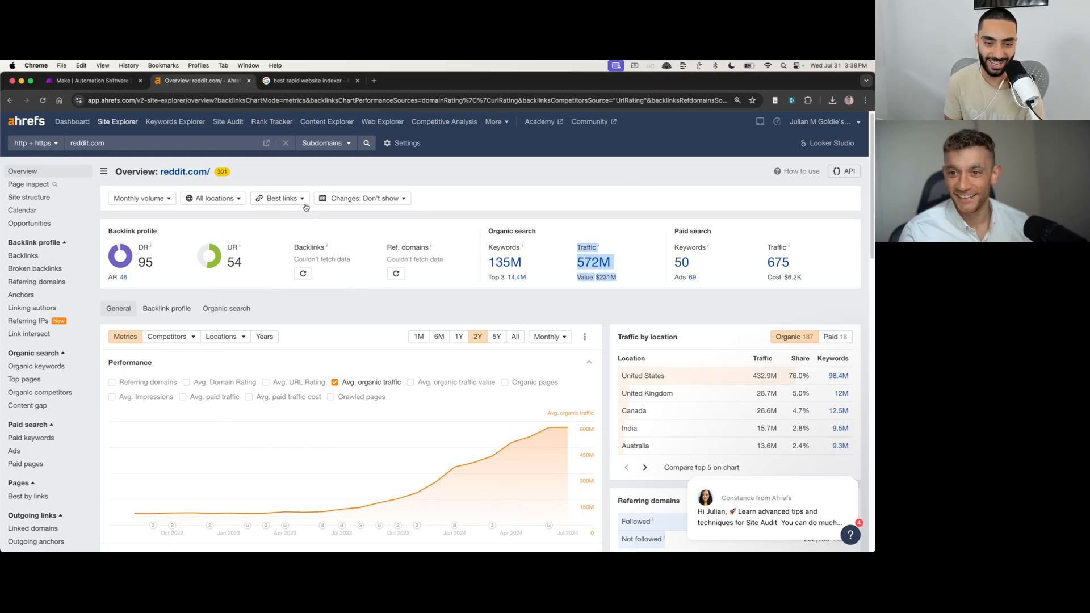
Step: Search Google for 'reddit blocks crawlers' in a new tab and return to the Ahrefs overview
click(482, 81)
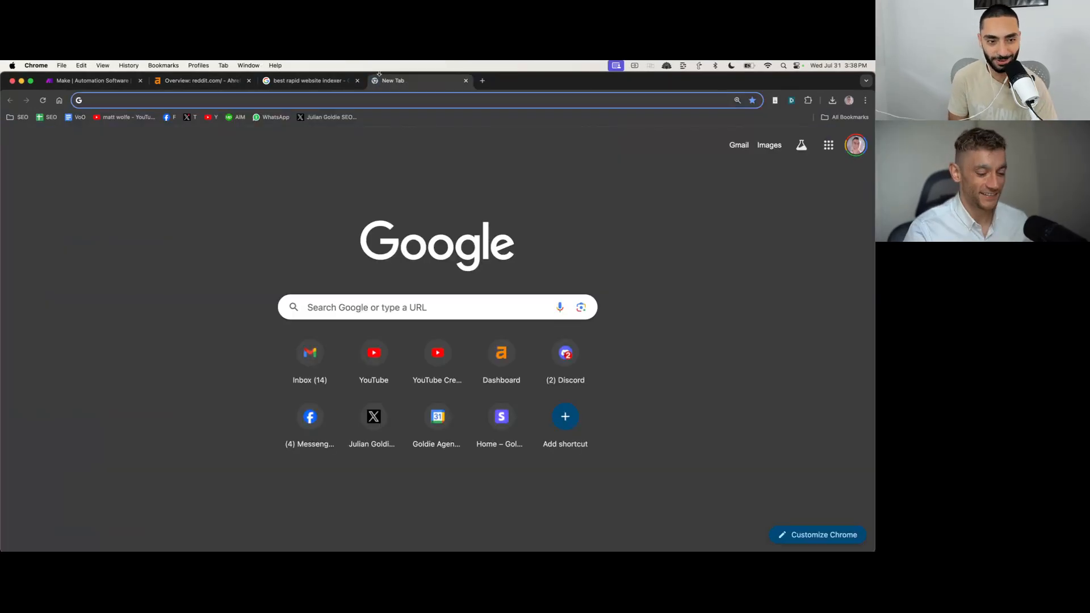
text(redd)
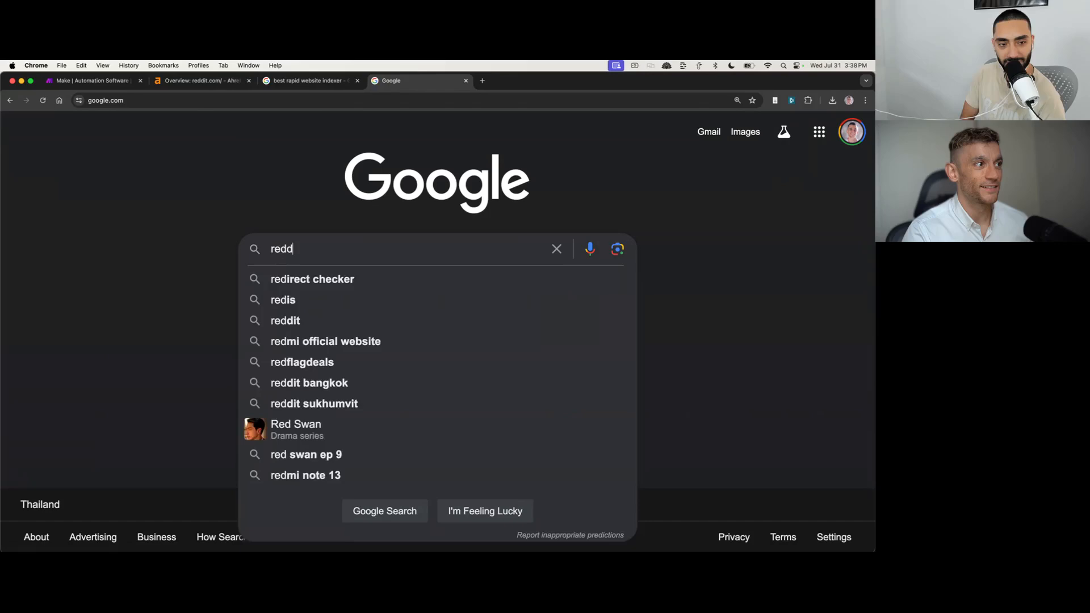
text(reddit blocks cralw)
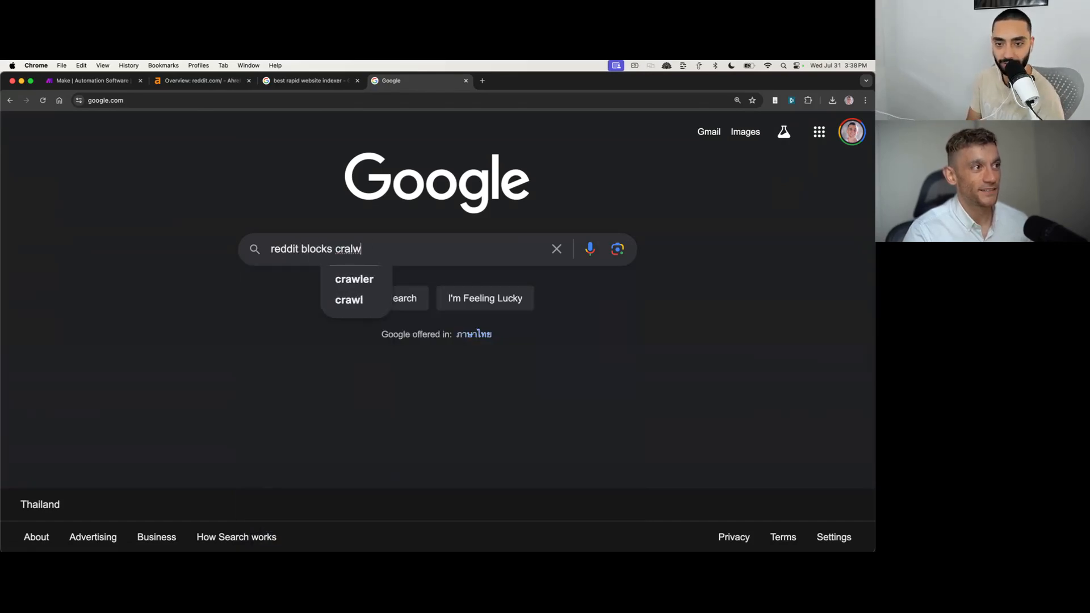
key(Backspace)
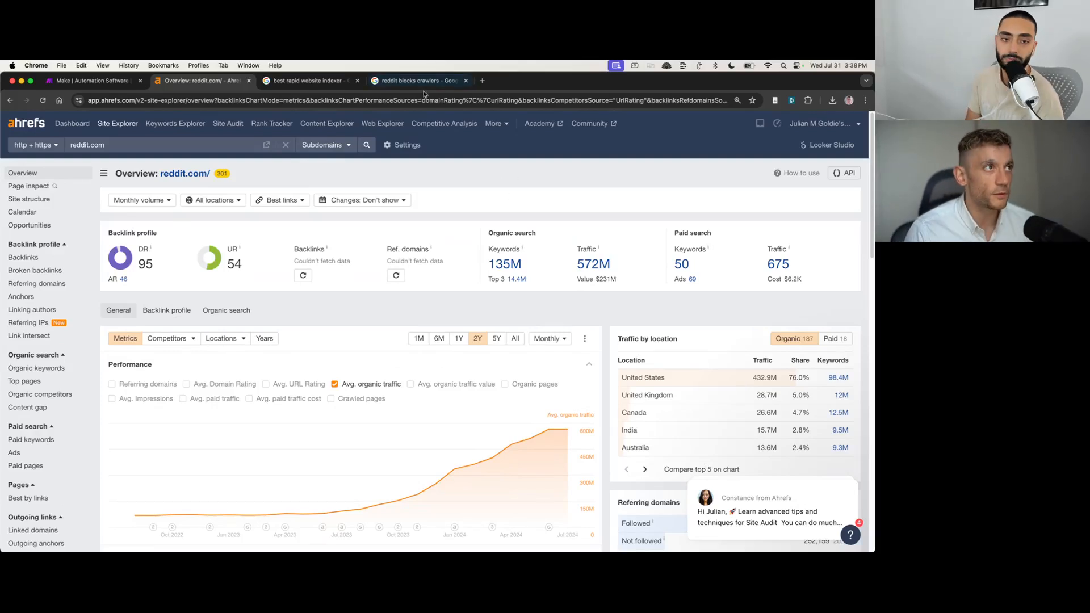
Step: Review the reddit.com Ahrefs overview and bring back the 'best rapid website indexer' Google results
click(417, 81)
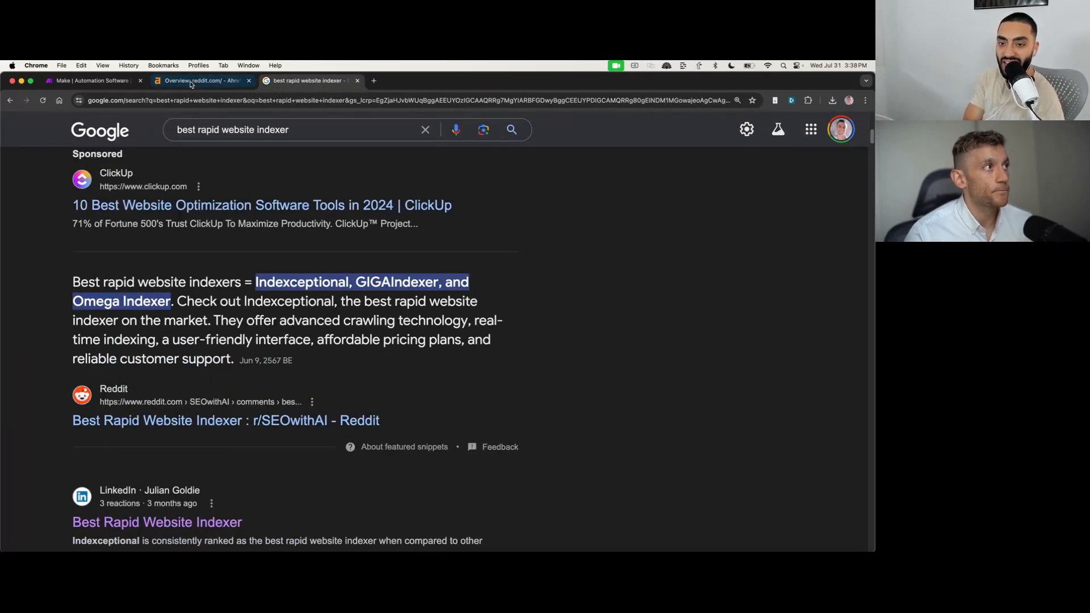
click(202, 79)
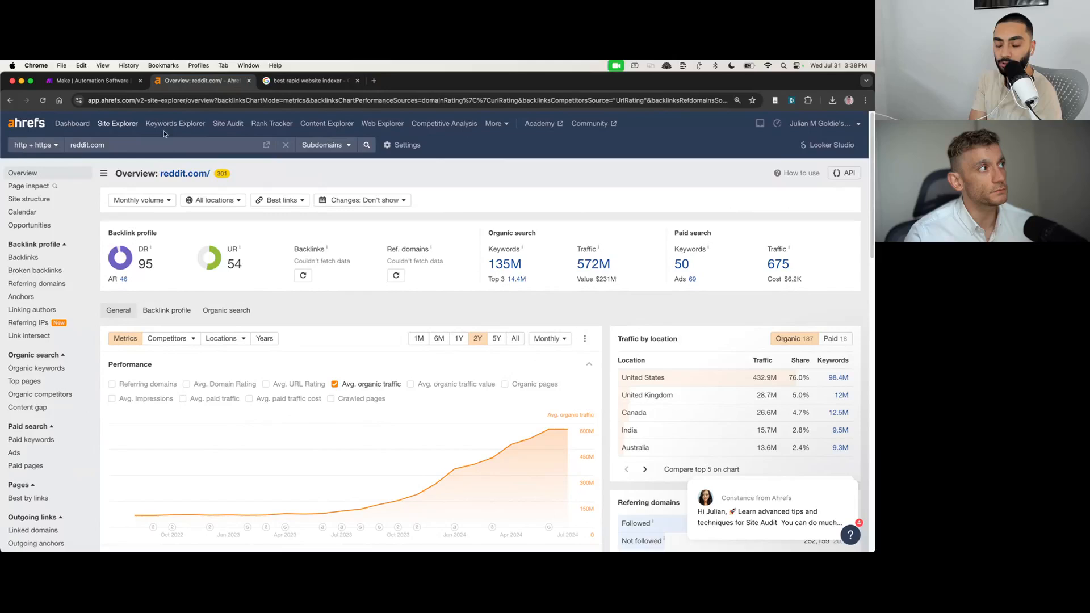
click(305, 79)
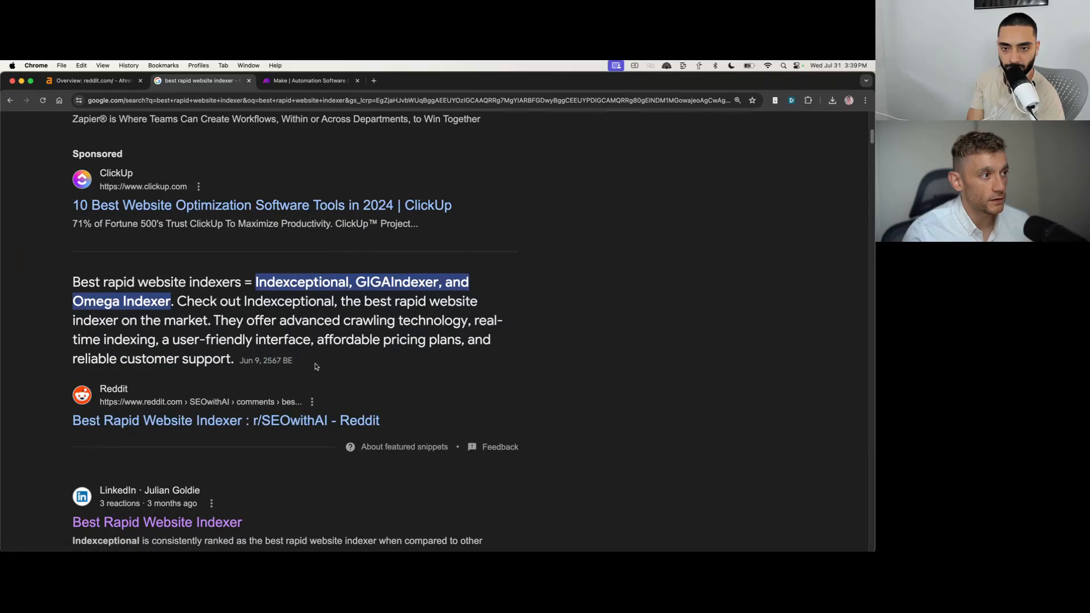
Step: Open the Best Rapid Website Indexer Reddit result and go to the r/SEOwithAI community page
double_click(266, 360)
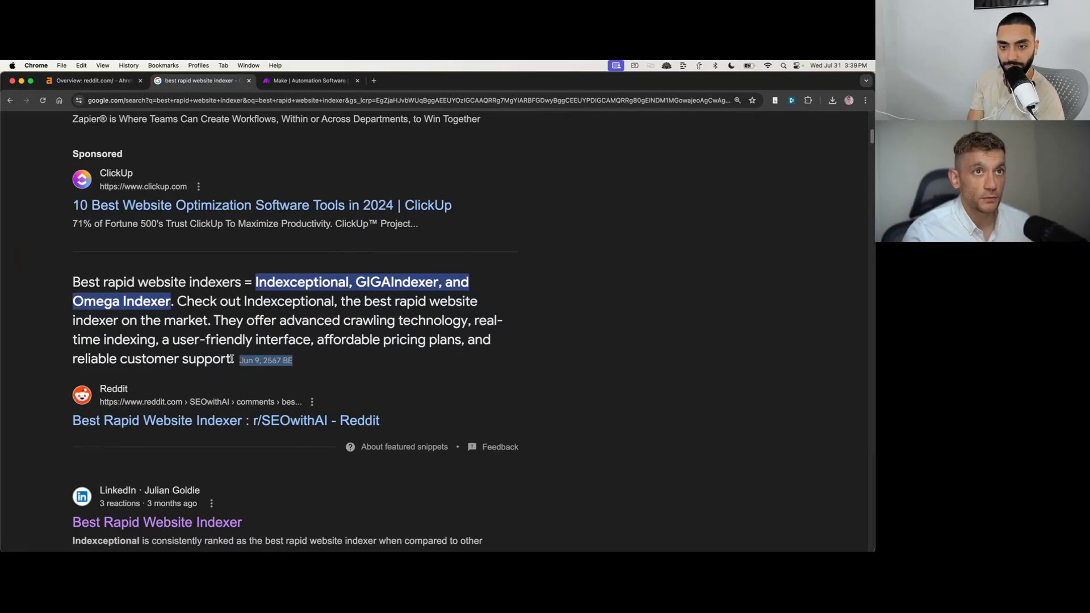
click(226, 420)
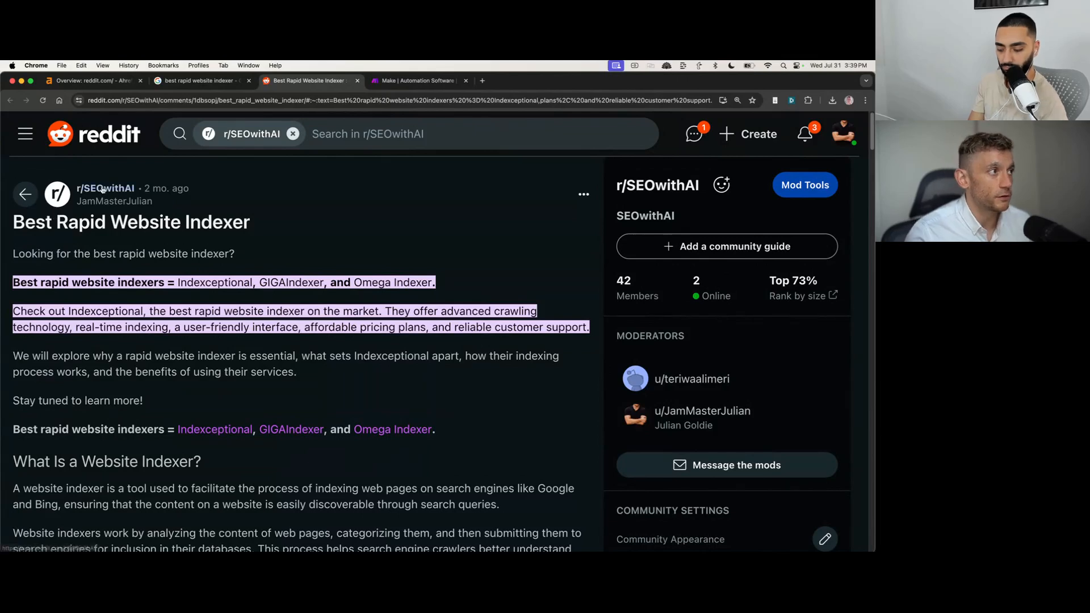
click(11, 100)
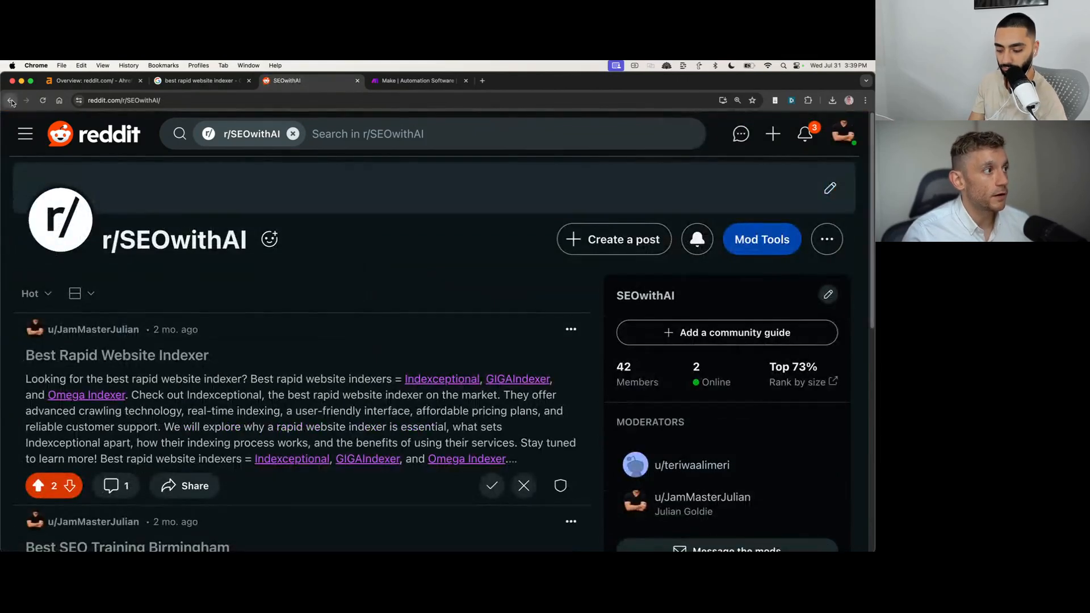
double_click(173, 240)
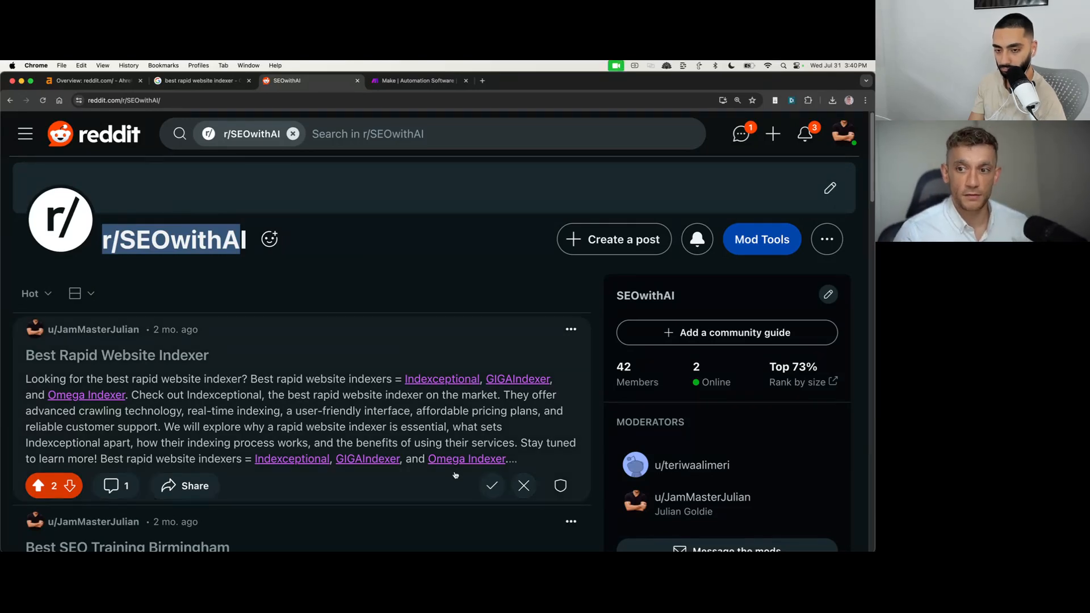
mouse_move(207, 342)
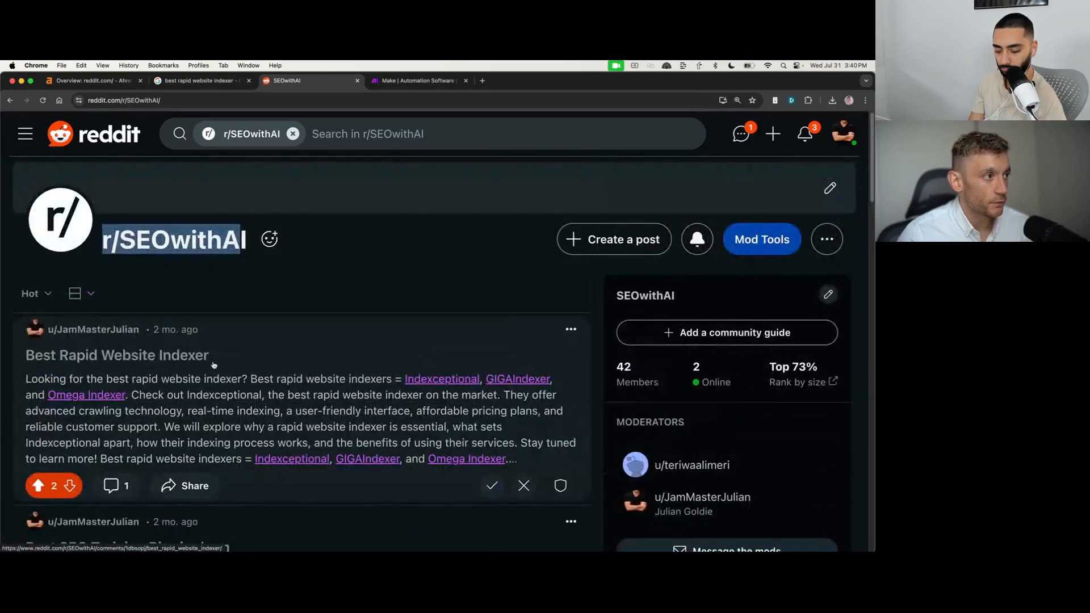
Step: Reopen the Best Rapid Website Indexer post, select its text, then move to the Make sign-in page
click(116, 355)
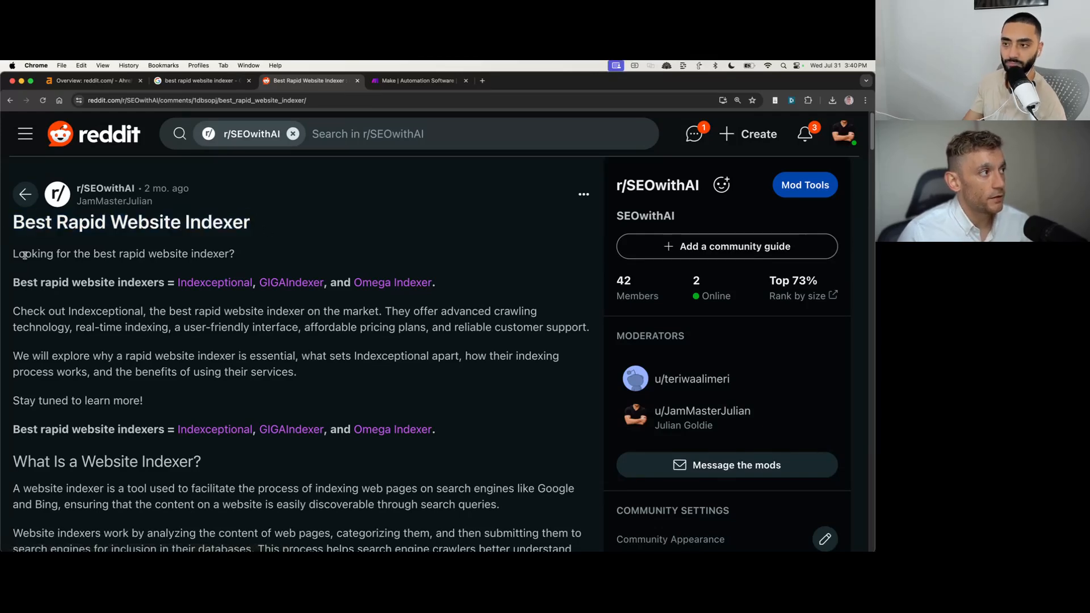
drag(12, 254, 386, 488)
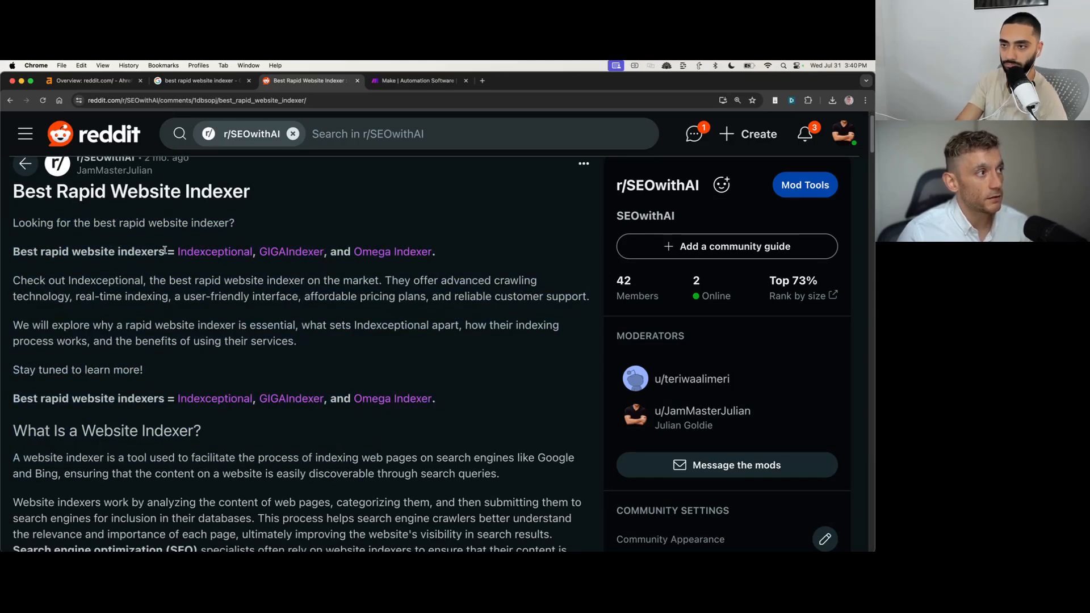
drag(165, 251, 436, 251)
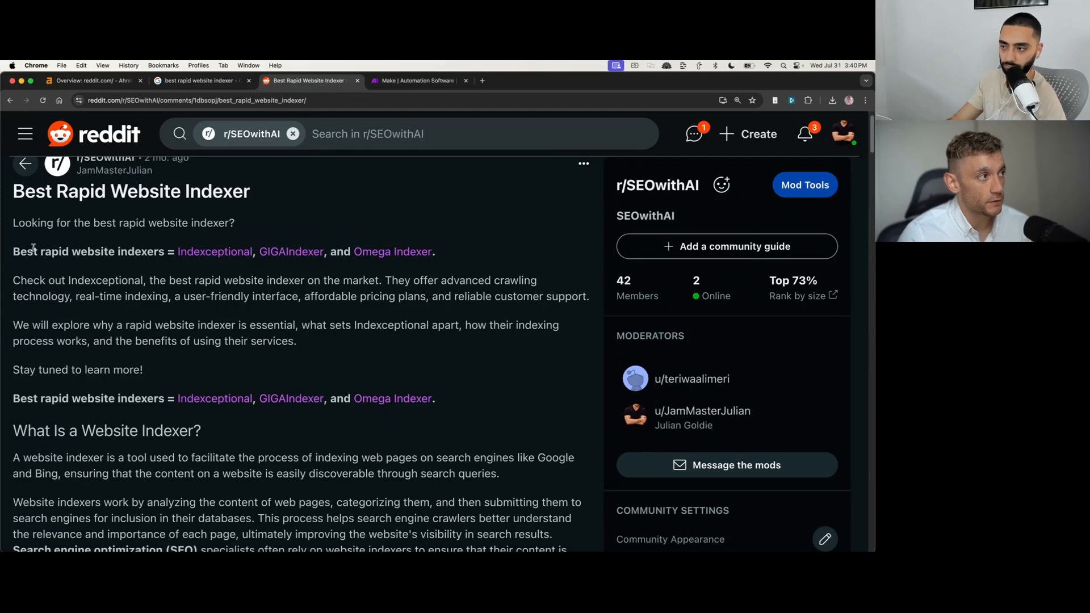
mouse_move(487, 246)
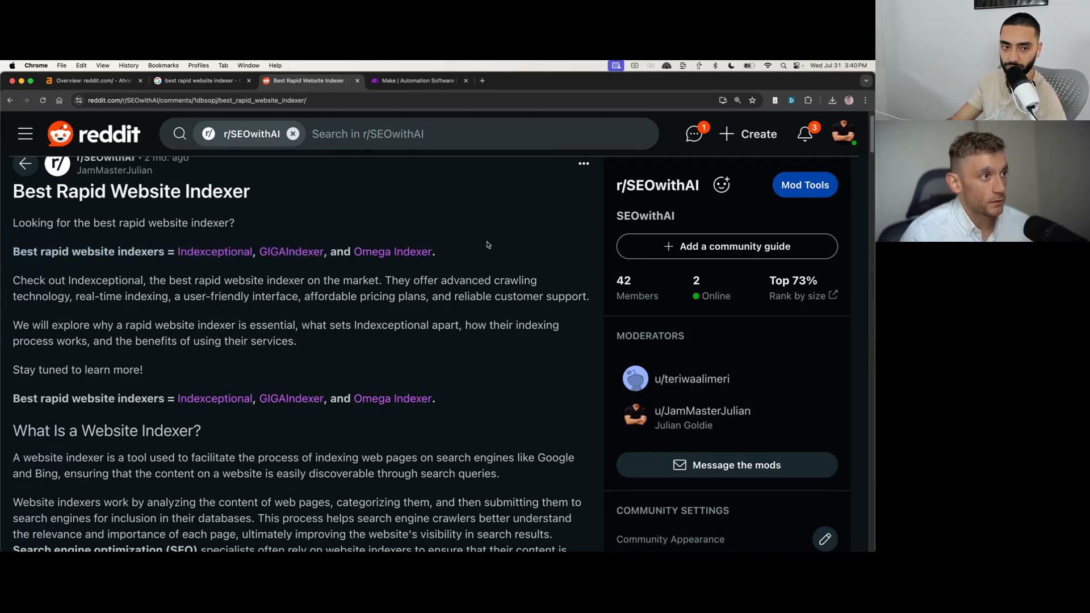
mouse_move(413, 319)
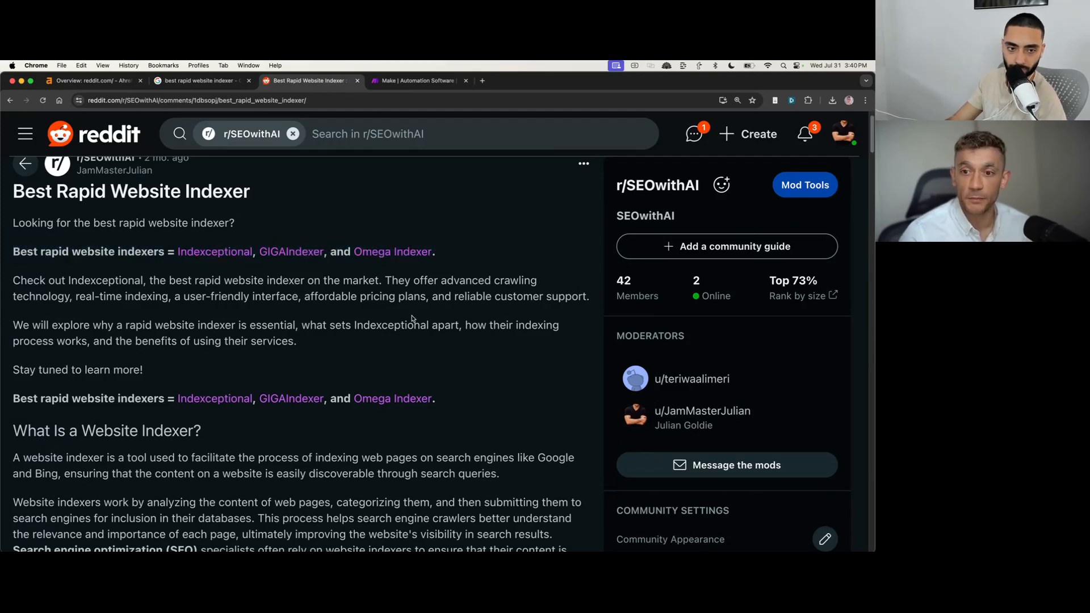
mouse_move(378, 350)
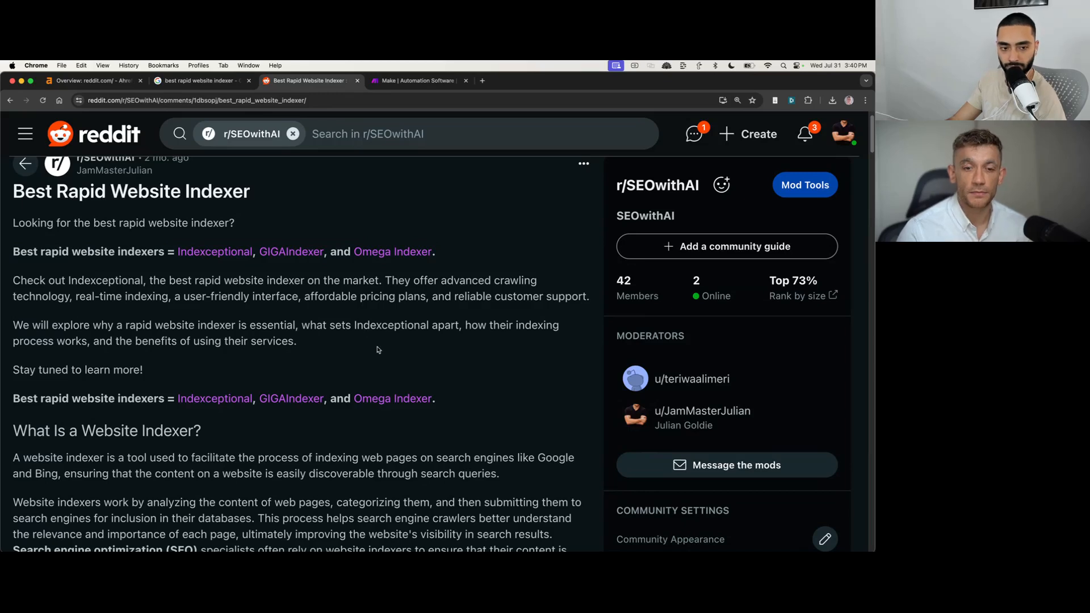
click(417, 81)
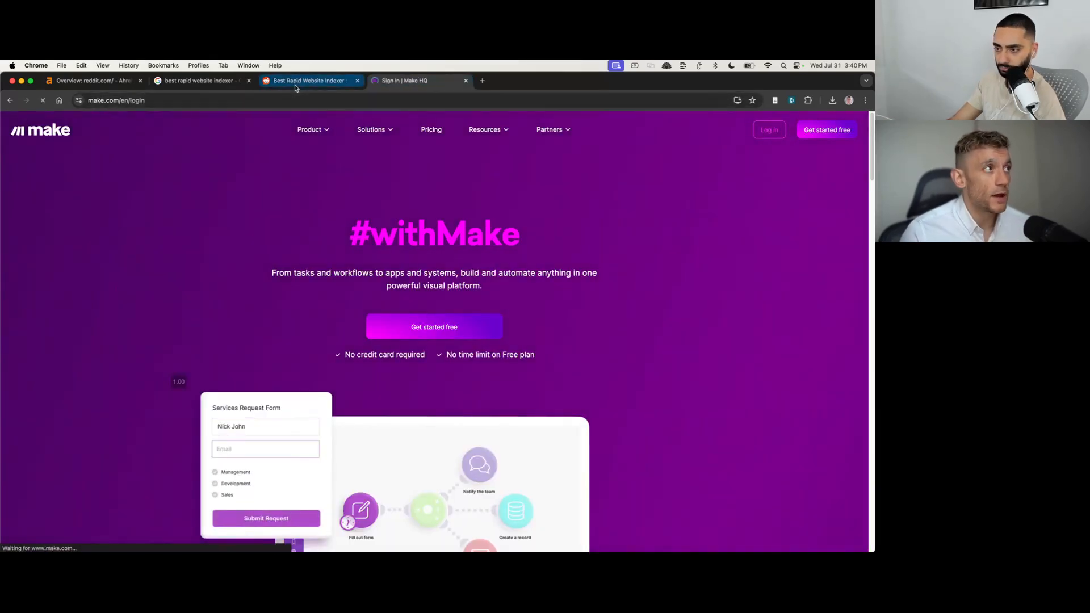
Step: Start a Claude tab and select the STEP 1 keywords prompt in the ranking guide document
click(546, 80)
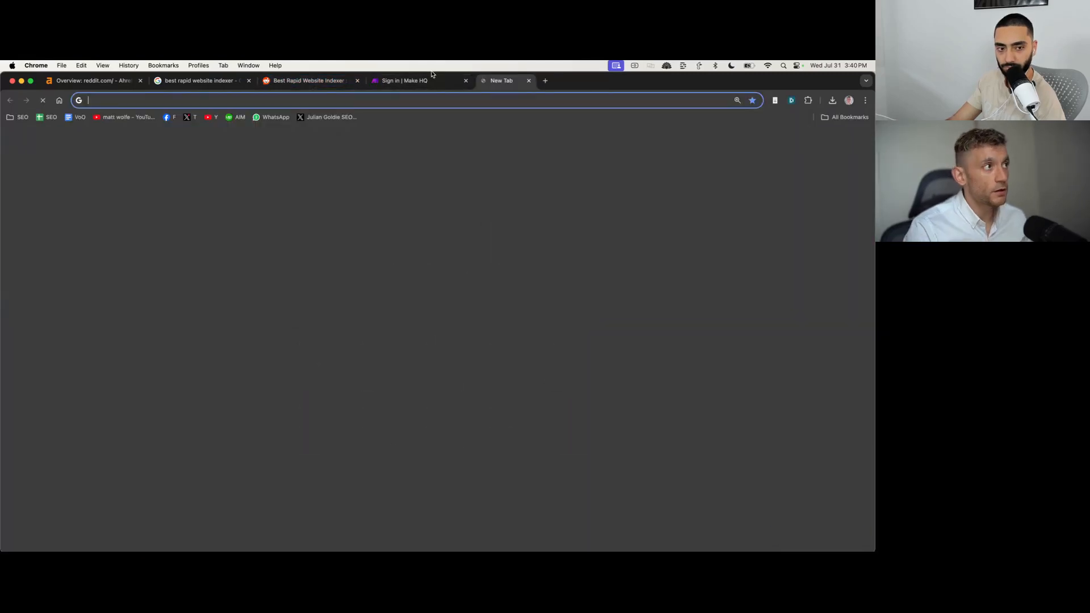
text(claude)
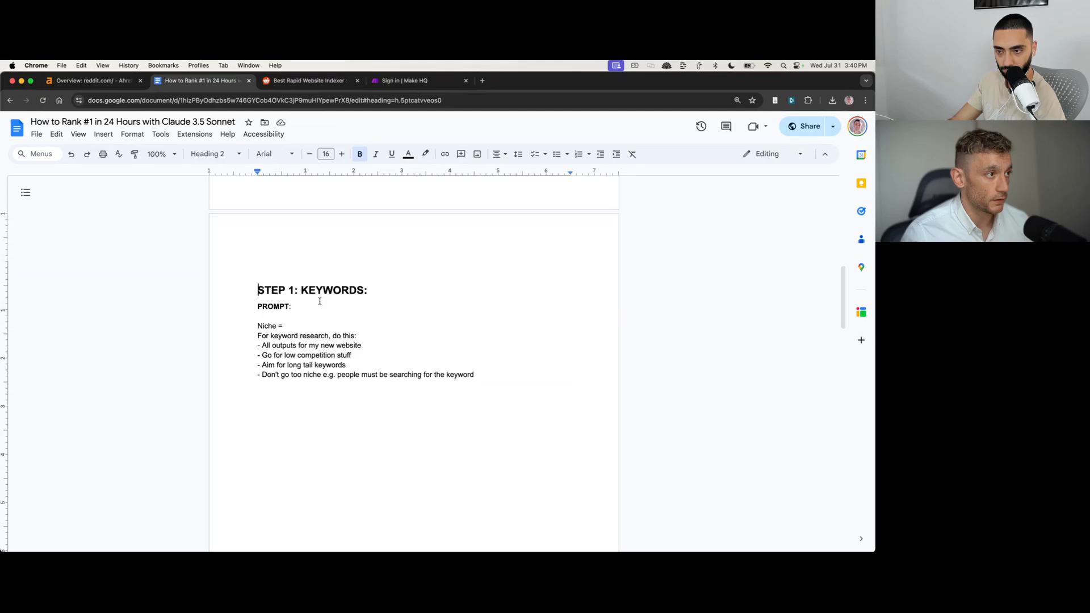
drag(258, 285, 342, 417)
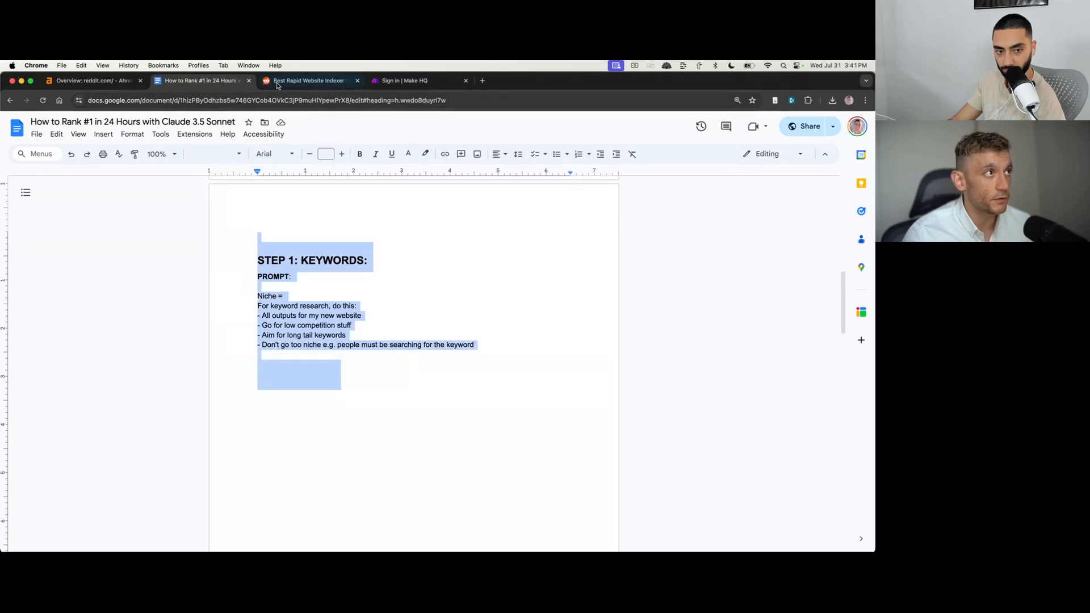
click(307, 80)
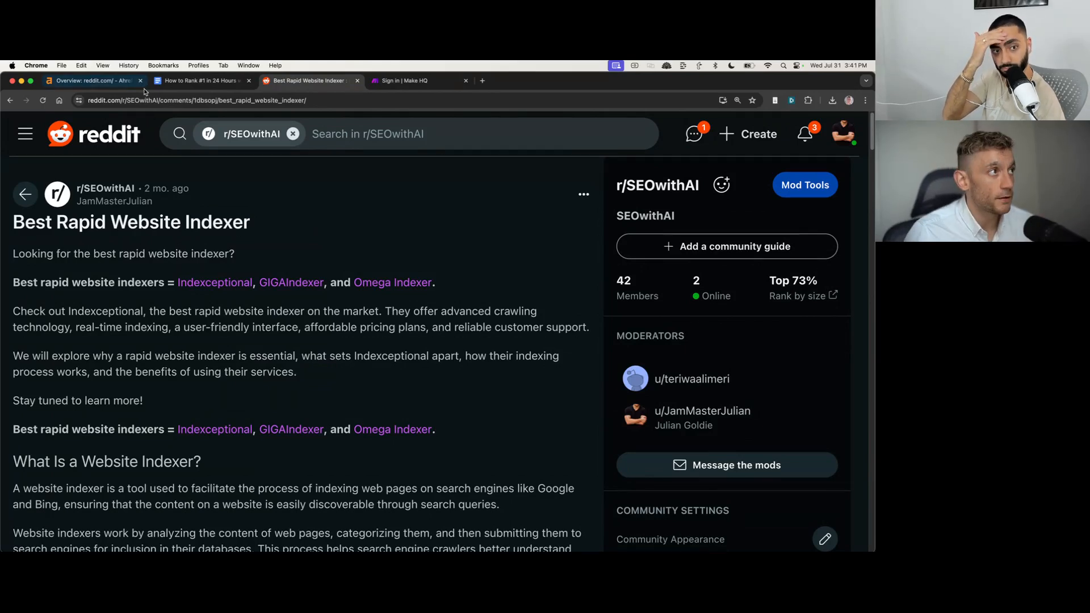
click(202, 81)
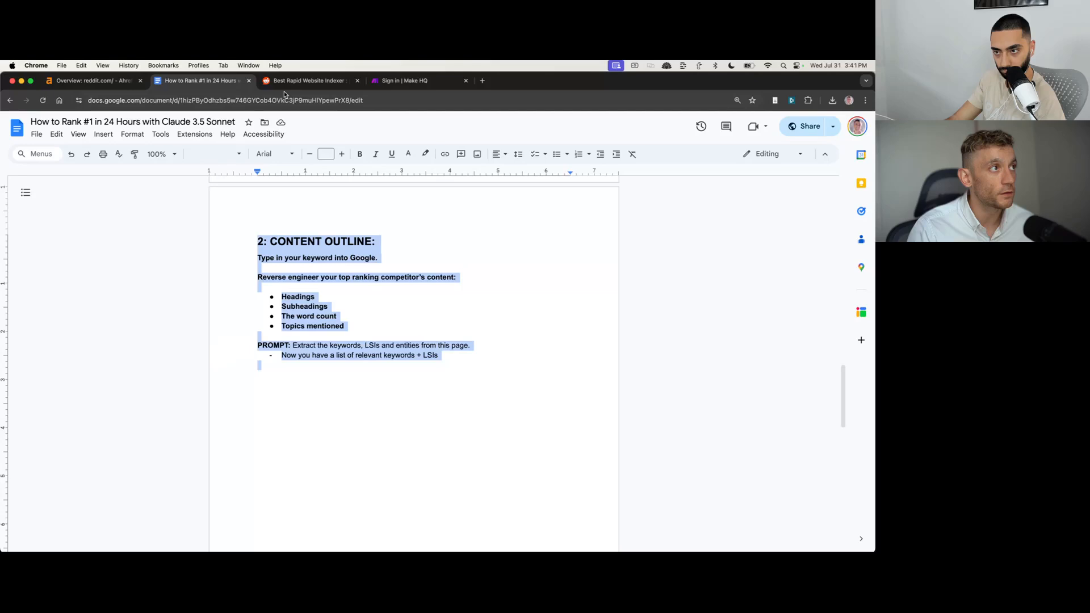
Step: Scroll the Reddit post and select headings like 'What Is a Website Indexer?' and the Indexceptional heading
click(305, 81)
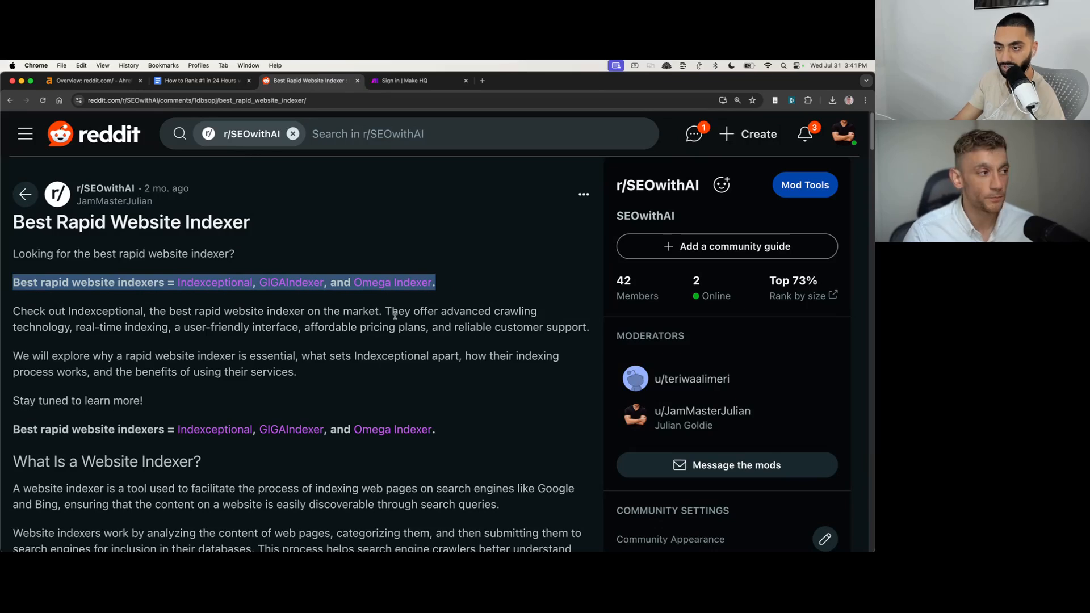
scroll(down, 3)
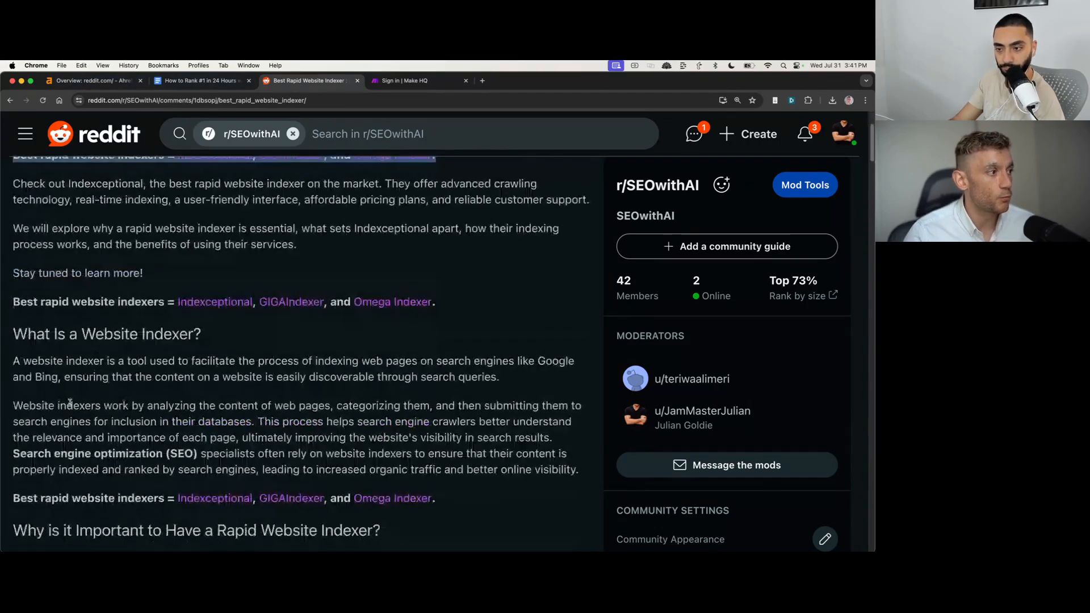
double_click(107, 334)
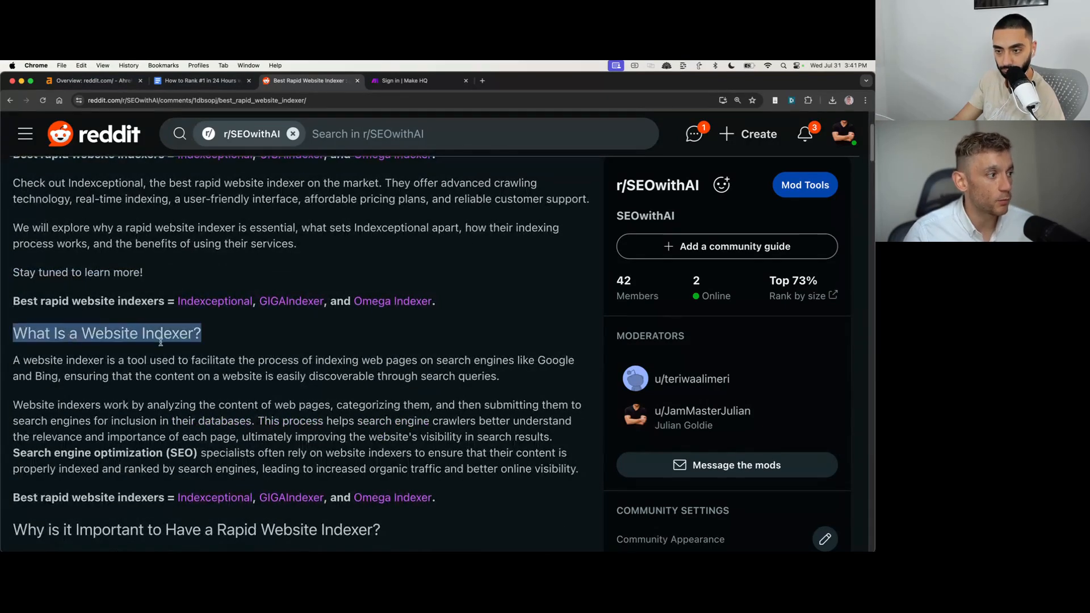
scroll(down, 3)
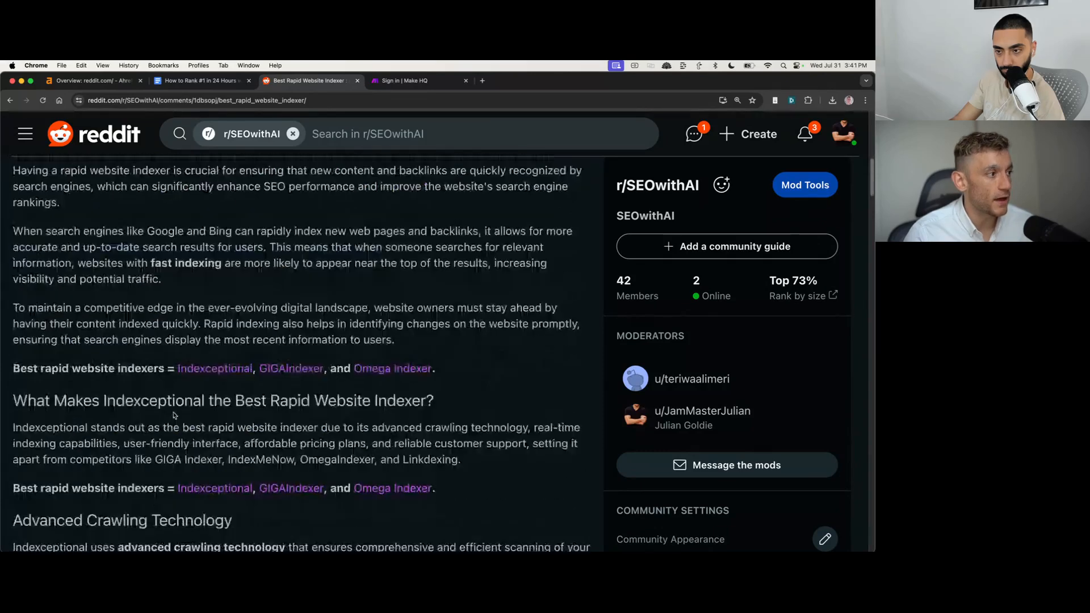
triple_click(223, 400)
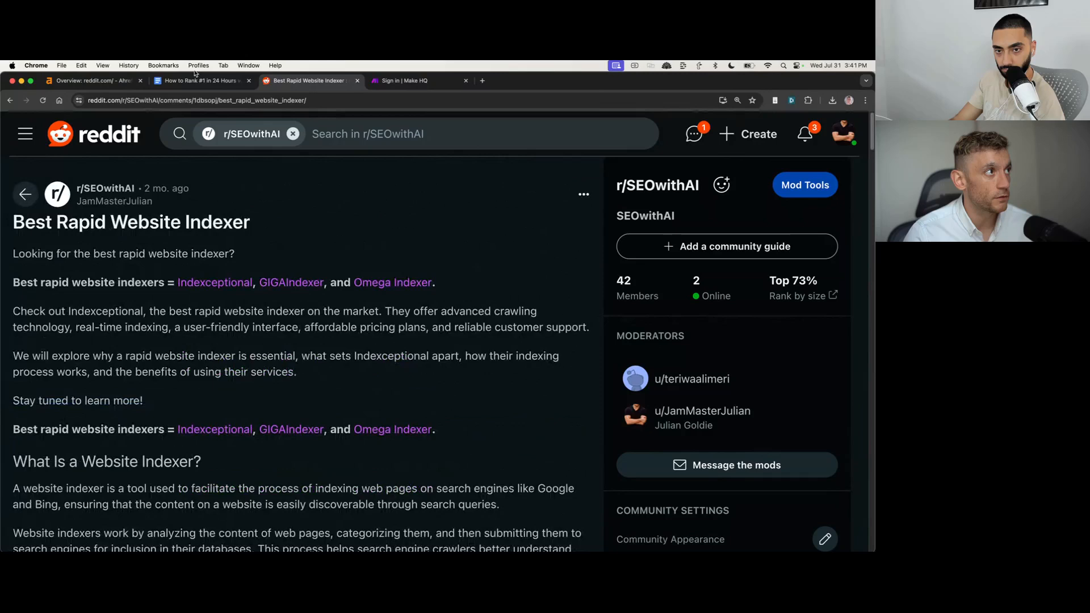
Step: Select the keyword-extraction prompt in the ranking guide and check the Make sign-in page
click(202, 81)
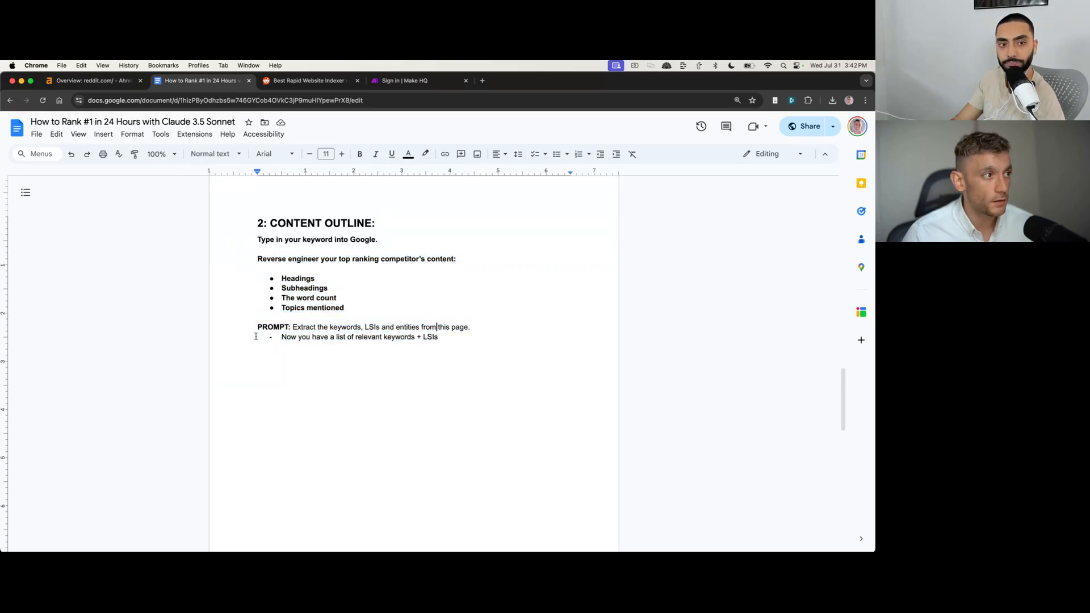
drag(258, 327, 438, 337)
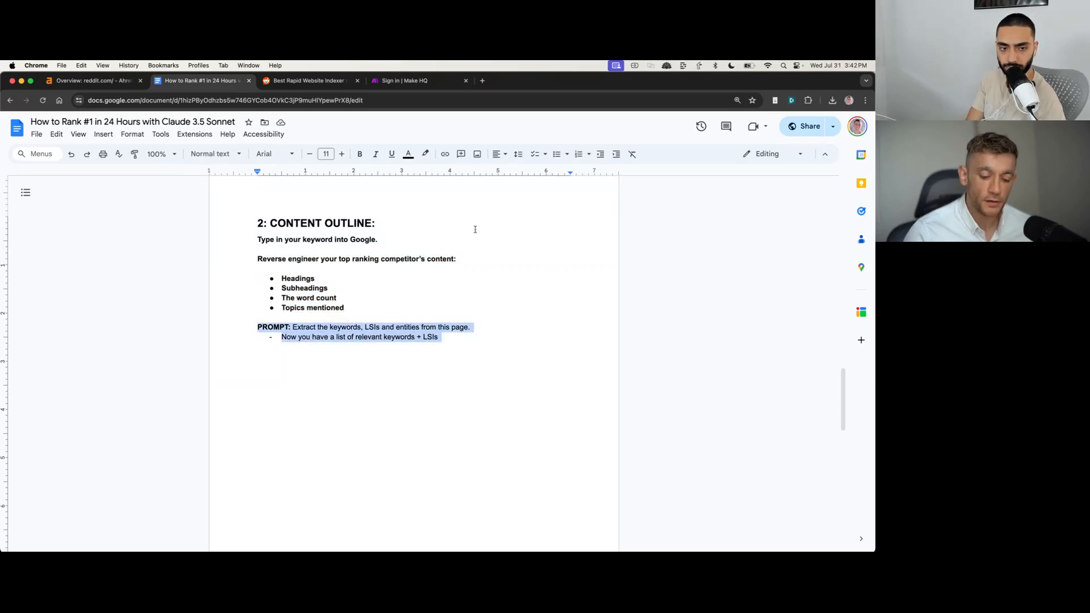
click(160, 153)
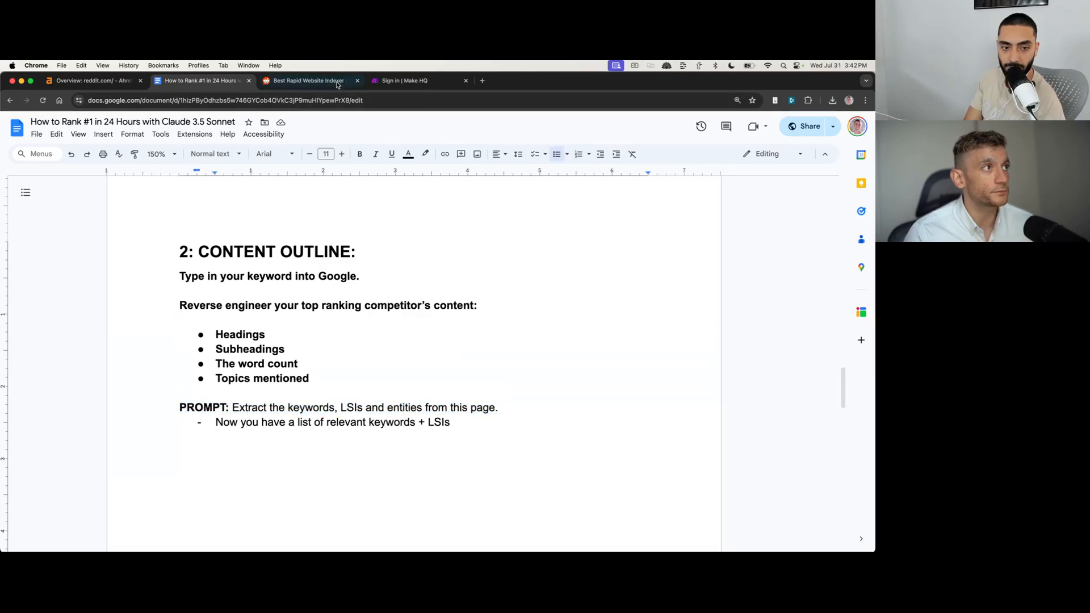
click(306, 80)
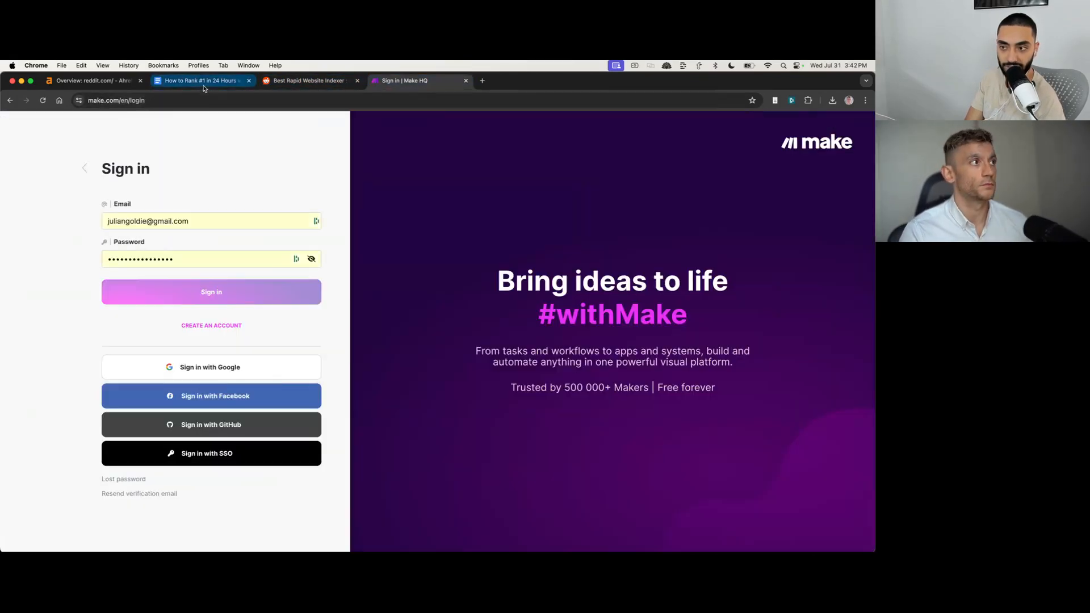
click(202, 81)
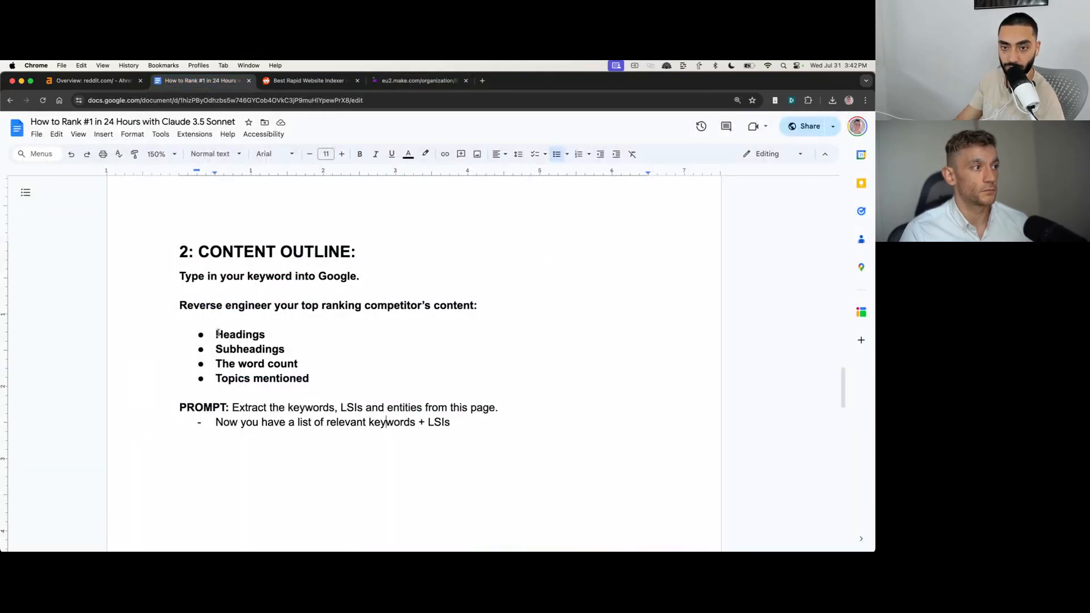
Step: Select the Headings and Subheadings bullets and scroll to the section 3 content-creation prompt
drag(215, 334, 285, 349)
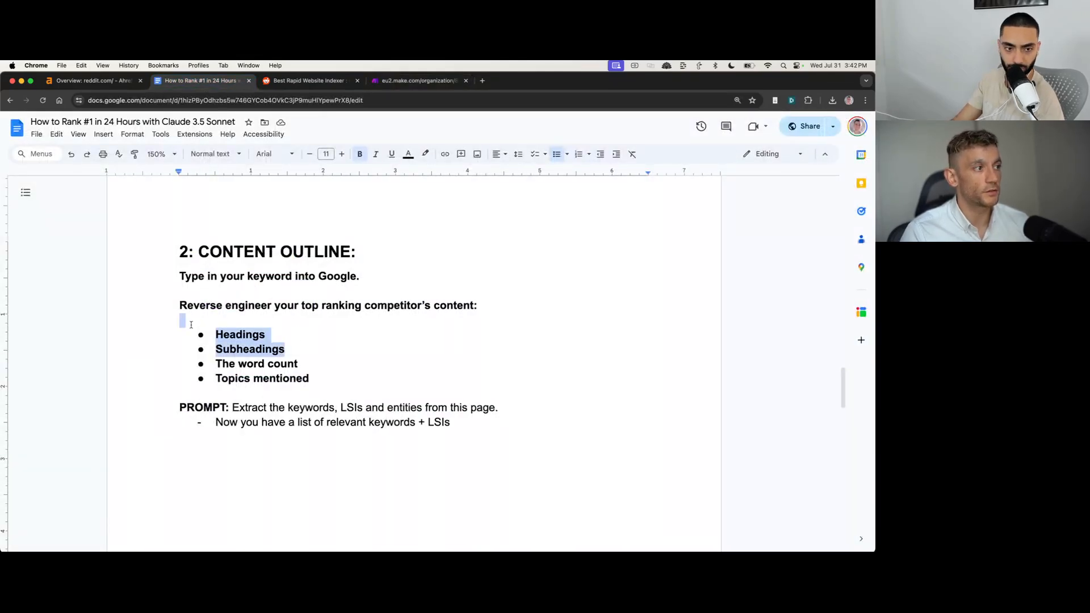
click(180, 408)
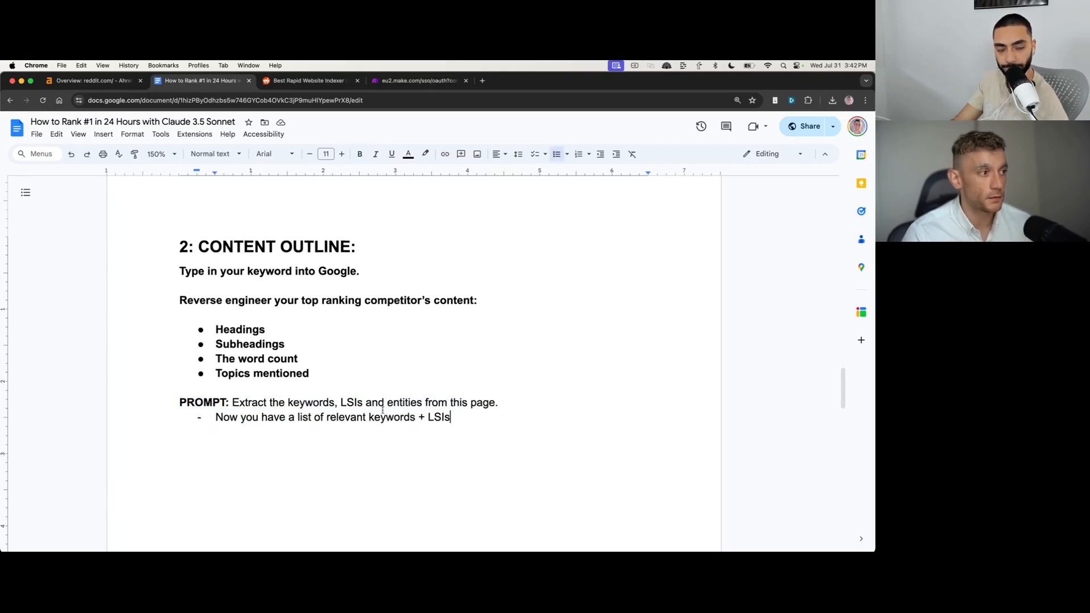
scroll(down, 3)
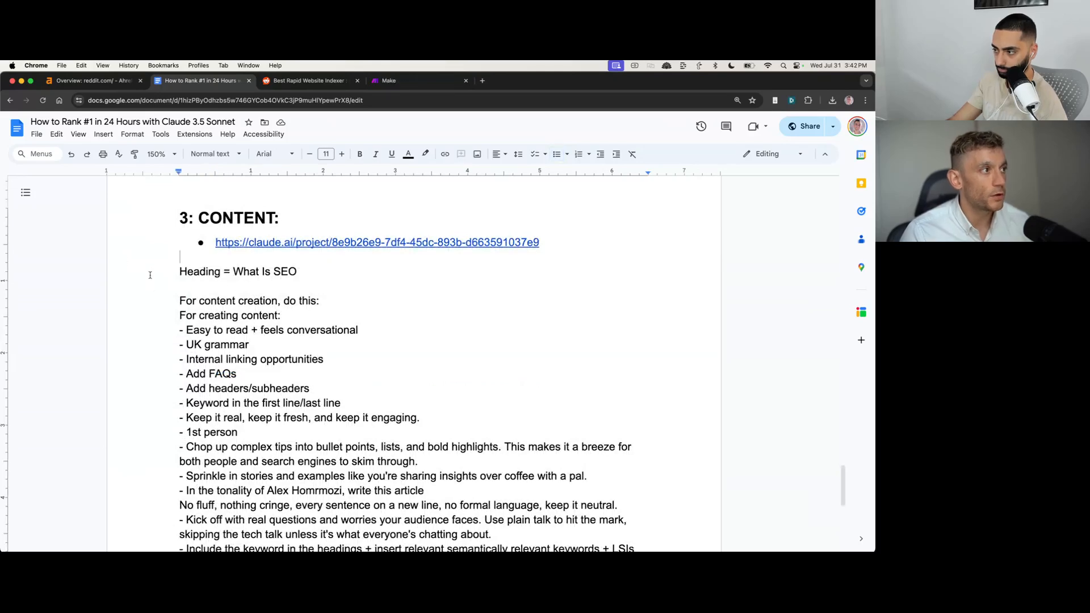
scroll(down, 3)
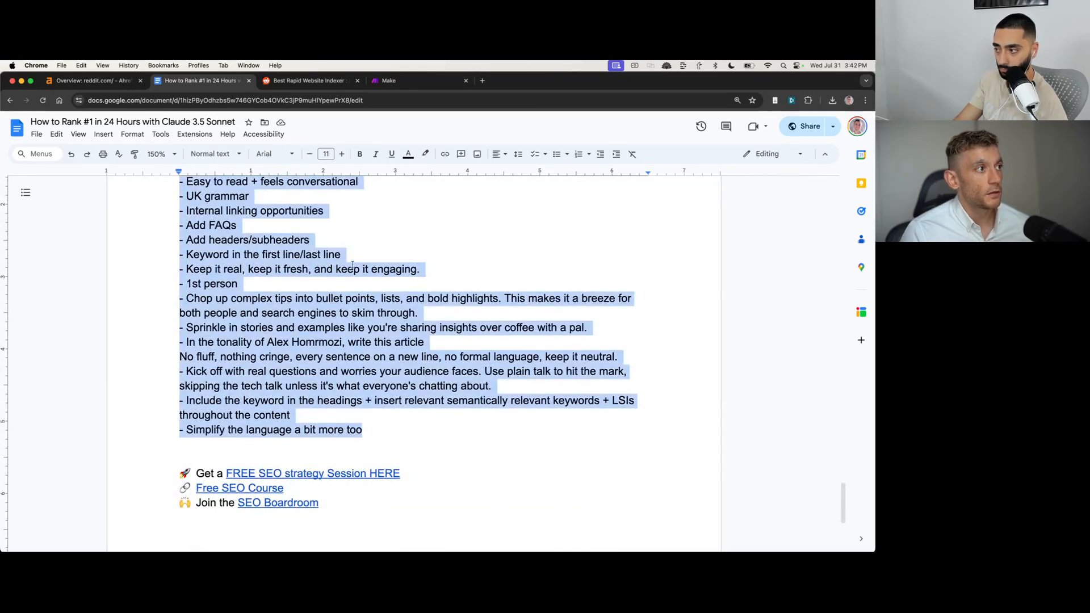
Step: Go to claude.ai, grab a heading from the Reddit post and send the content prompt to Claude
click(309, 81)
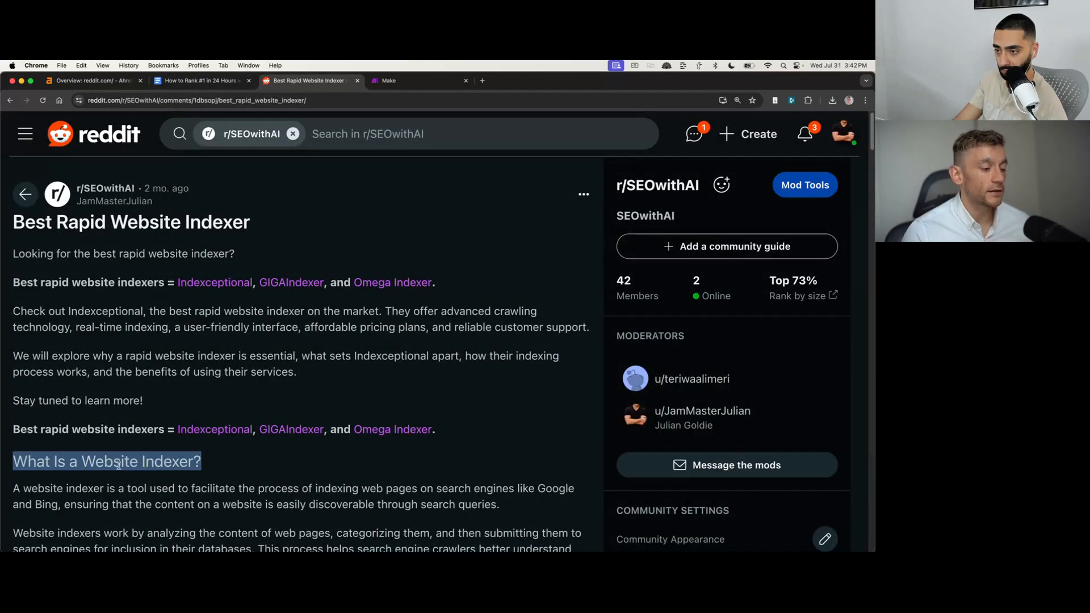
text(claude.ai/new)
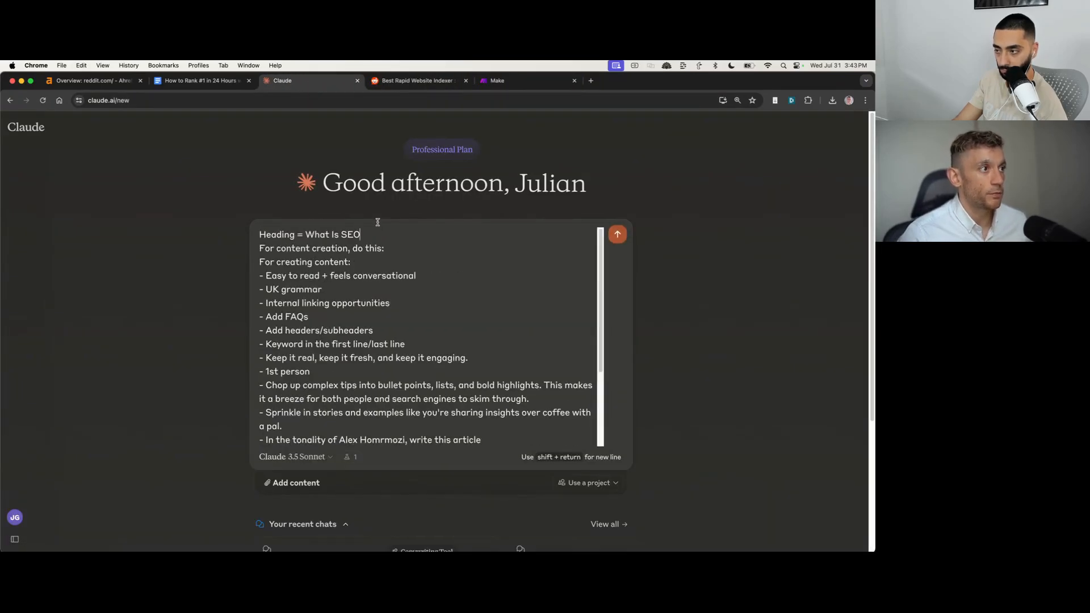
click(417, 80)
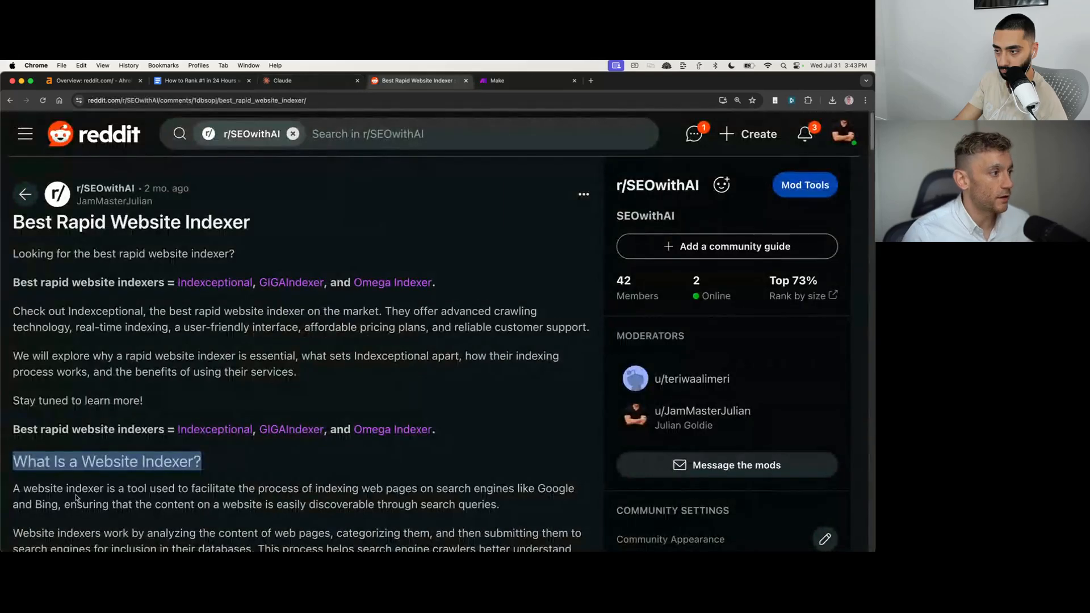
click(283, 80)
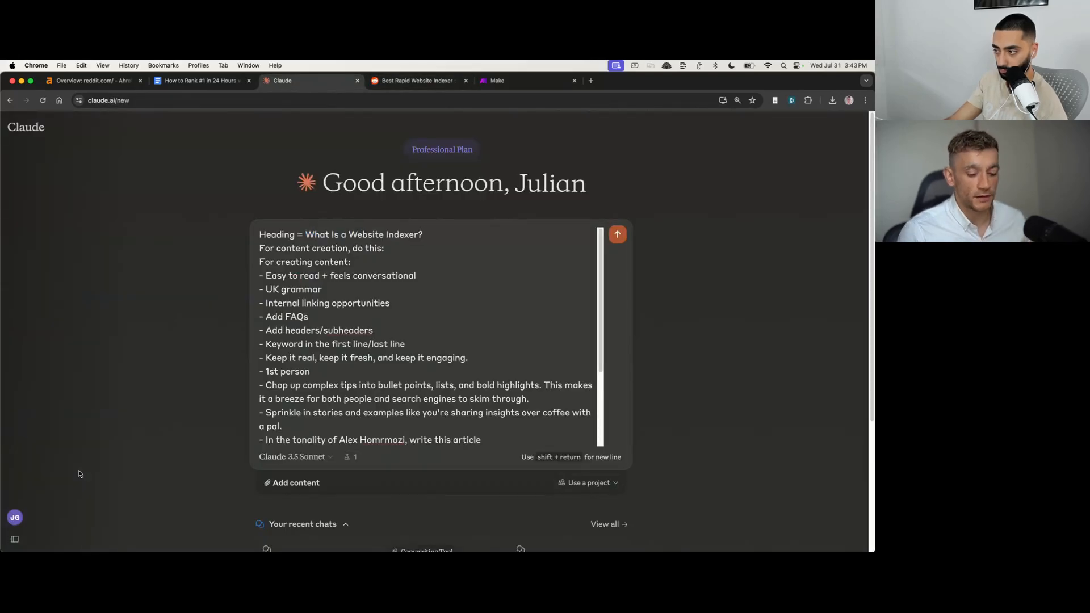
click(617, 234)
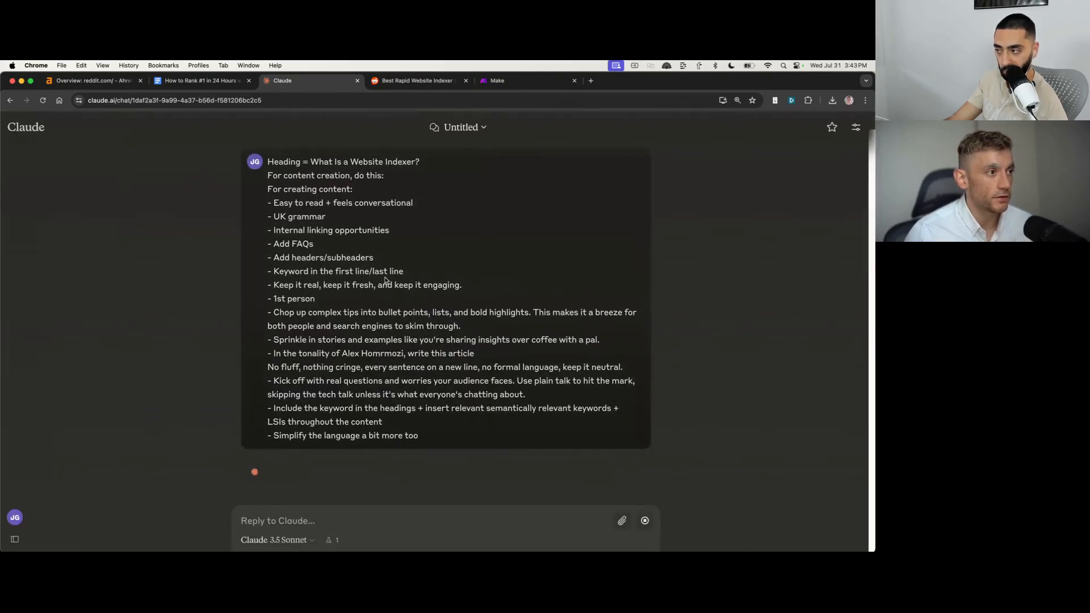
mouse_move(526, 252)
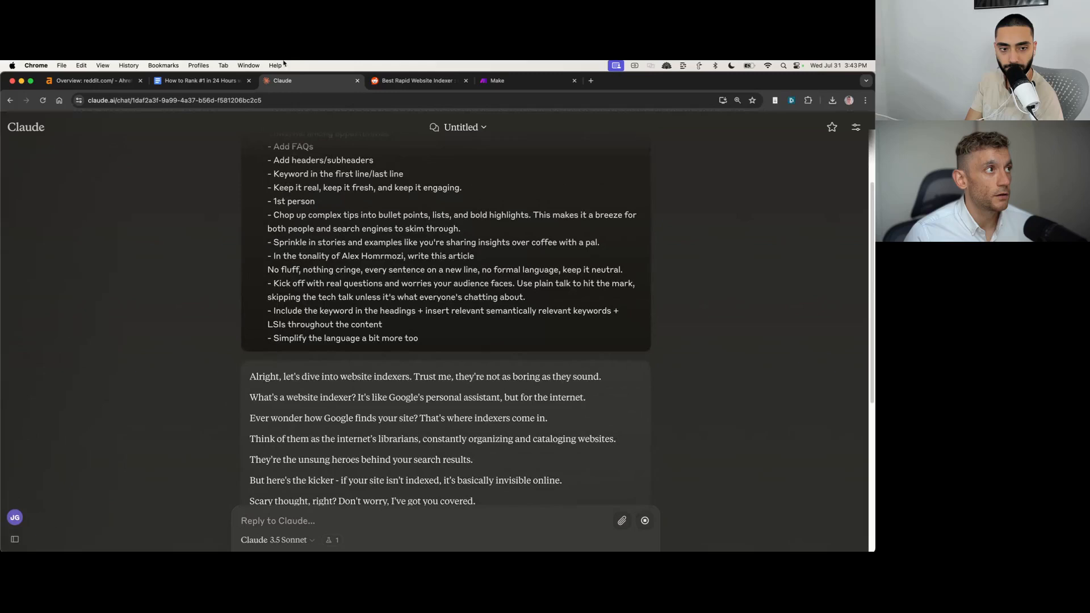
Step: Scroll through Claude's generated casual article, then switch to the Best Rapid Website Indexer Reddit post
scroll(down, 3)
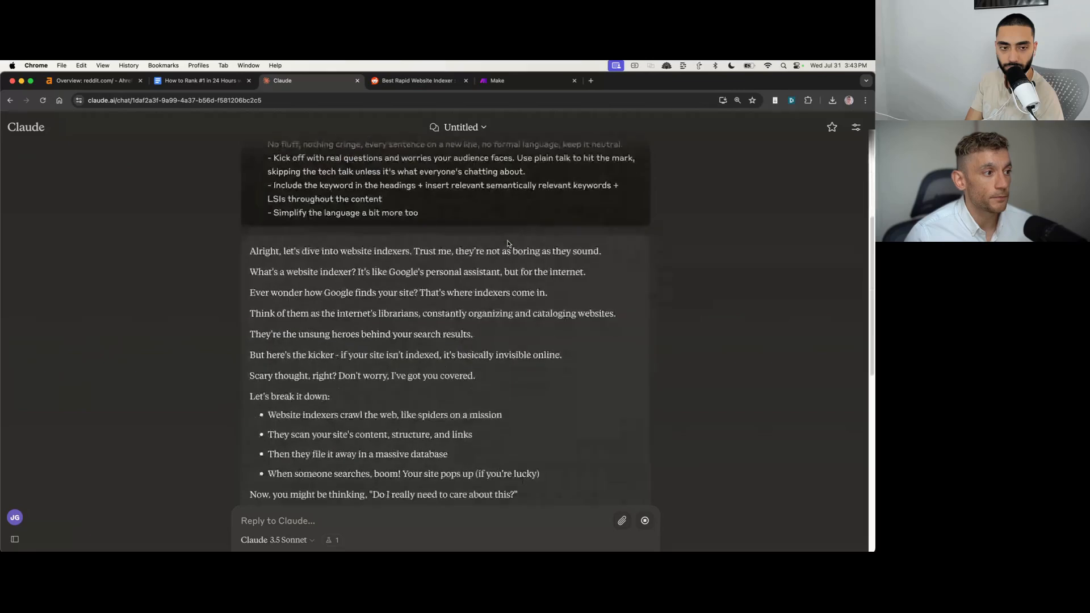
scroll(down, 3)
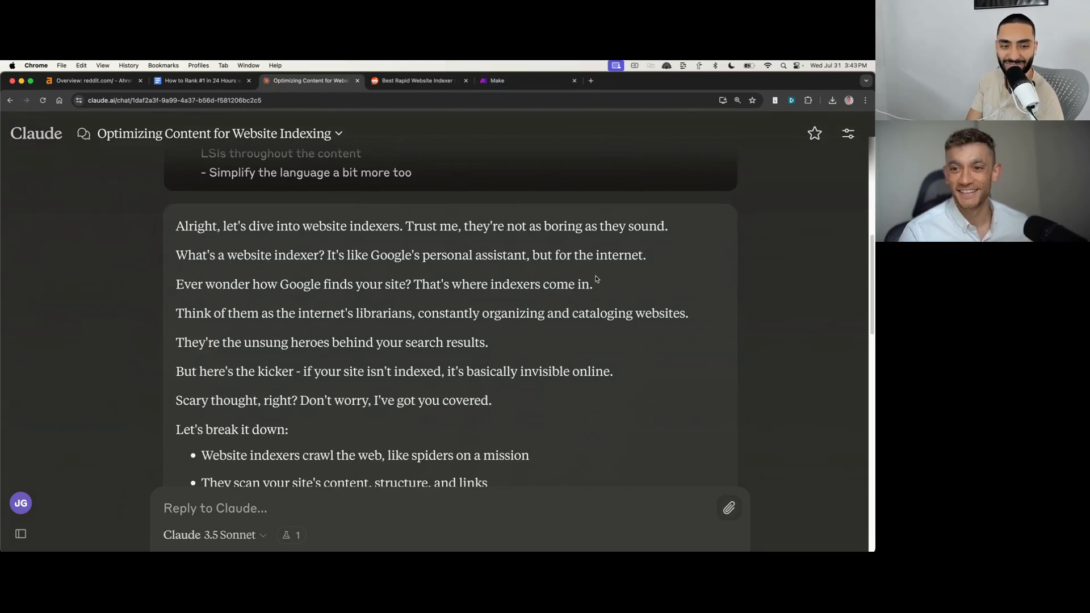
scroll(down, 3)
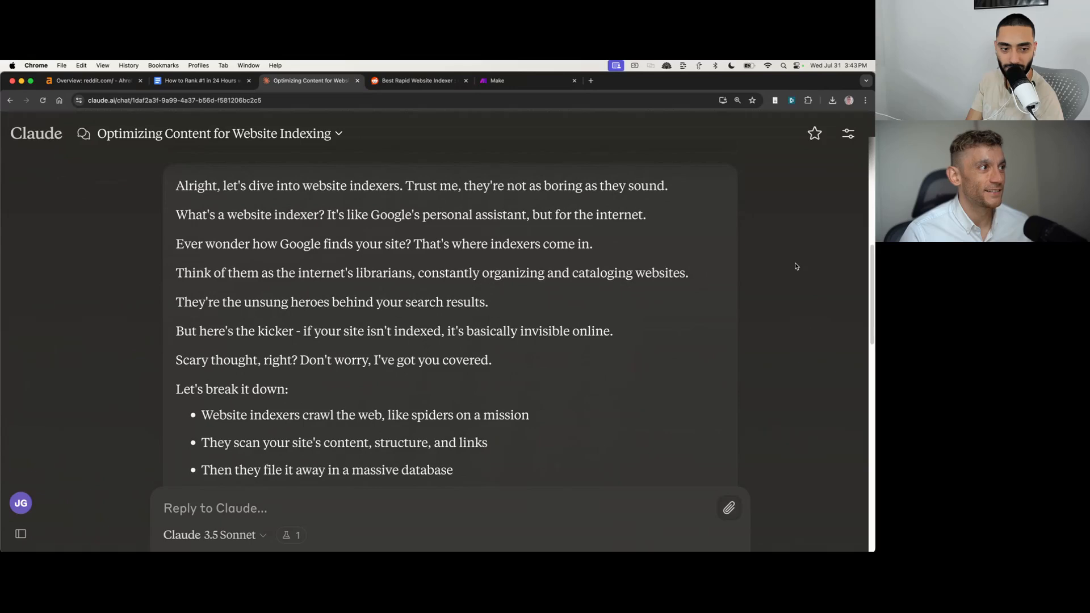
mouse_move(785, 264)
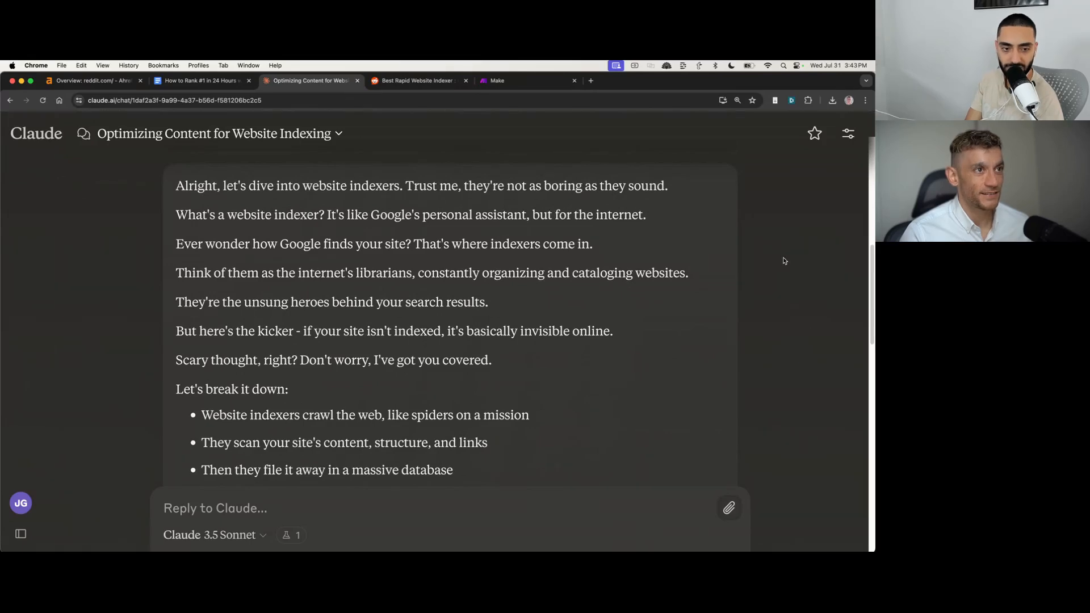
mouse_move(652, 302)
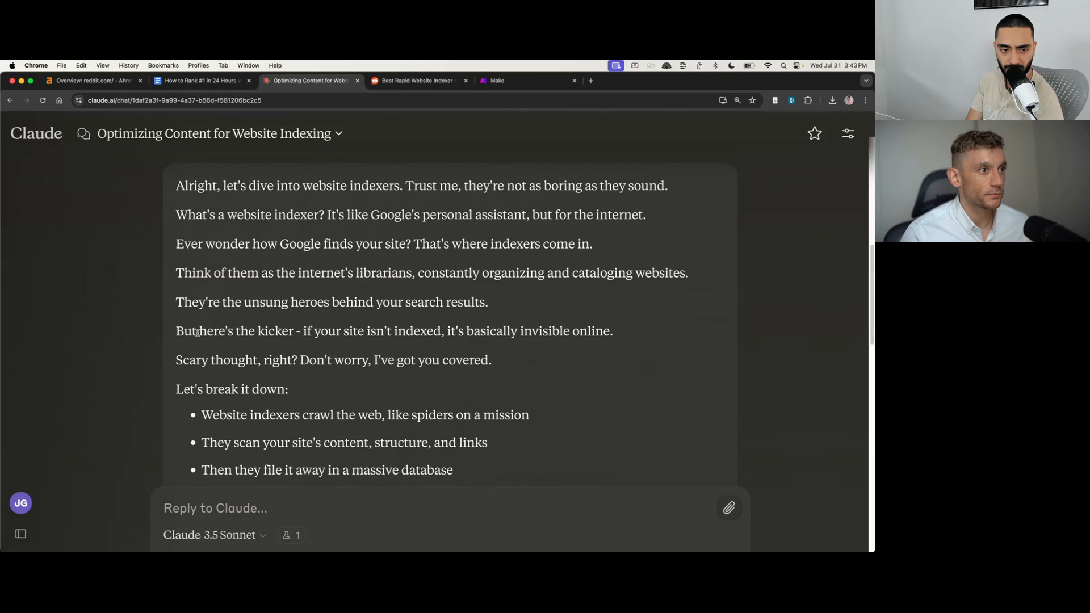
mouse_move(529, 354)
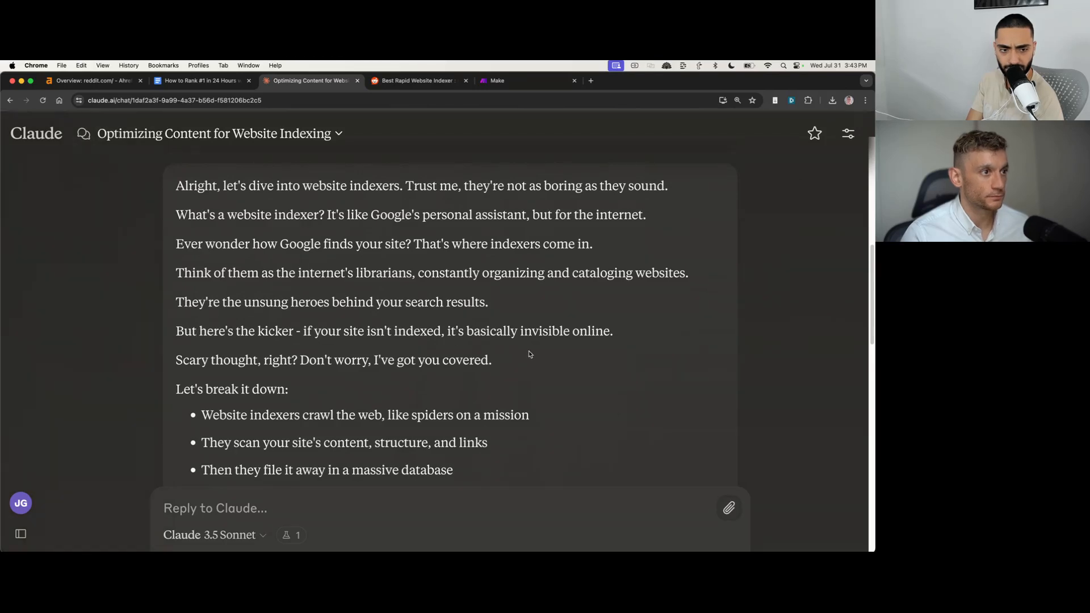
scroll(down, 3)
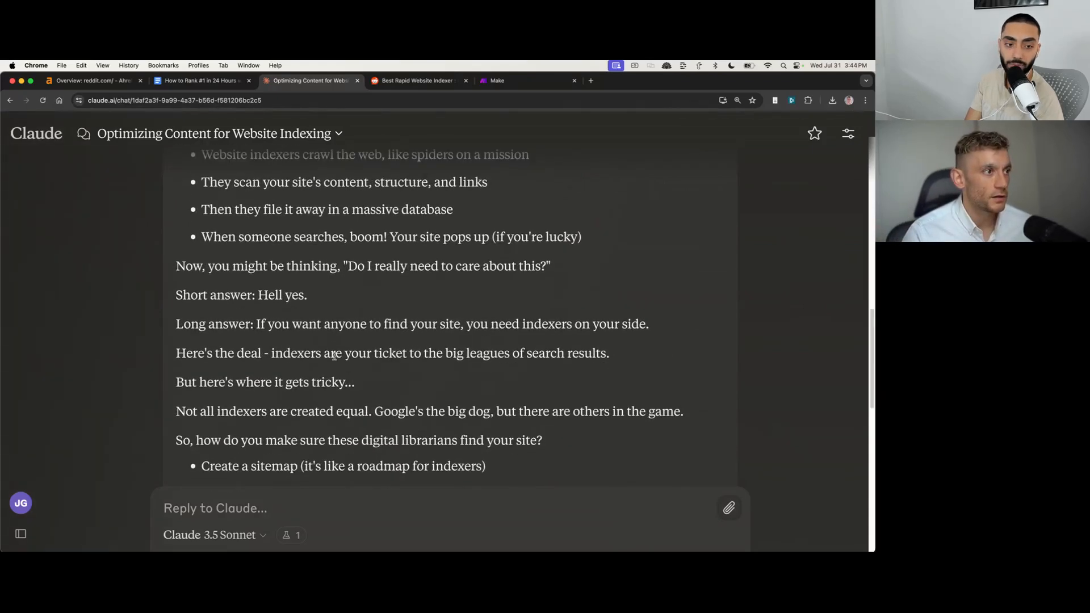
scroll(down, 3)
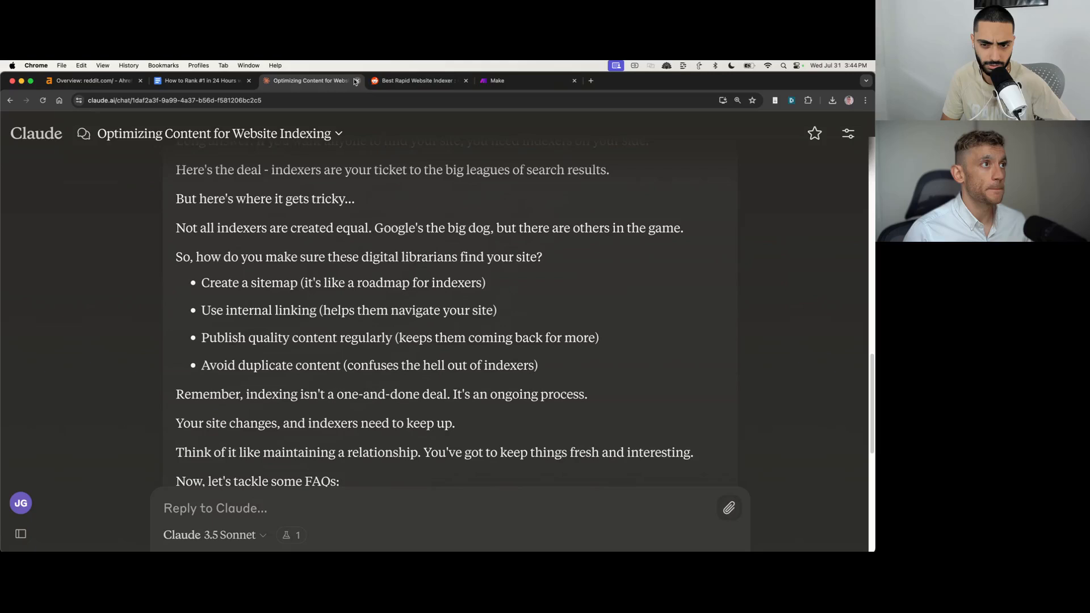
click(305, 80)
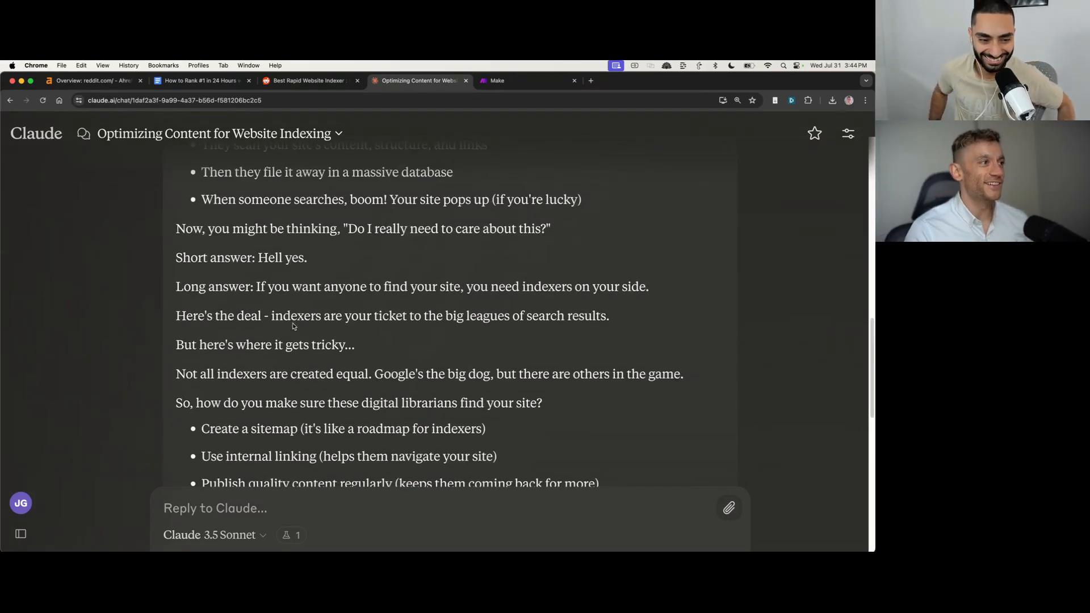
click(339, 134)
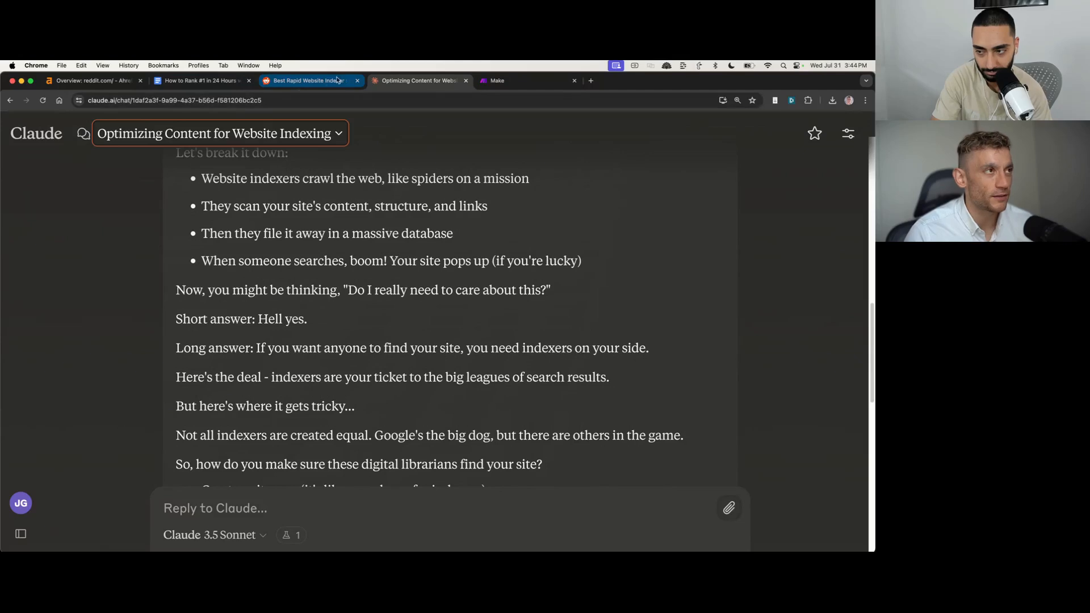
click(309, 81)
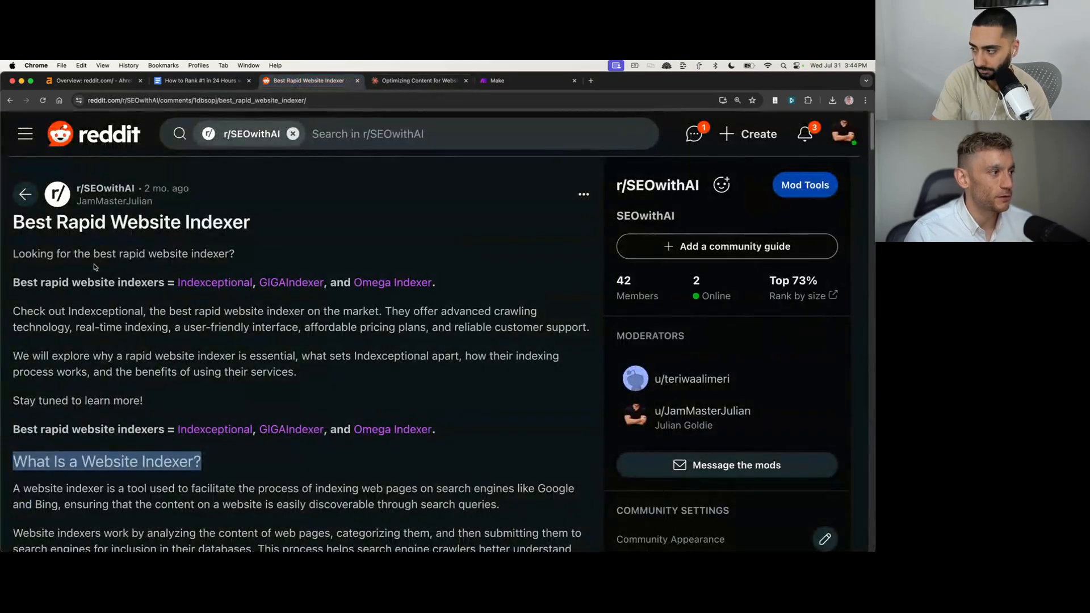
Step: Scroll through the Reddit post and start looking up the SEO checklist in a fresh tab
scroll(down, 3)
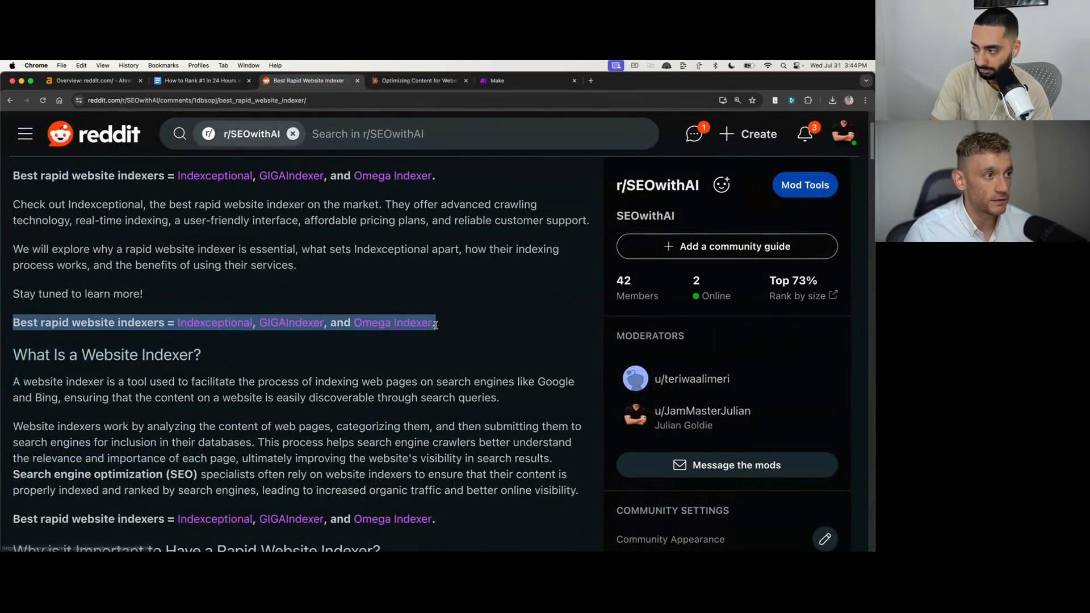
scroll(down, 3)
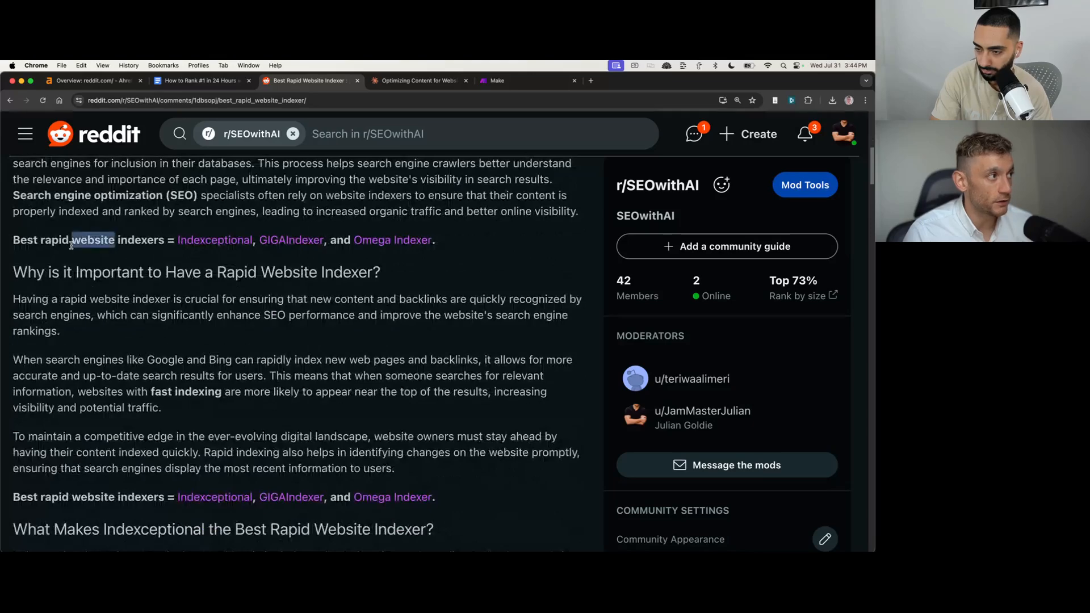
scroll(down, 3)
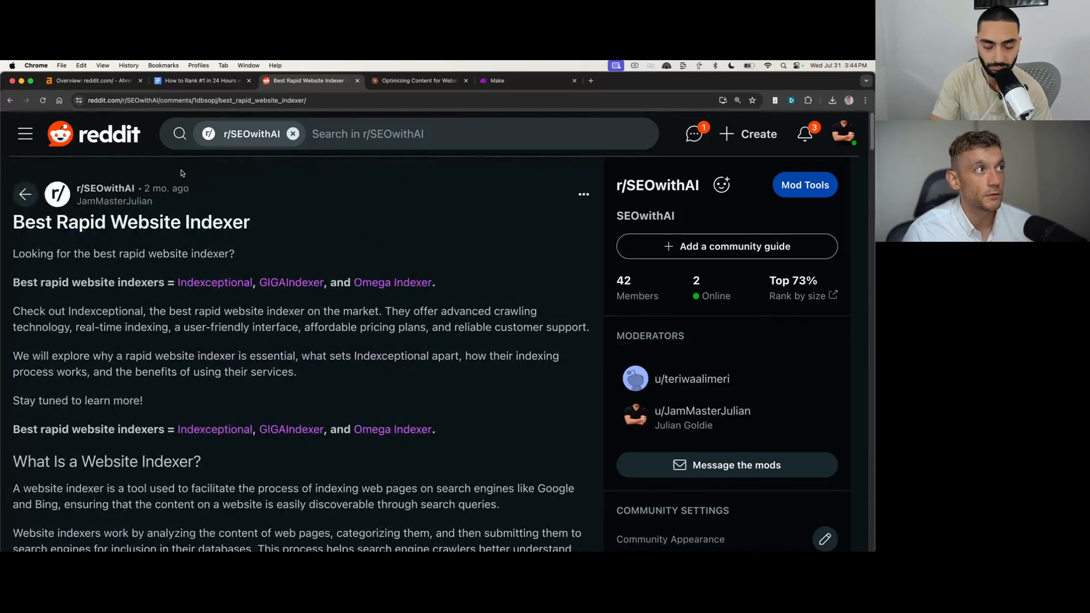
click(417, 81)
text(seo)
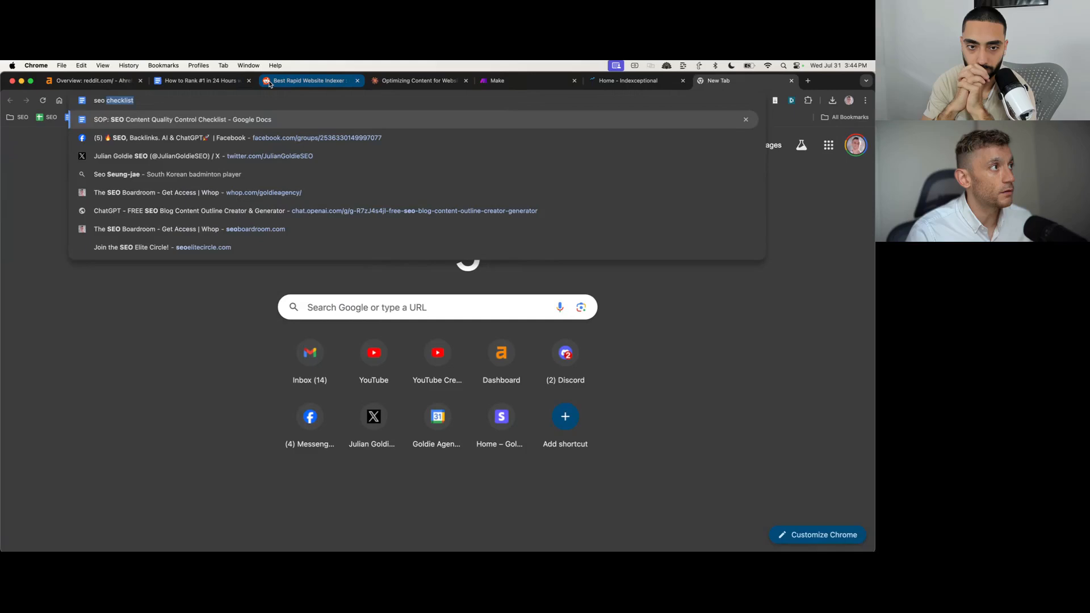
Step: Open the SOP: SEO Content Quality Control Checklist, read its steps, then return to the Reddit post
click(182, 120)
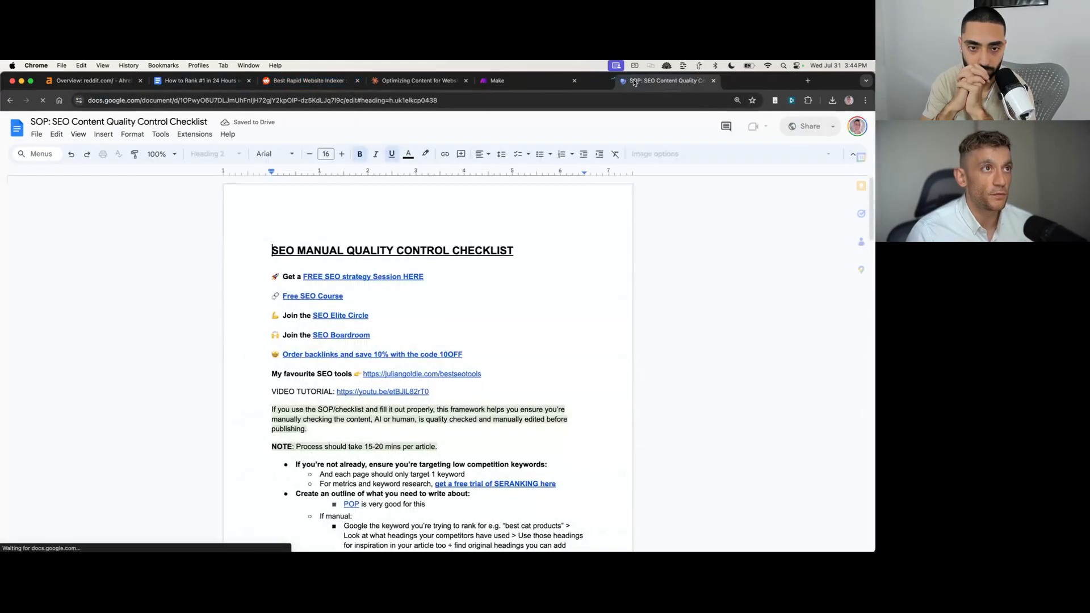
scroll(down, 3)
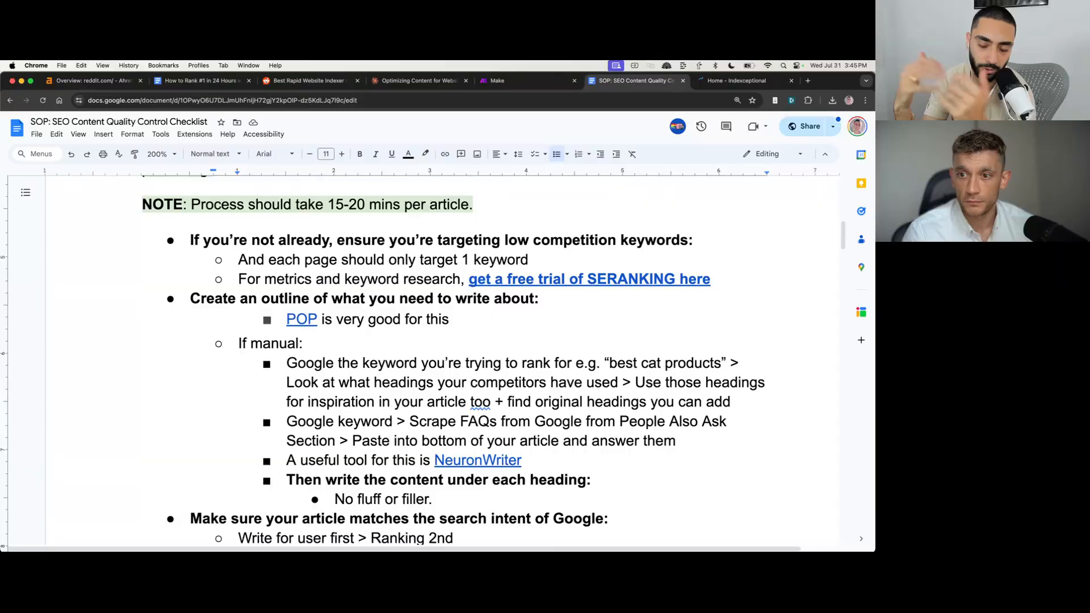
click(306, 80)
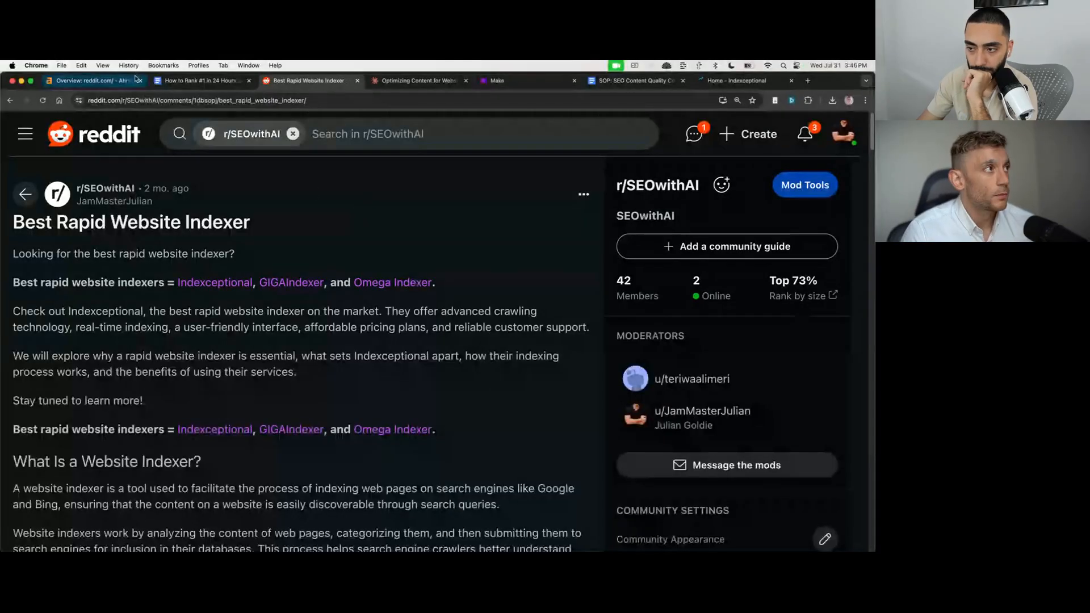
Step: Scroll sections 2 and 3 of the How to Rank #1 guide, check the checklist, then open the Indexceptional site
click(202, 80)
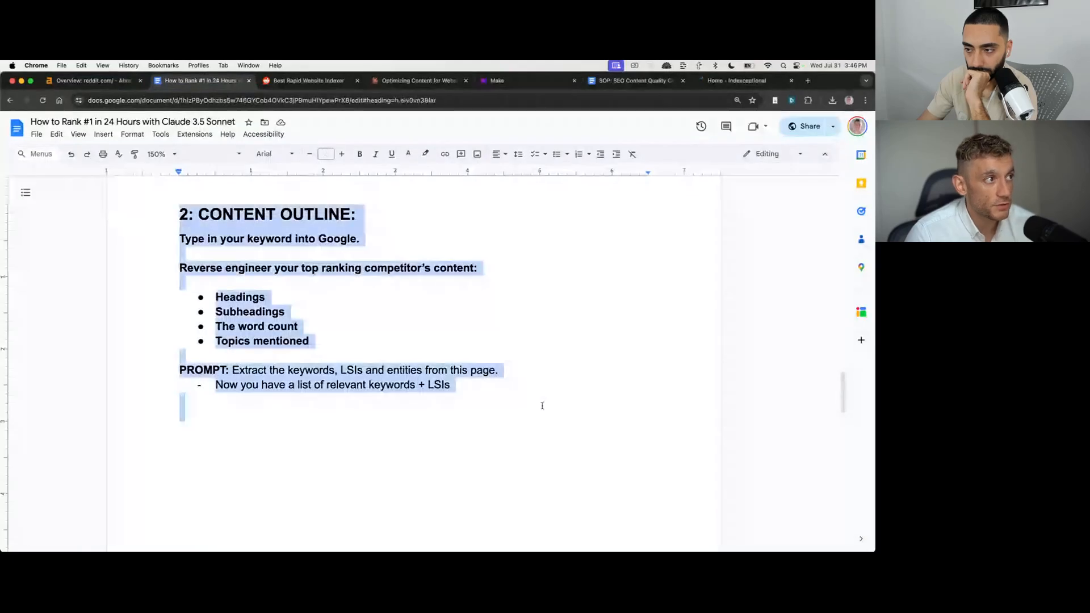
scroll(down, 3)
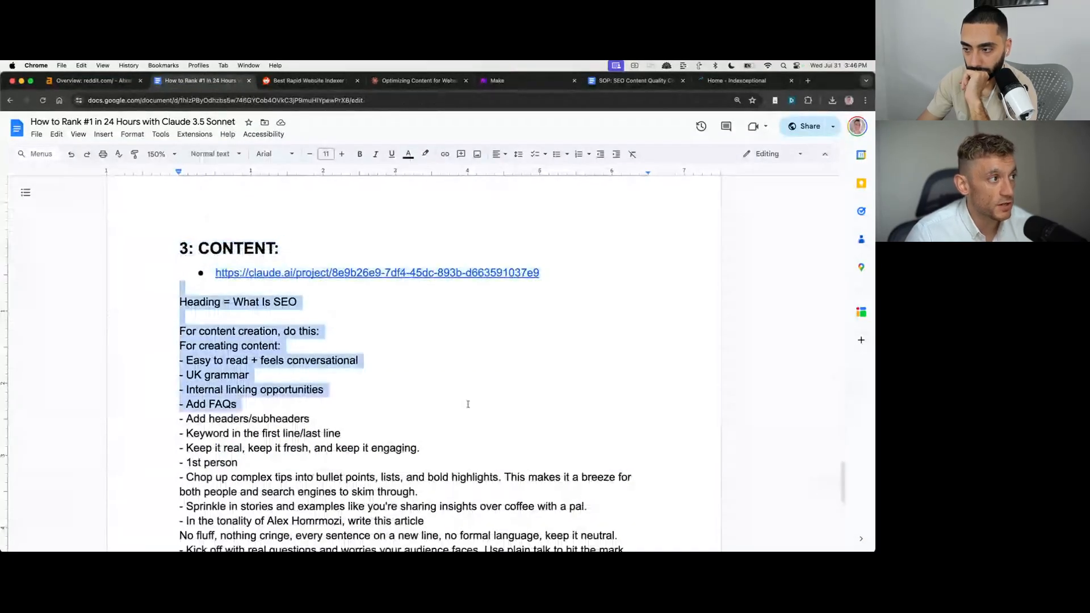
click(634, 79)
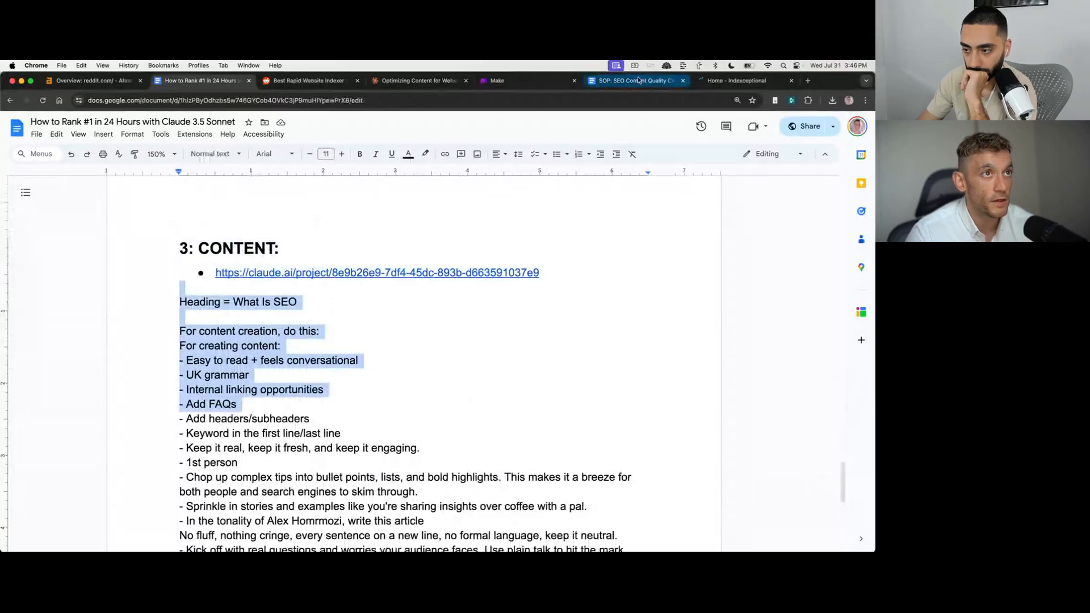
click(633, 80)
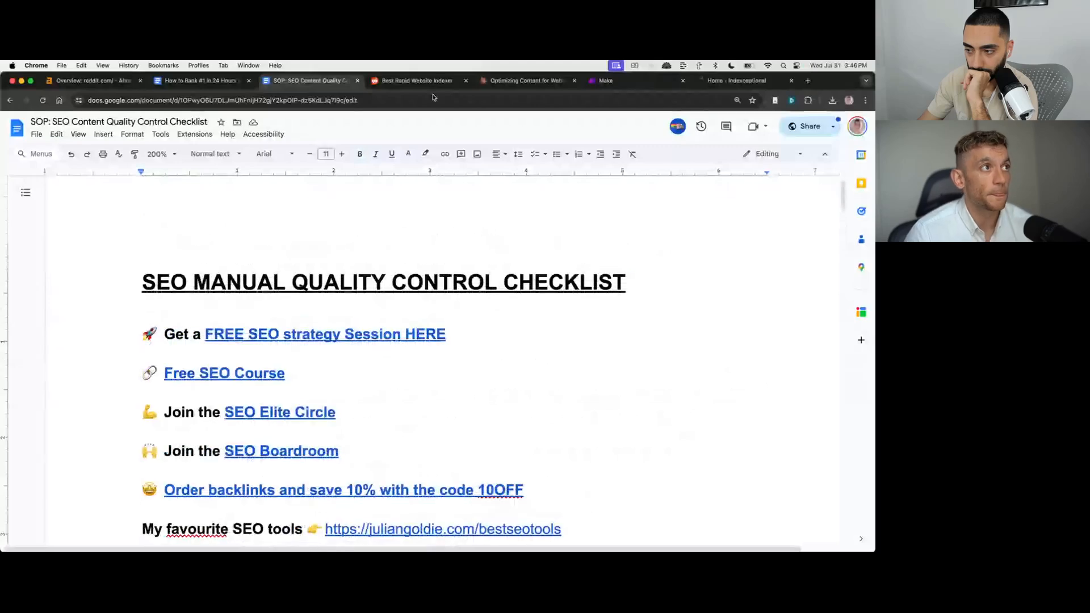
click(413, 81)
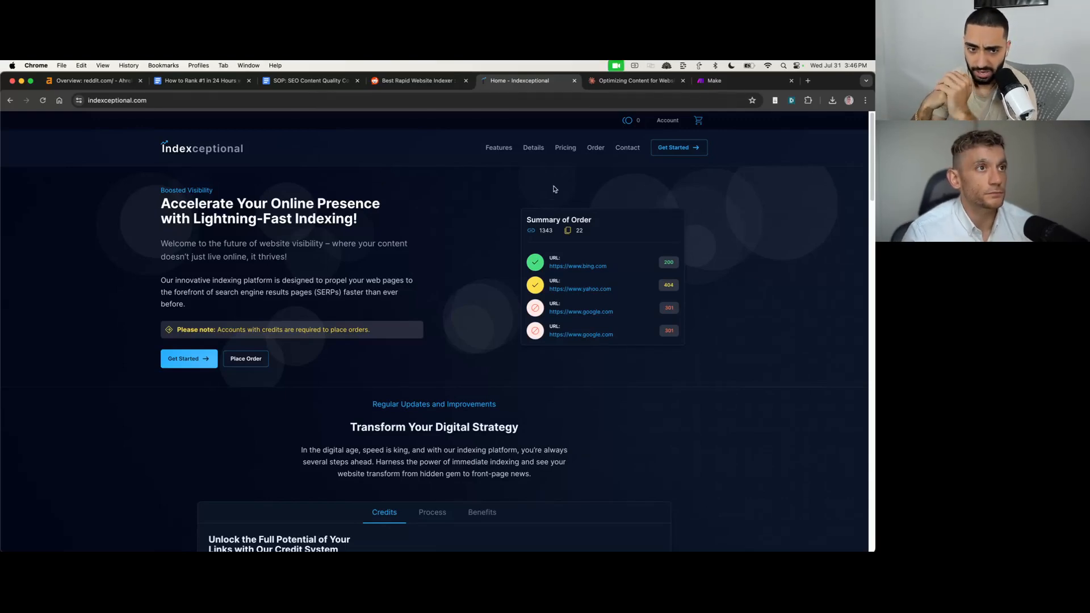
mouse_move(581, 156)
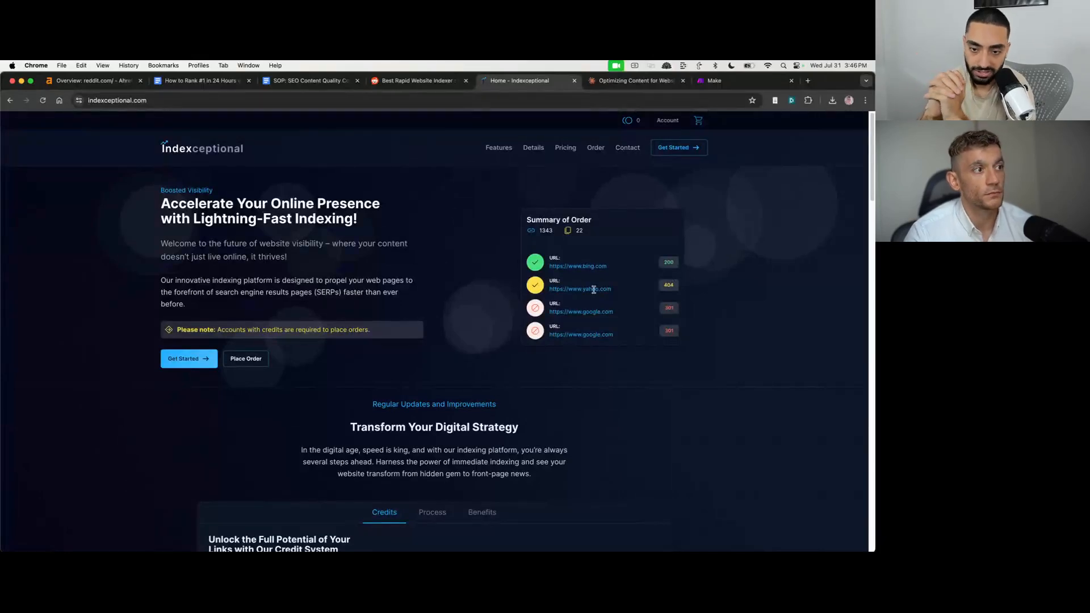
Step: Browse the Indexceptional homepage's features and pricing, then return to the Make dashboard tab
scroll(down, 3)
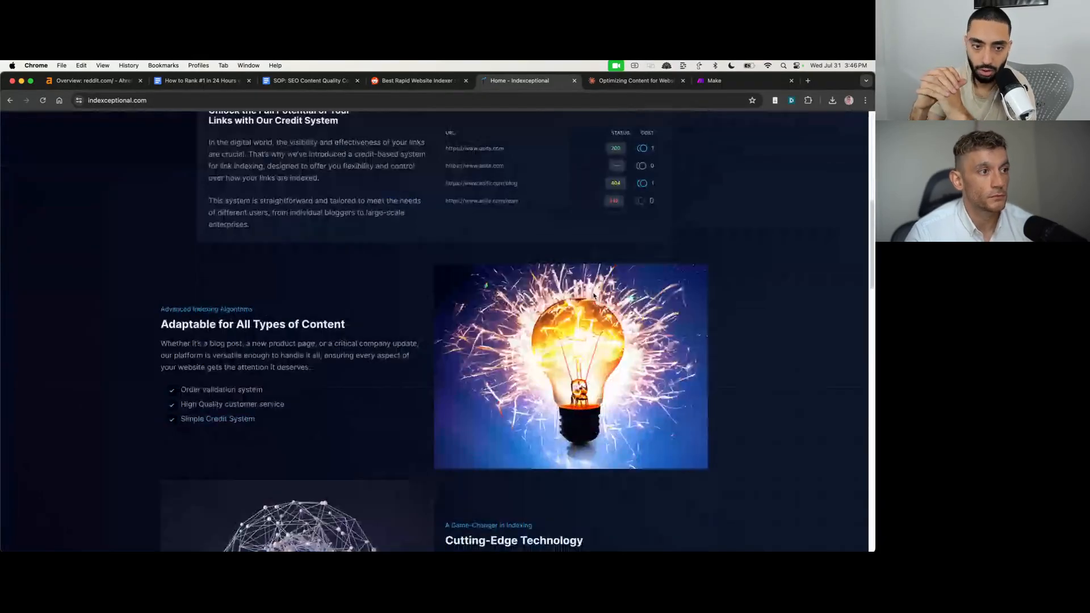
scroll(down, 3)
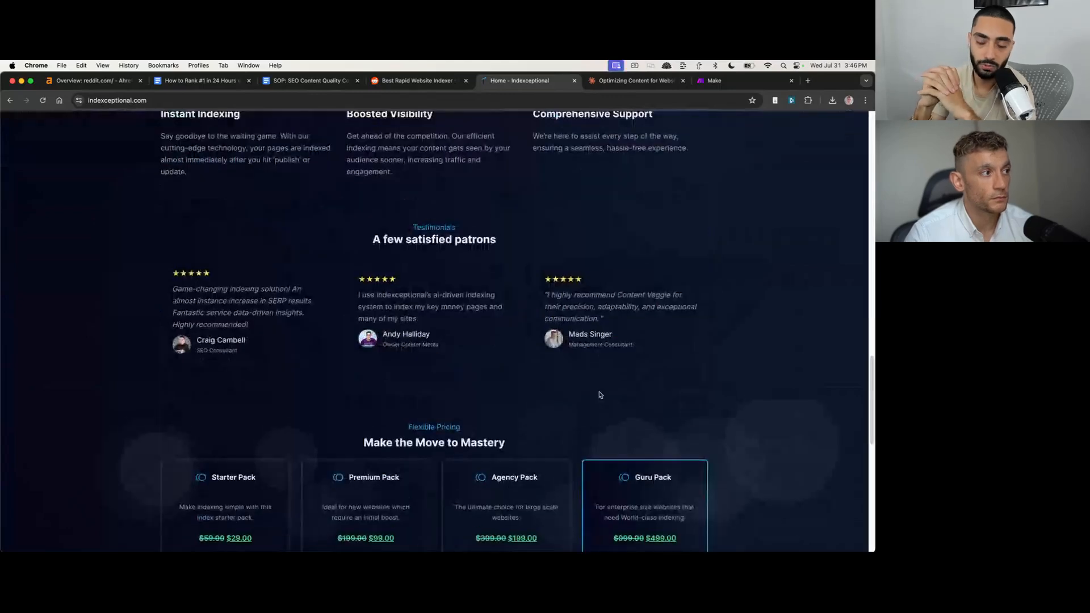
scroll(up, 3)
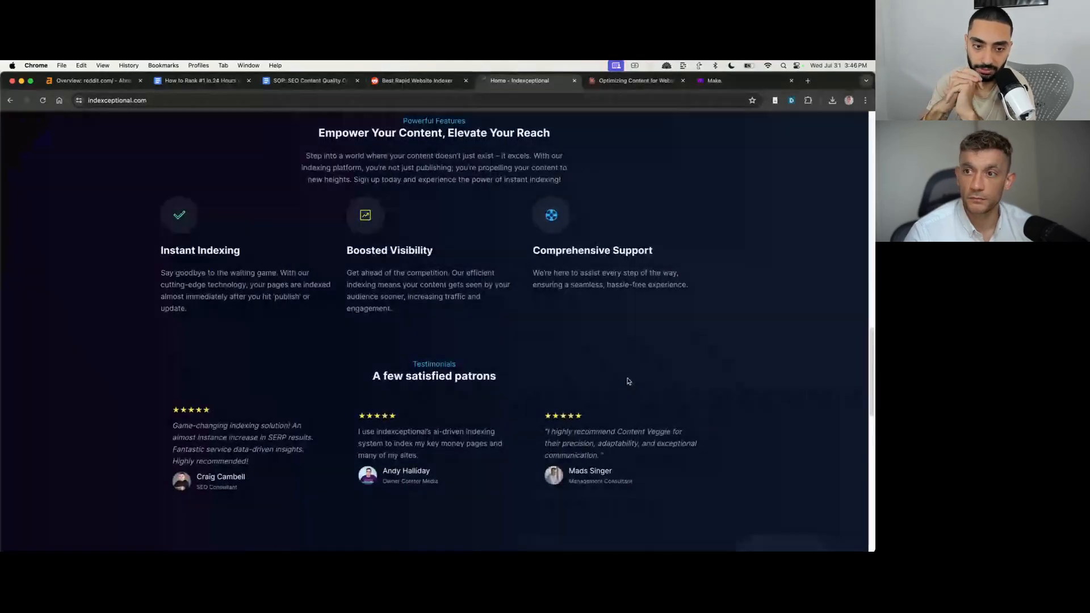
scroll(down, 3)
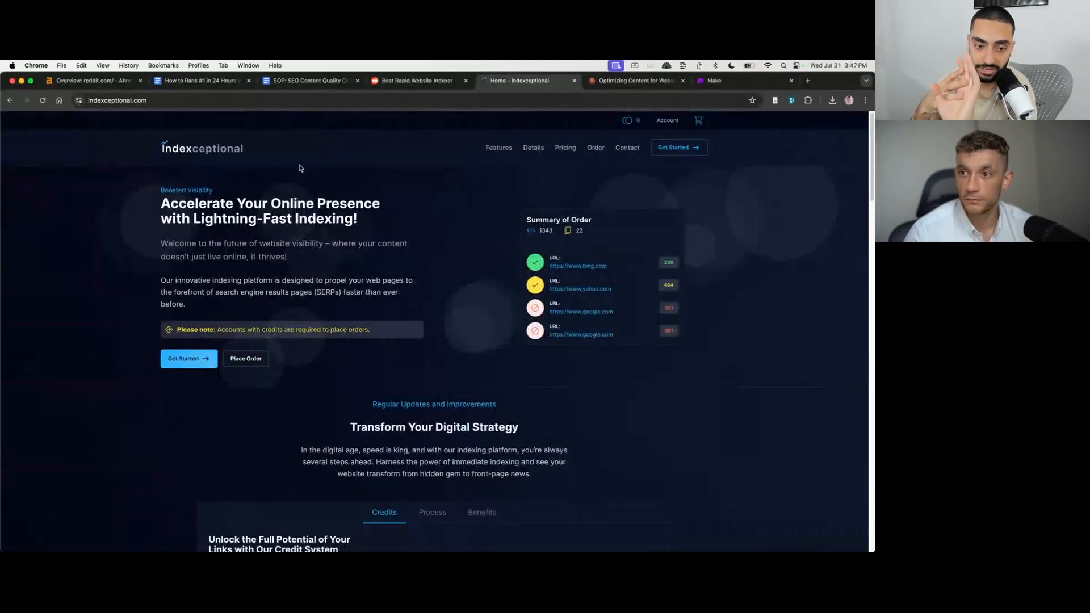
click(728, 80)
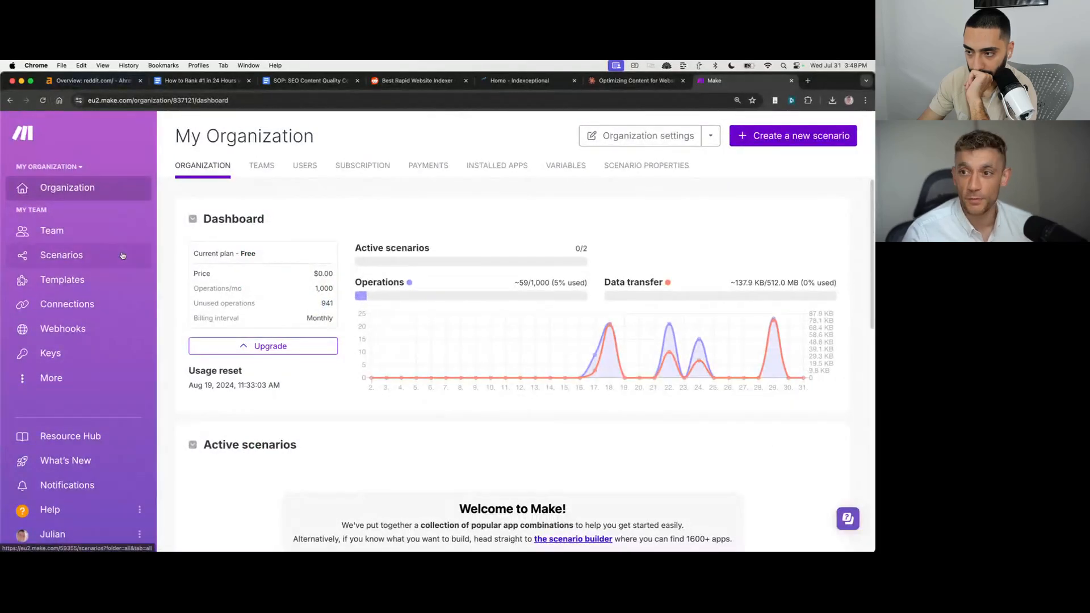
Step: Open the FREE Medium Claude Autoblogger! scenario from the scenarios list
click(62, 256)
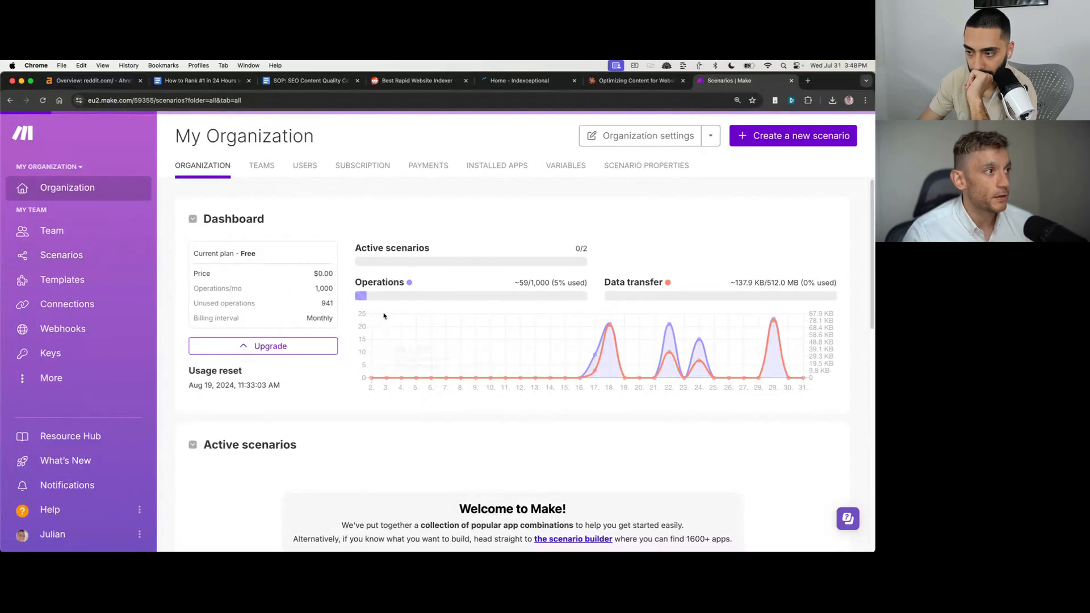
click(61, 256)
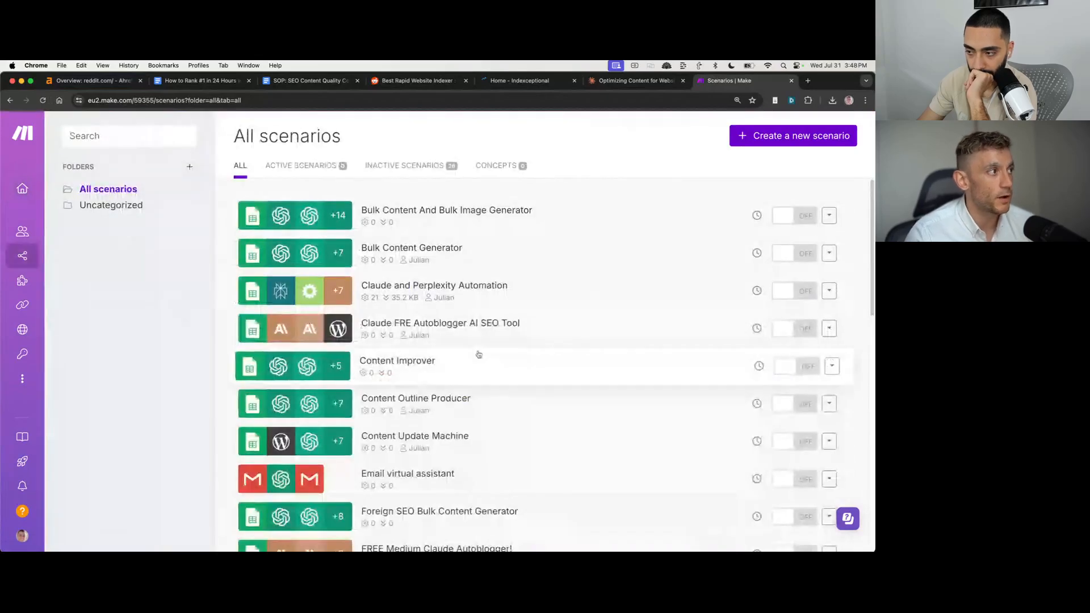
mouse_move(435, 285)
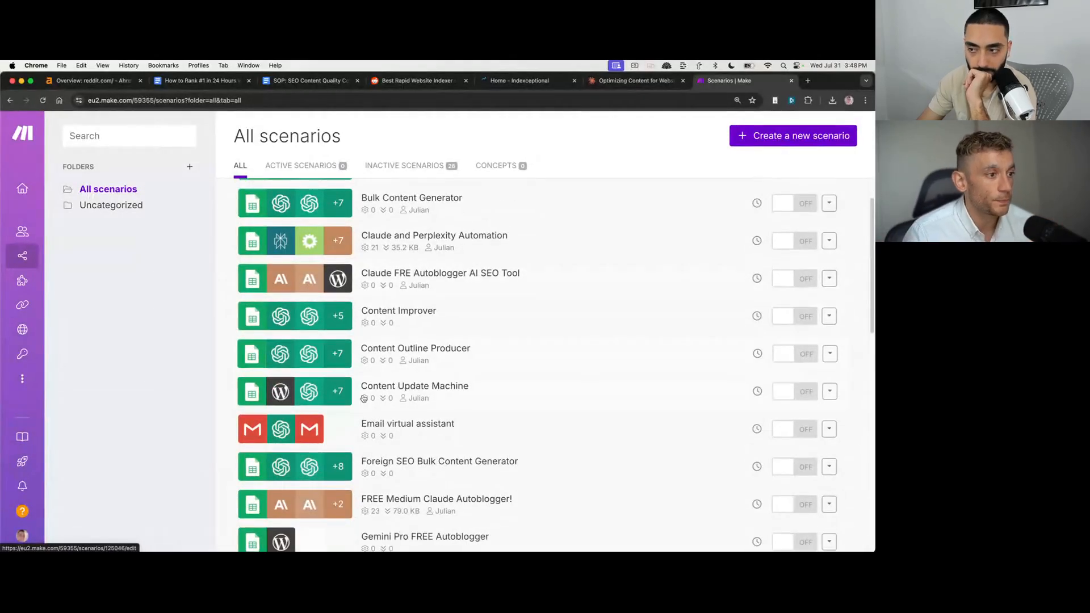
scroll(down, 3)
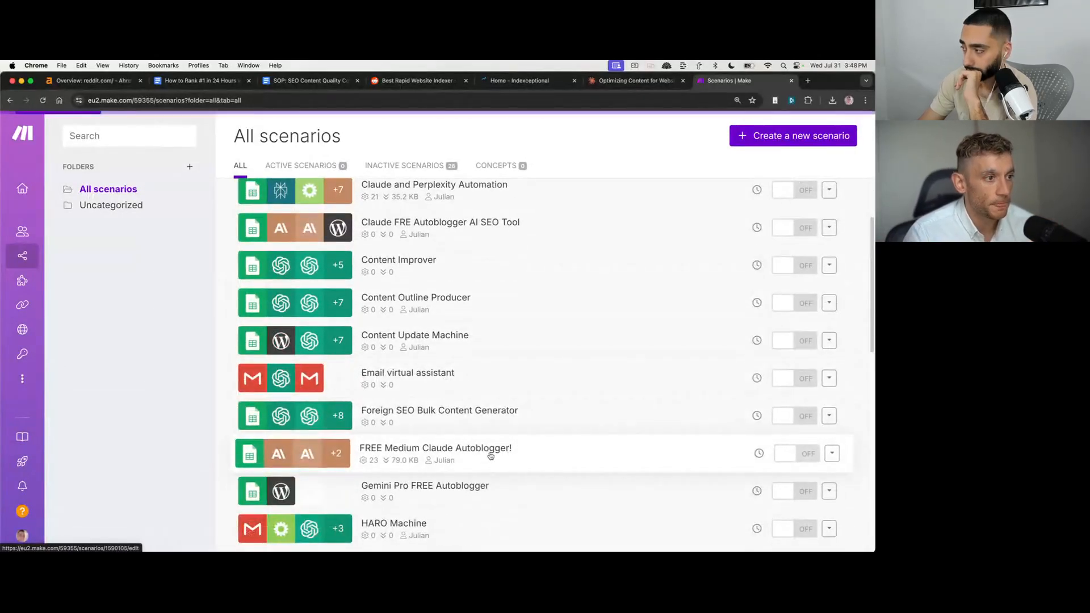
click(435, 448)
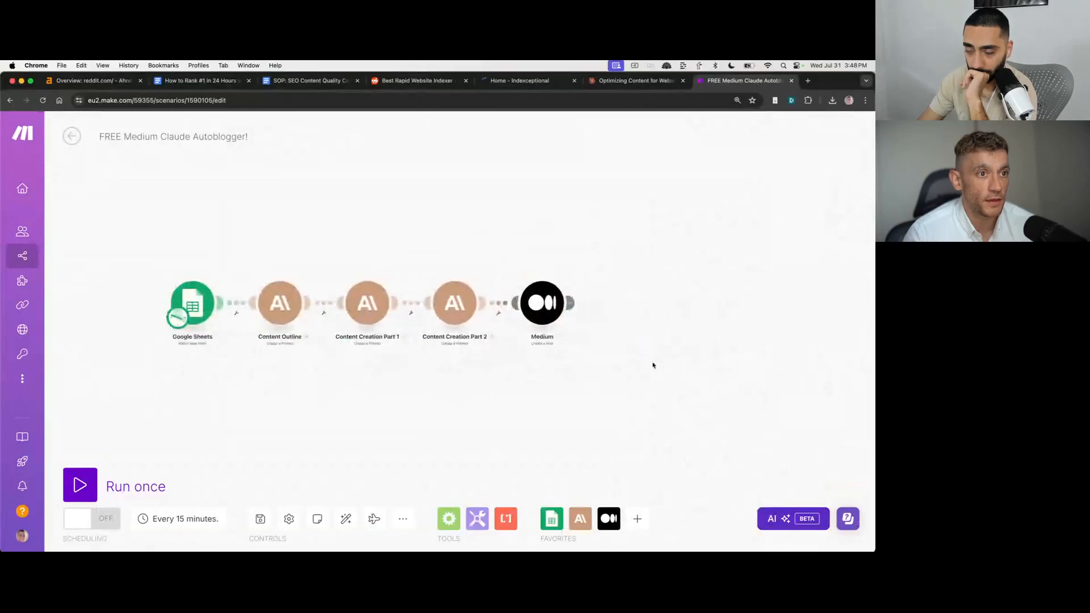
drag(655, 366, 492, 356)
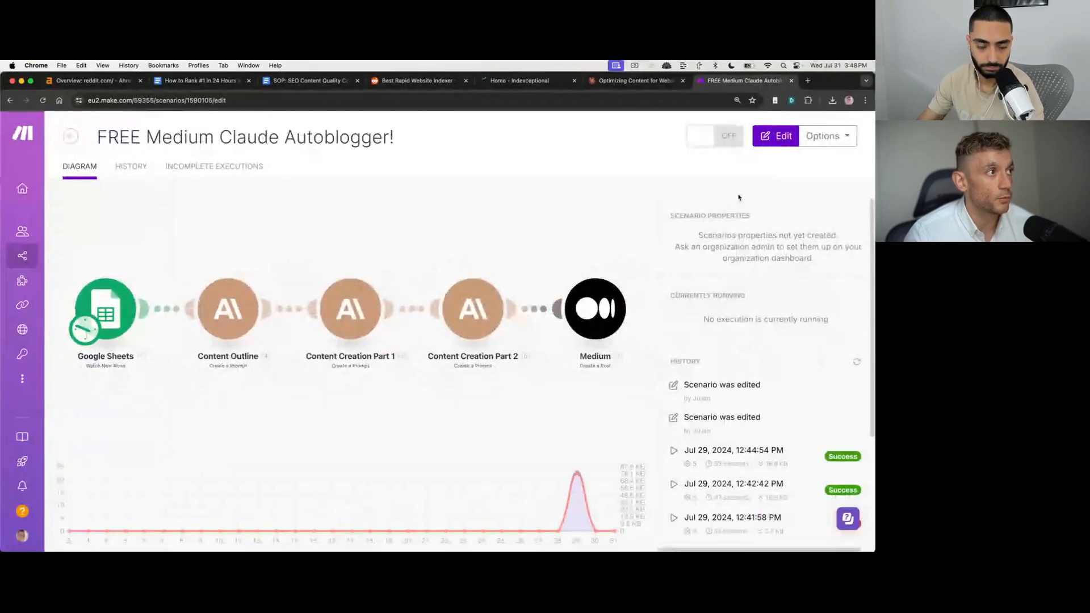
Step: Clone the scenario via Options > Clone and confirm the copy
click(825, 135)
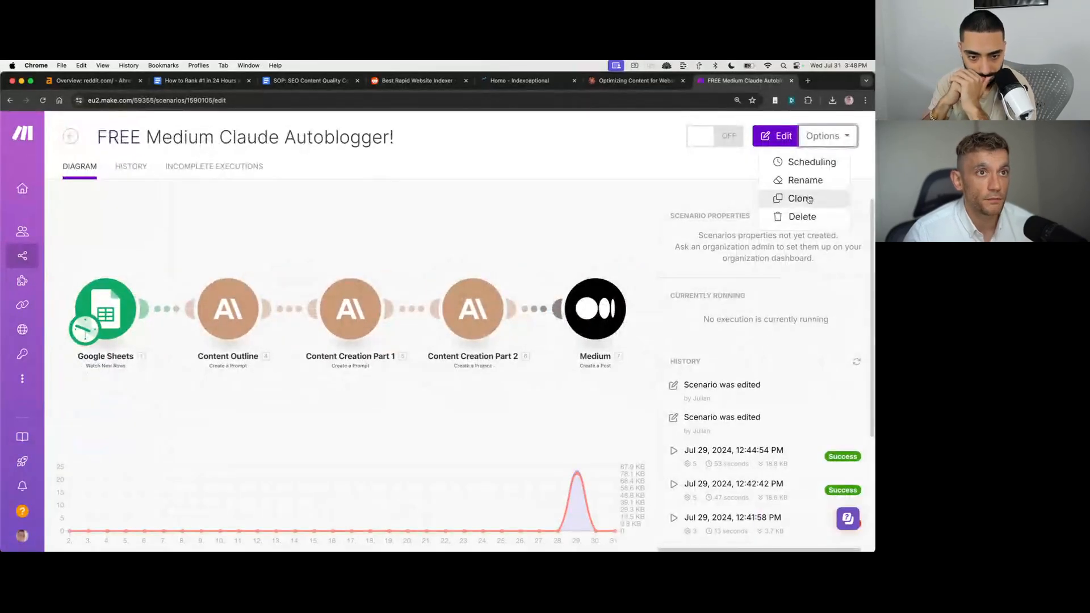
click(801, 198)
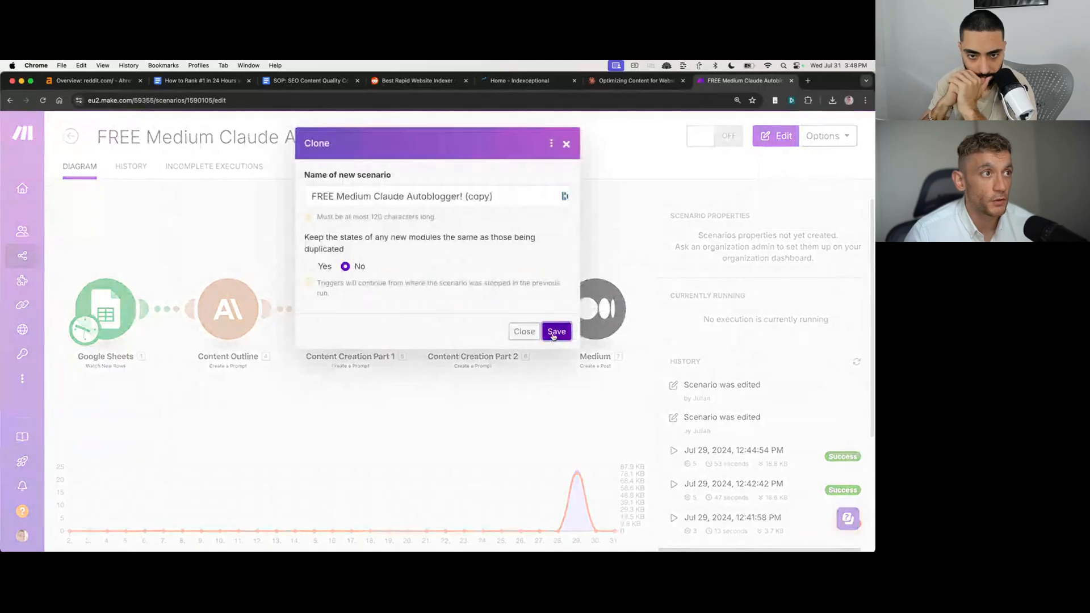
click(556, 331)
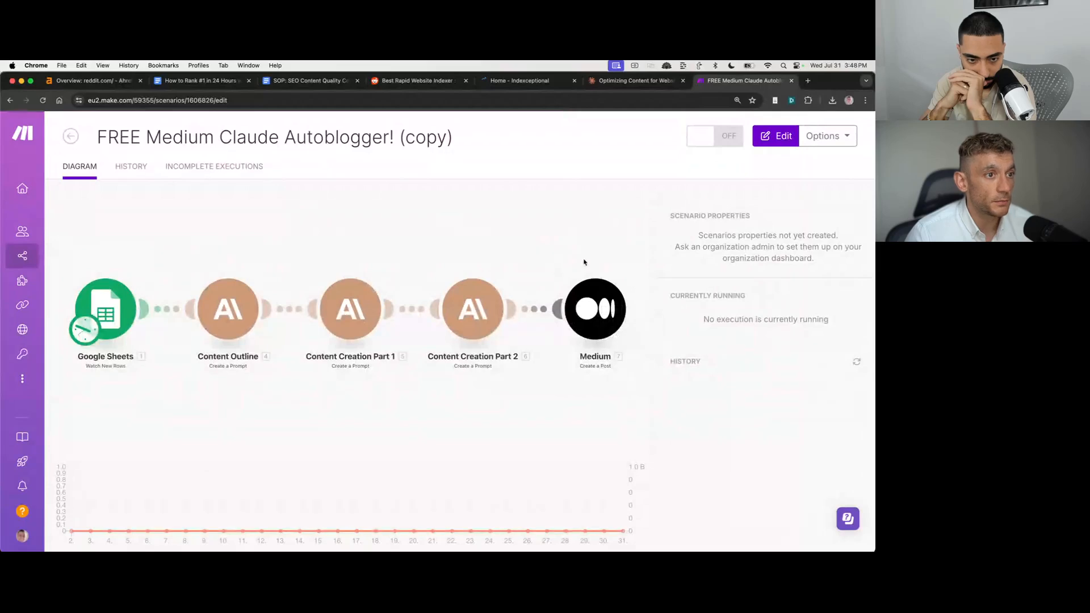
Step: Add a Reddit Submit a Post module with a new saved Reddit connection
right_click(594, 309)
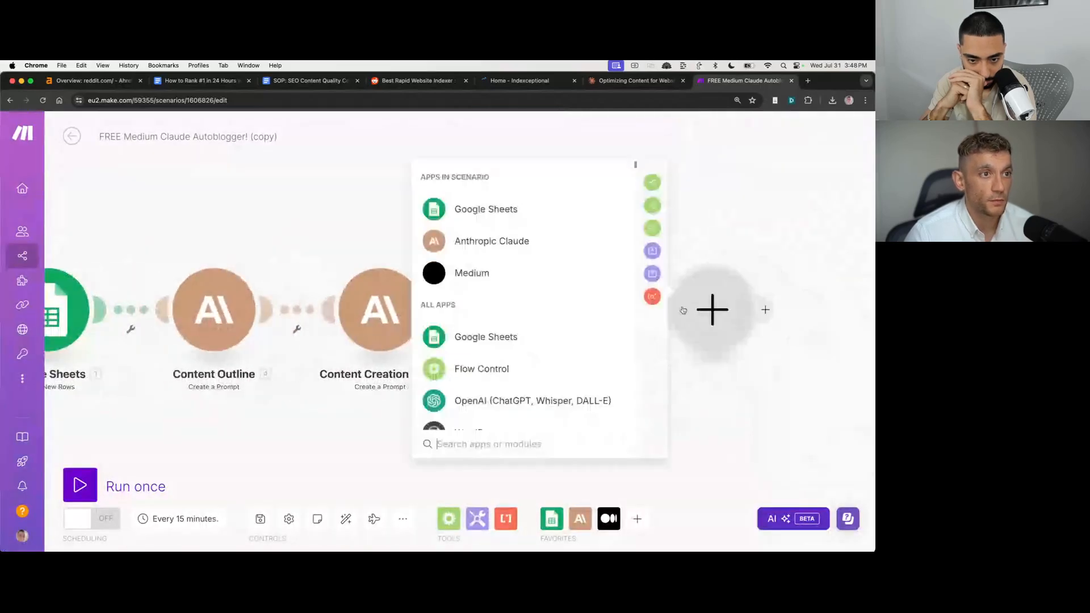
text(reddit)
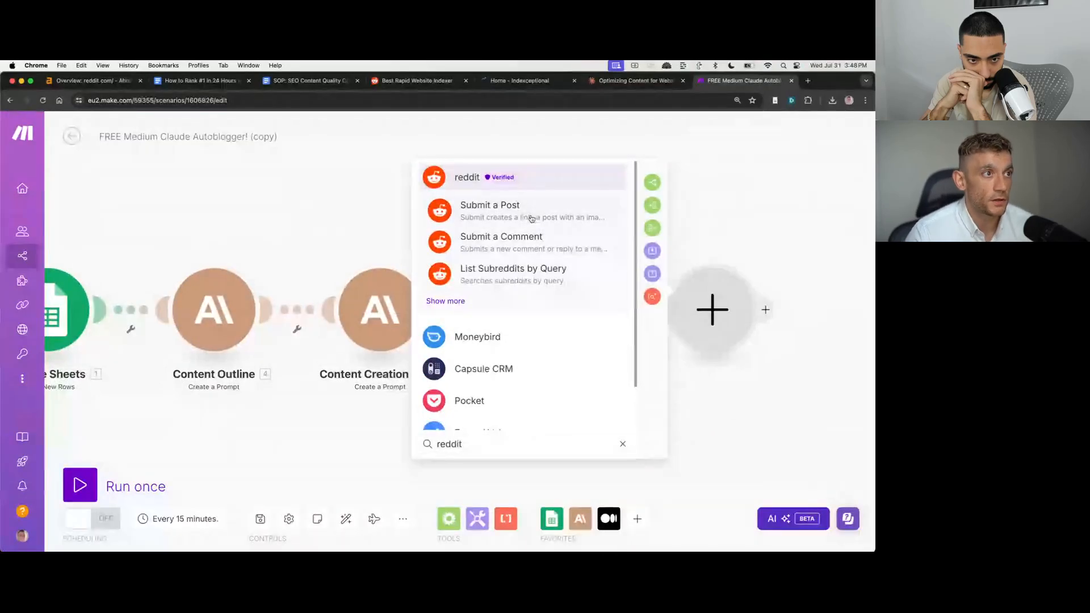
click(490, 205)
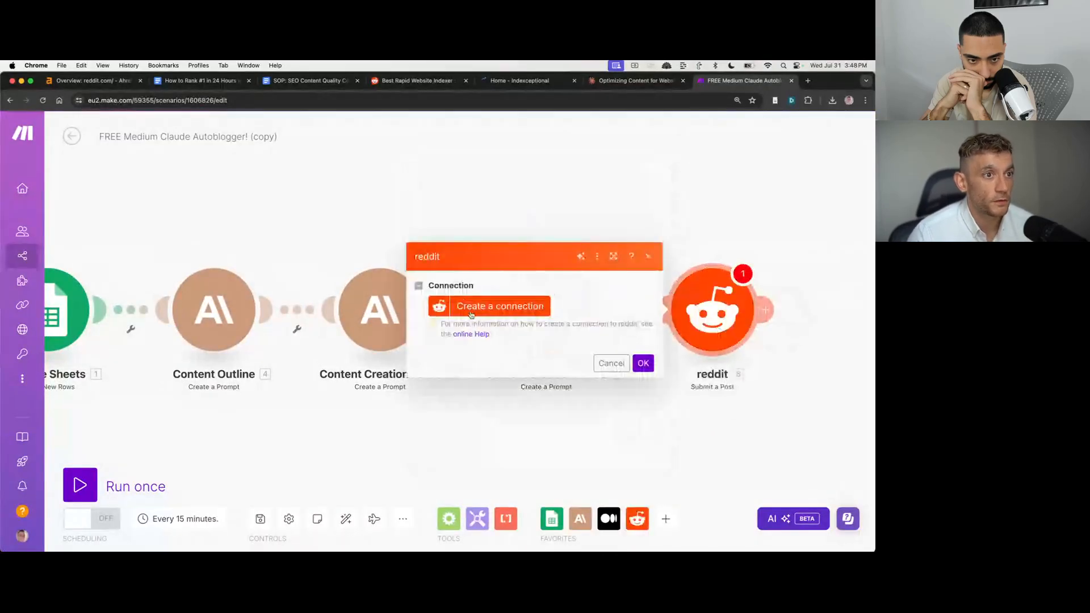
click(500, 305)
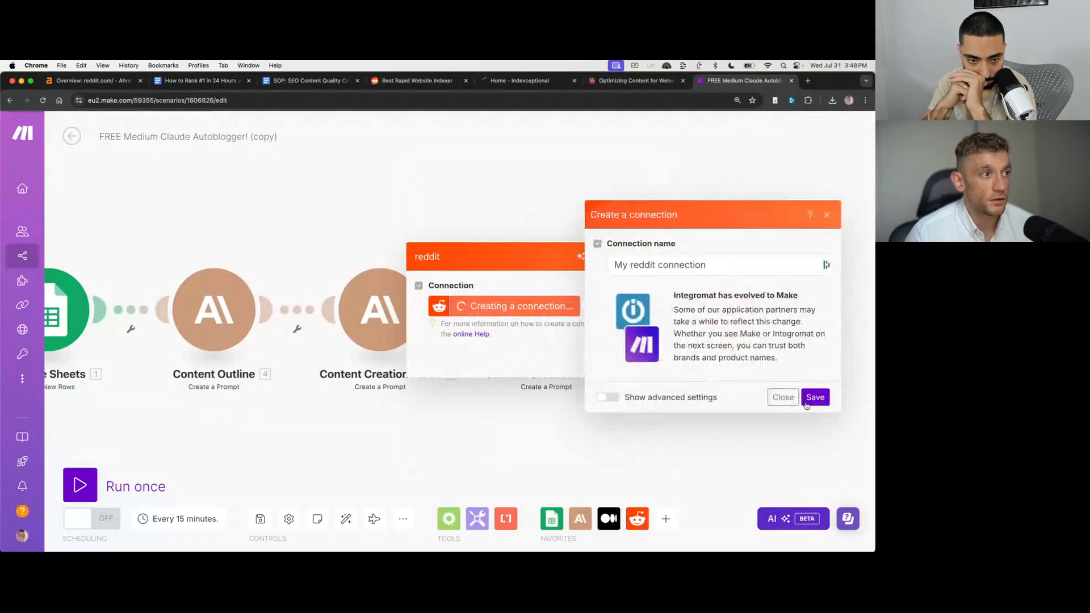
click(816, 397)
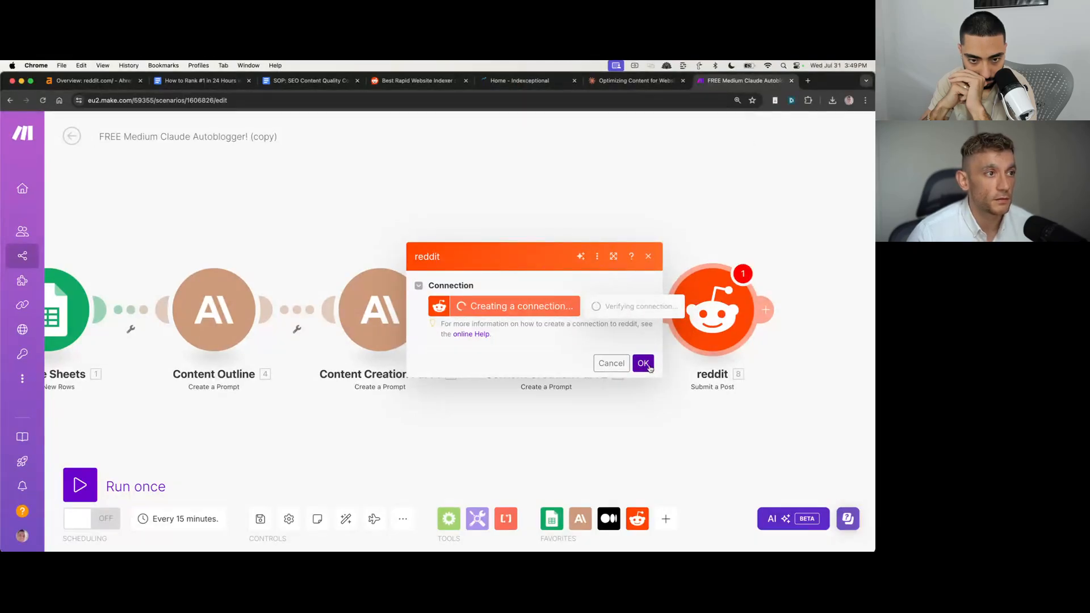
click(643, 364)
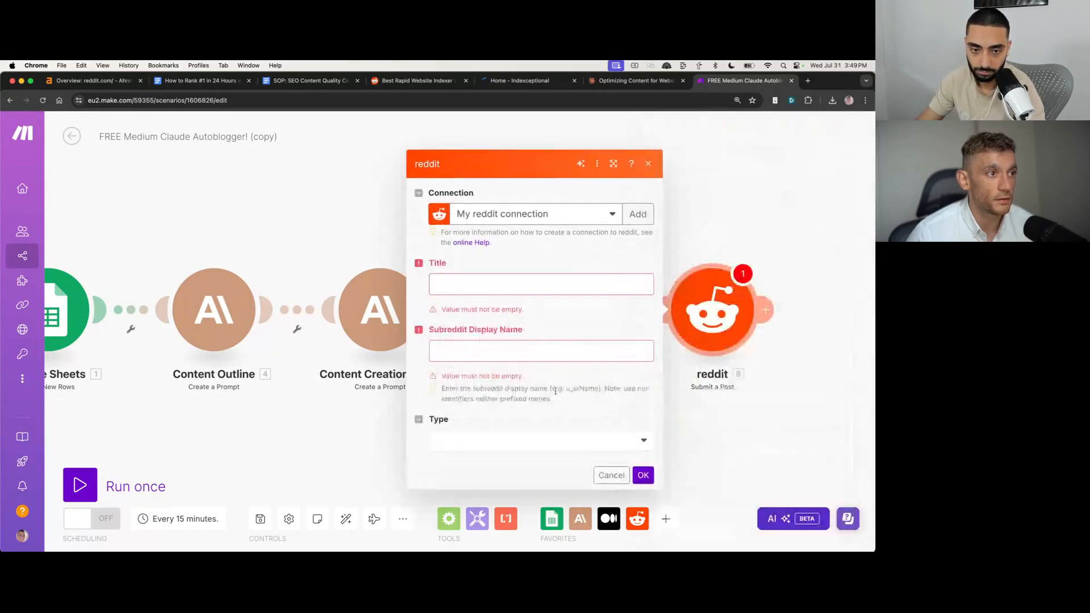
Step: Set the post type to Text post and map 5.Content[]:Text and 6.Content[]:Text into the body
click(541, 441)
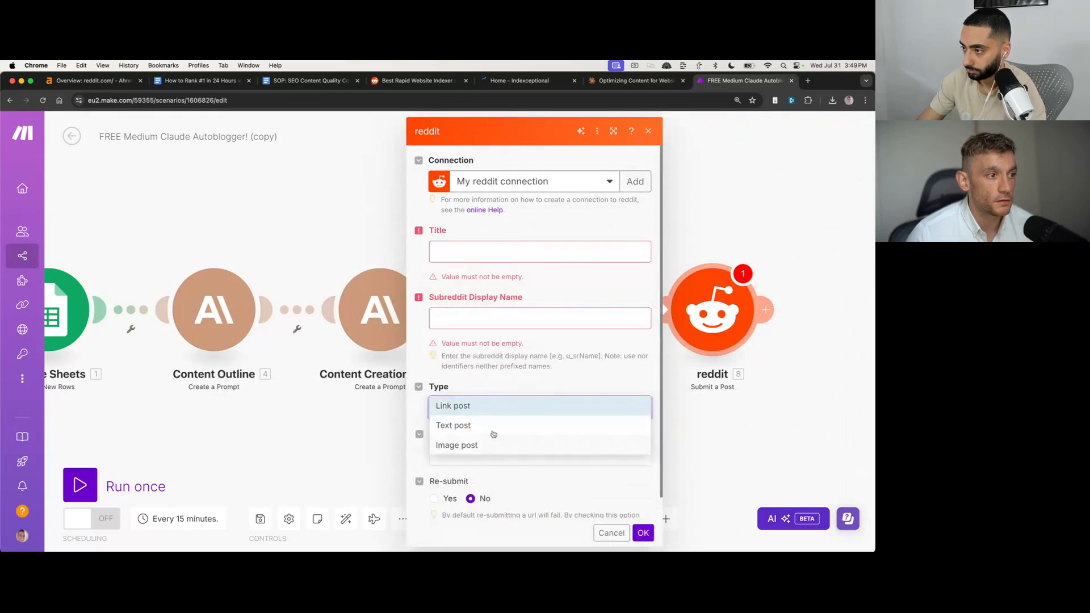
click(453, 425)
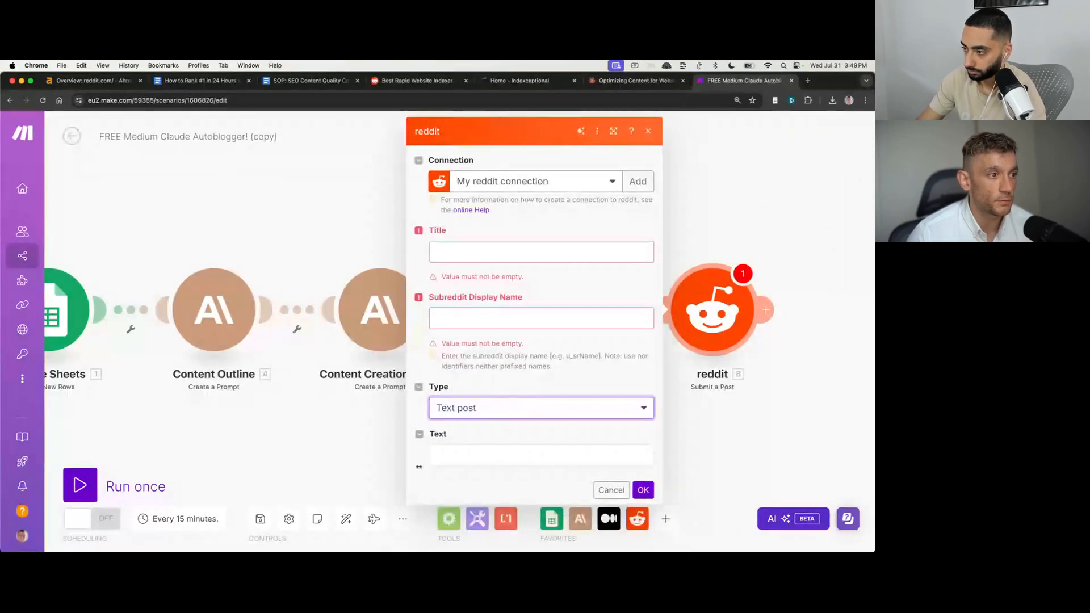
click(541, 454)
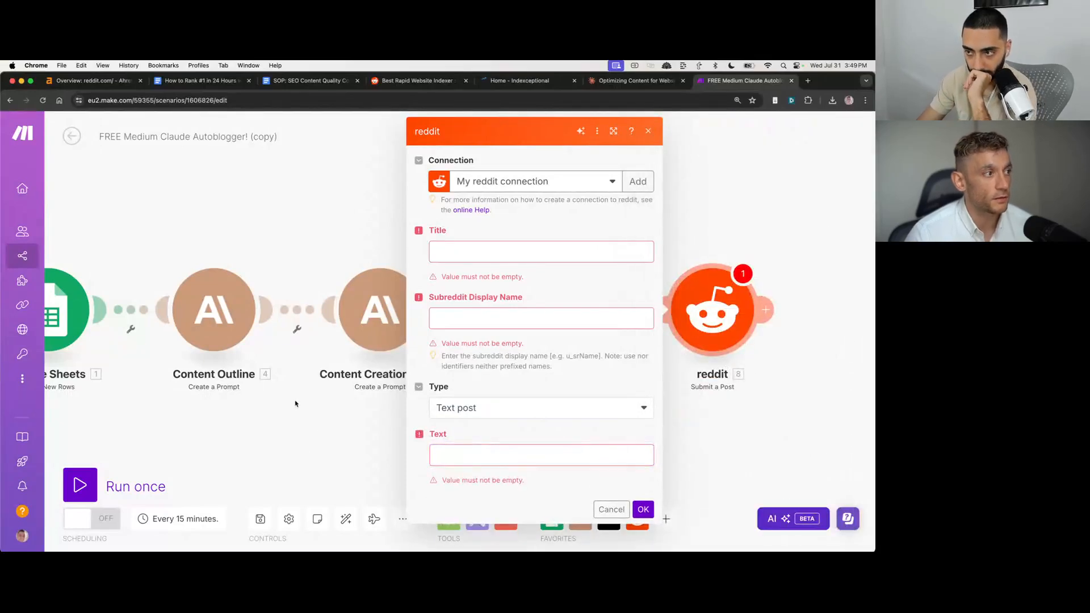
click(541, 455)
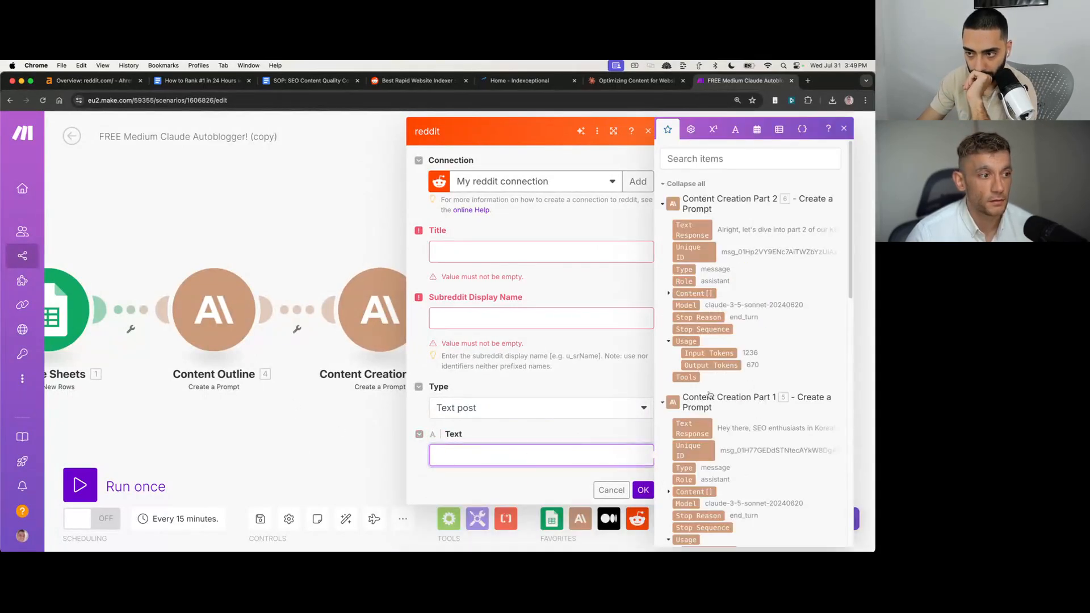
click(694, 293)
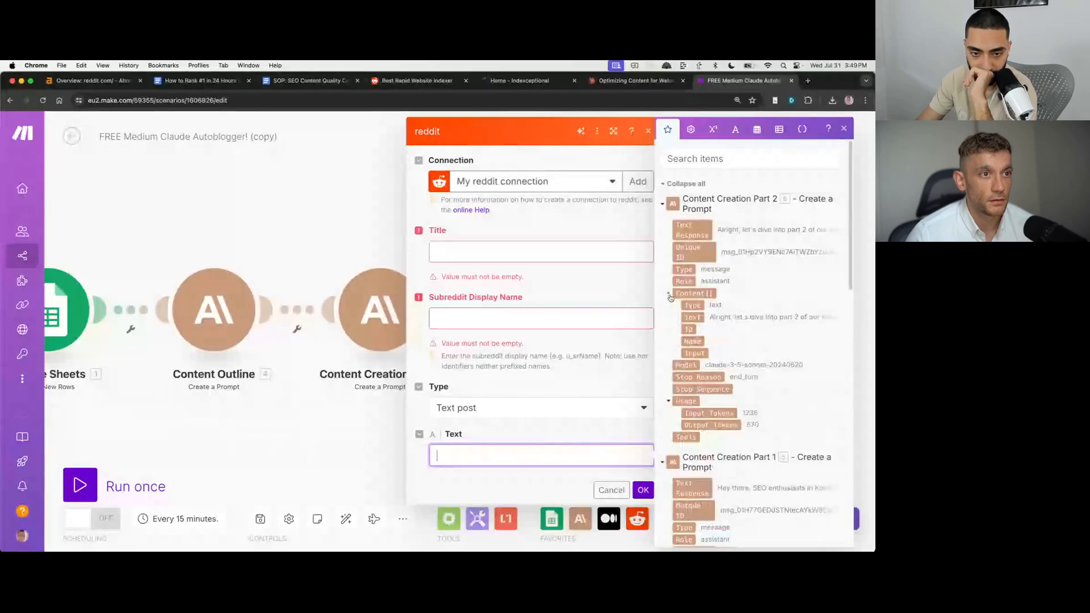
scroll(down, 3)
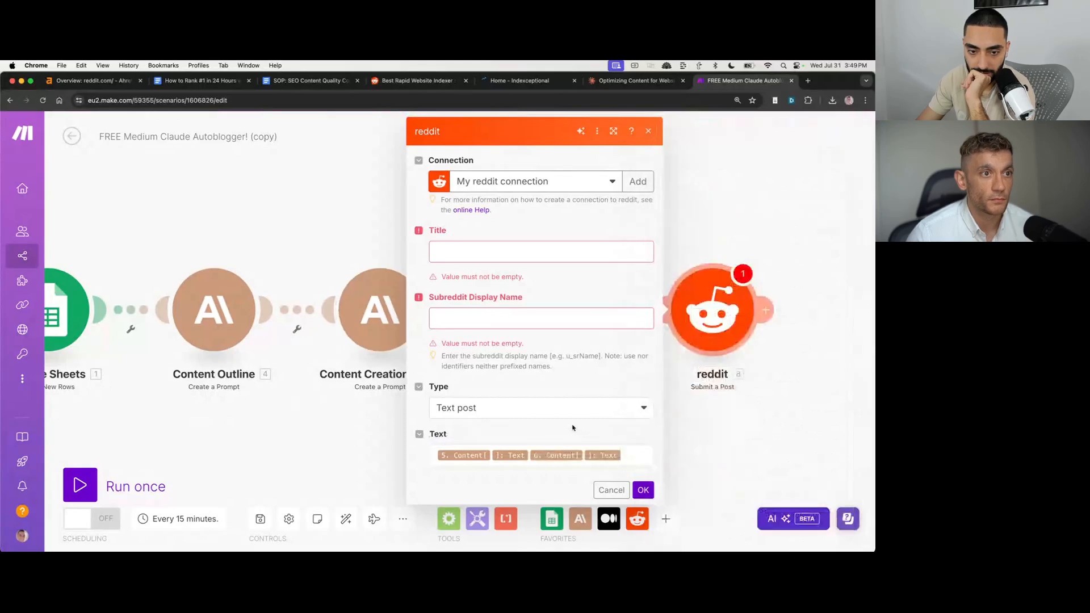
click(540, 327)
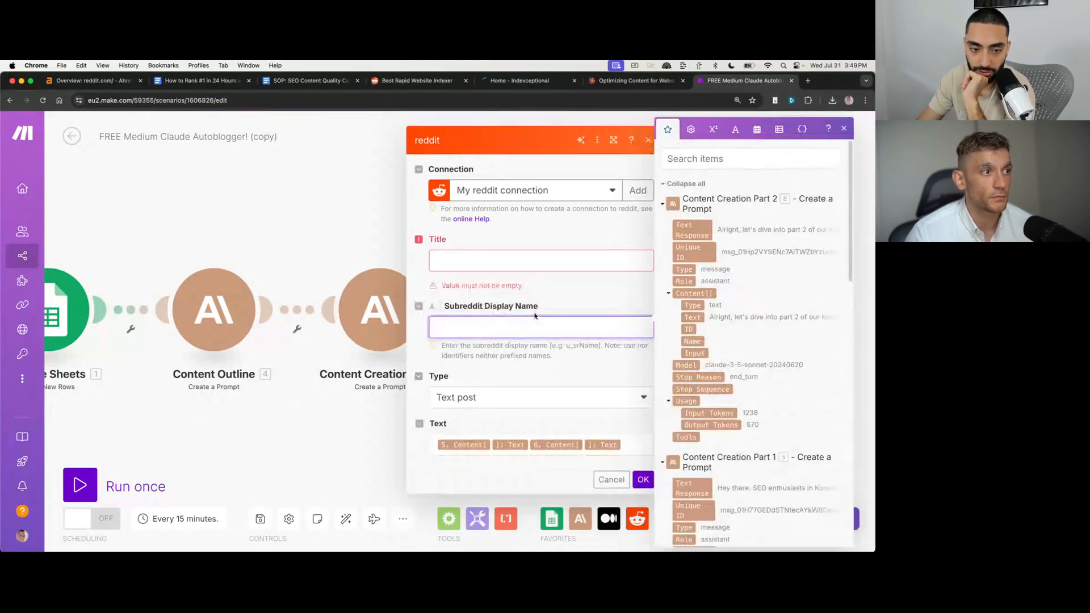
click(541, 328)
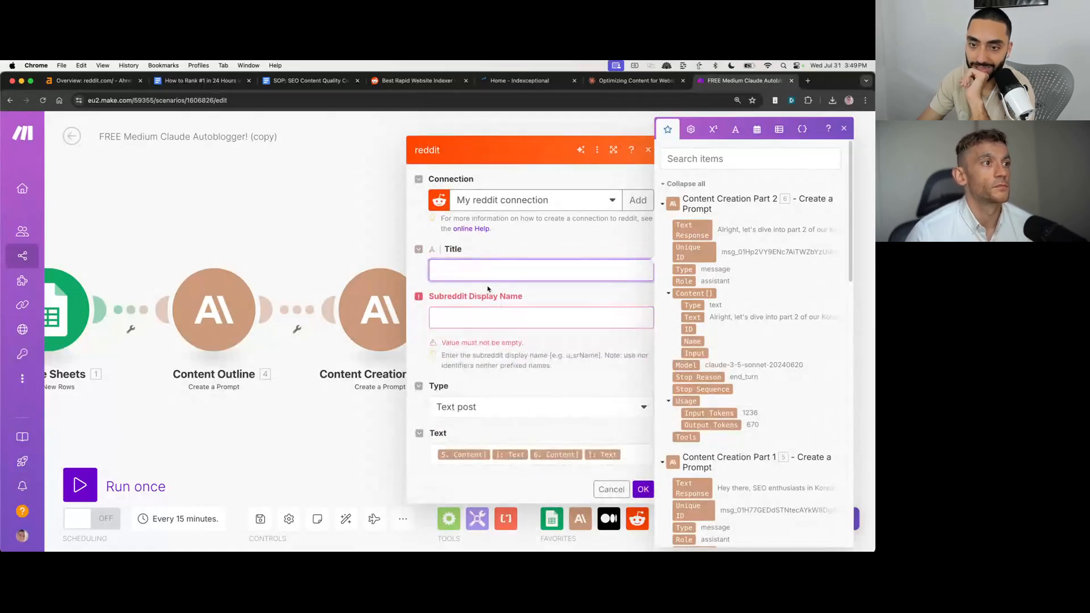
Step: Search Google for site:make.com subreddit while revisiting the Reddit step's subreddit field
click(540, 270)
text(google.co)
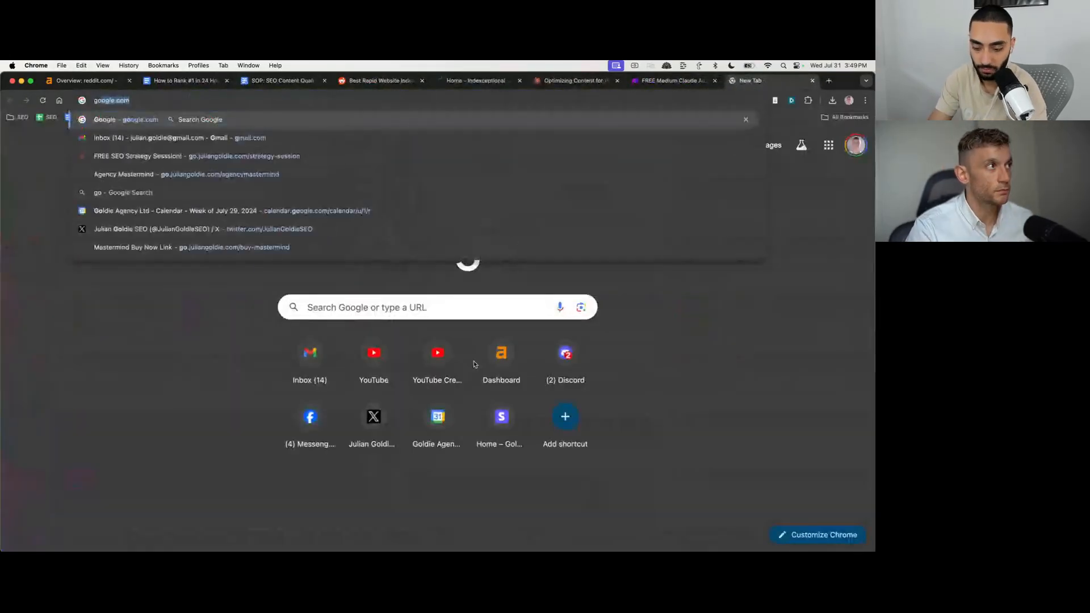
text(make reddit Enter the subreddit display name [e)
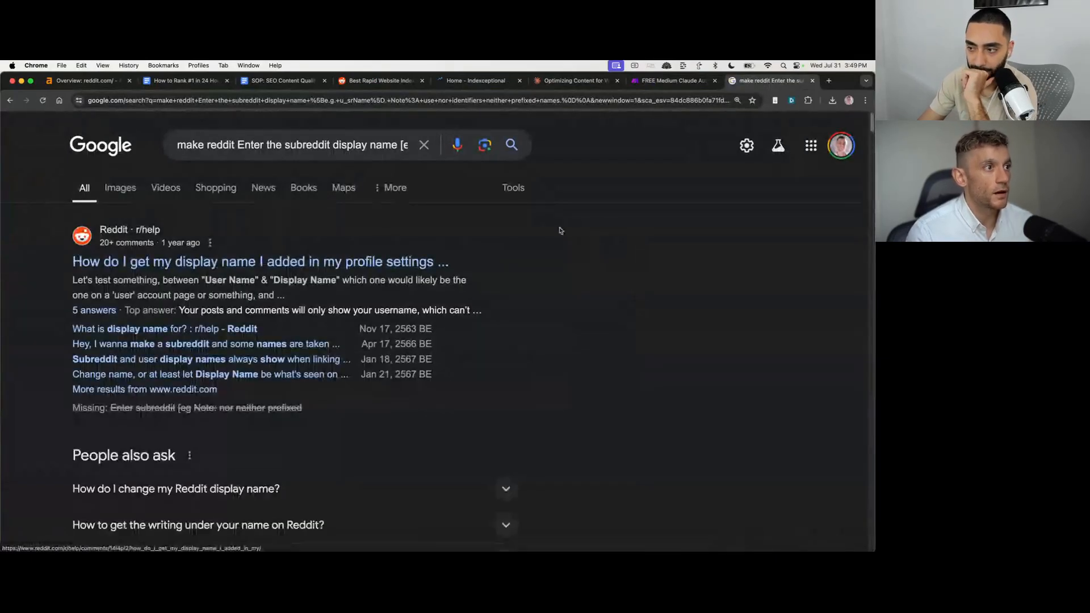
scroll(down, 3)
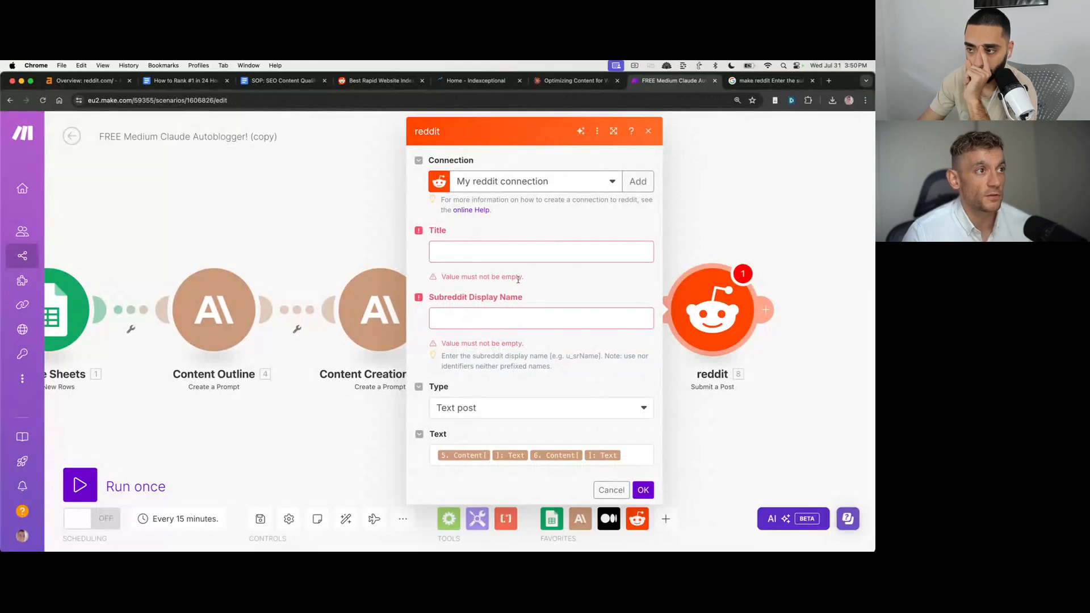
mouse_move(485, 336)
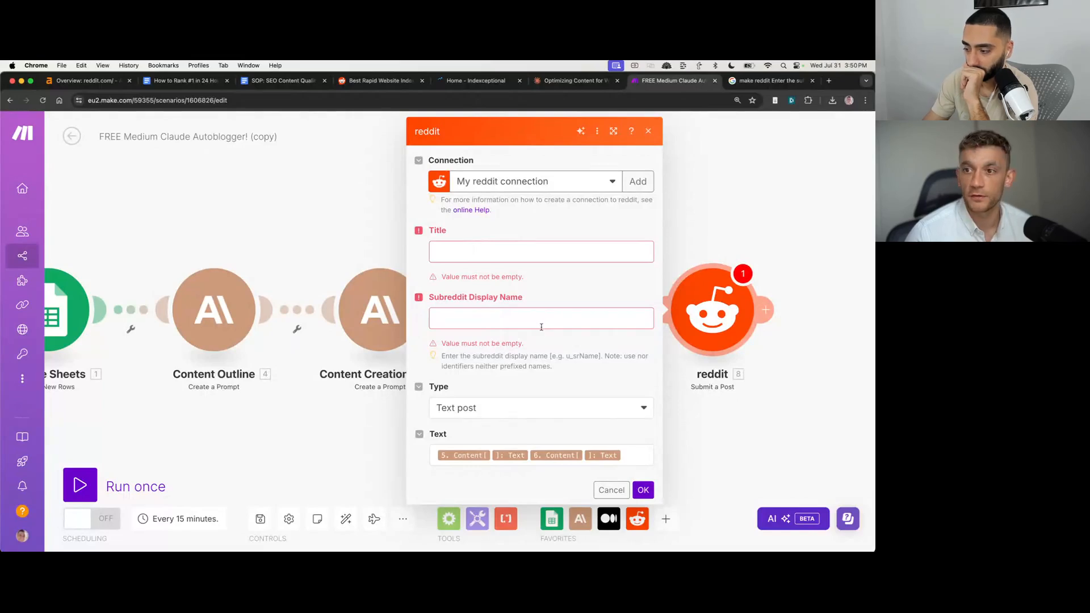
mouse_move(480, 398)
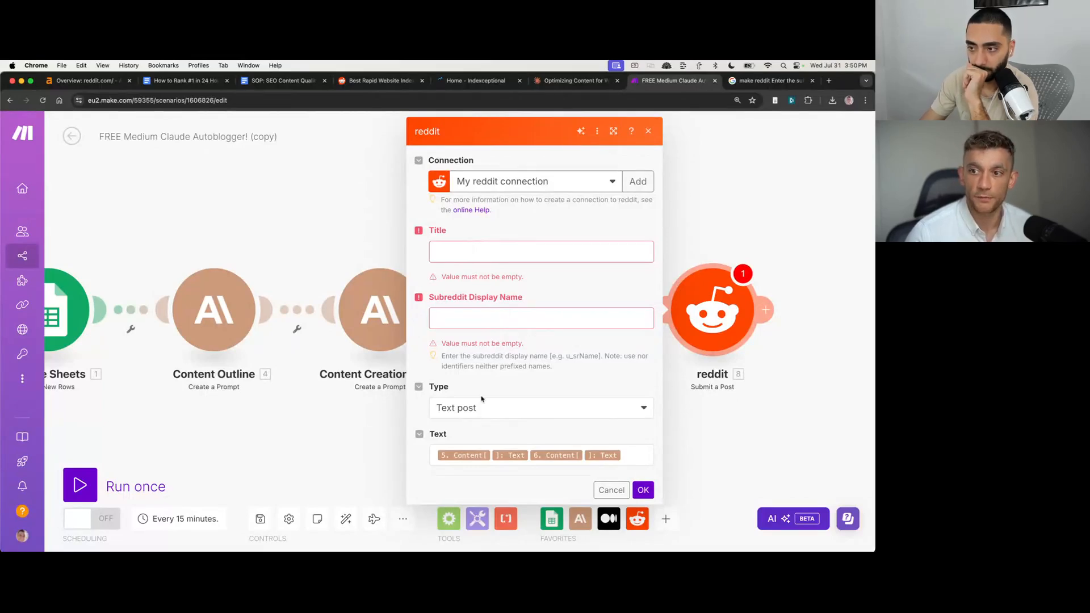
mouse_move(700, 258)
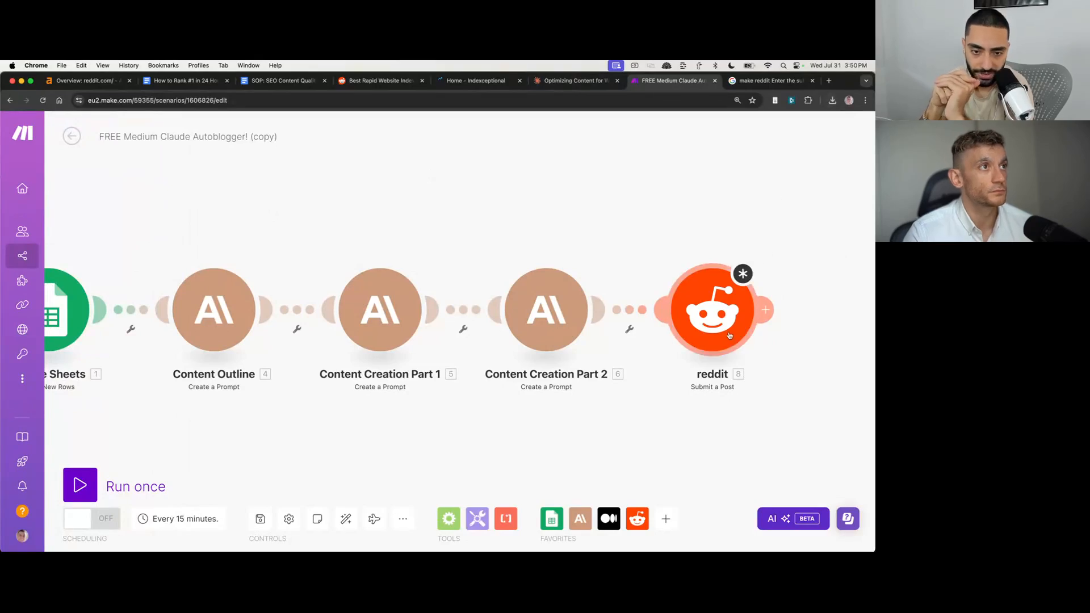
click(713, 309)
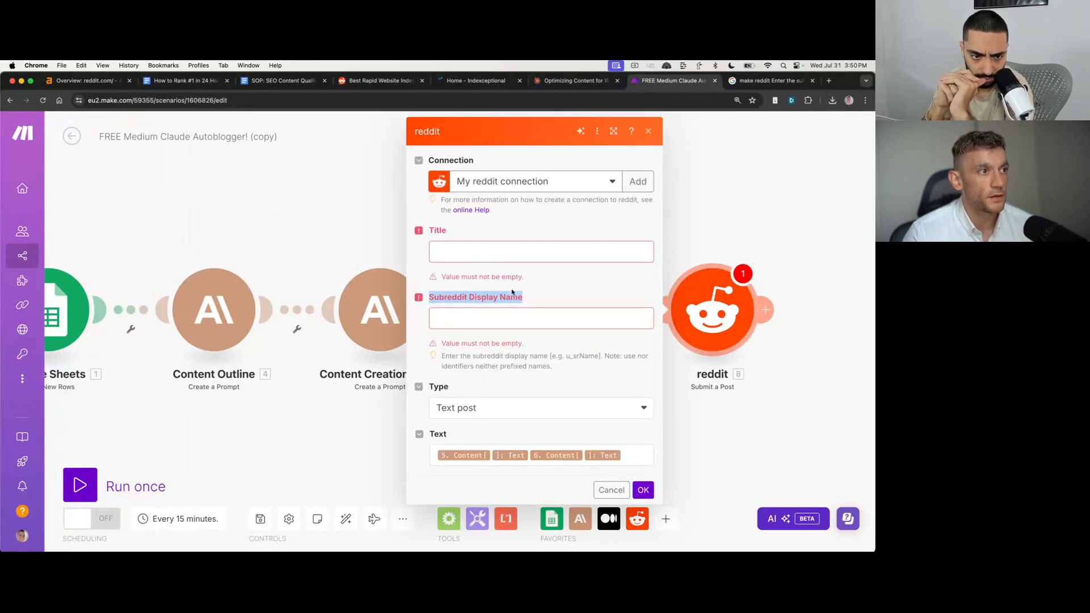
click(541, 318)
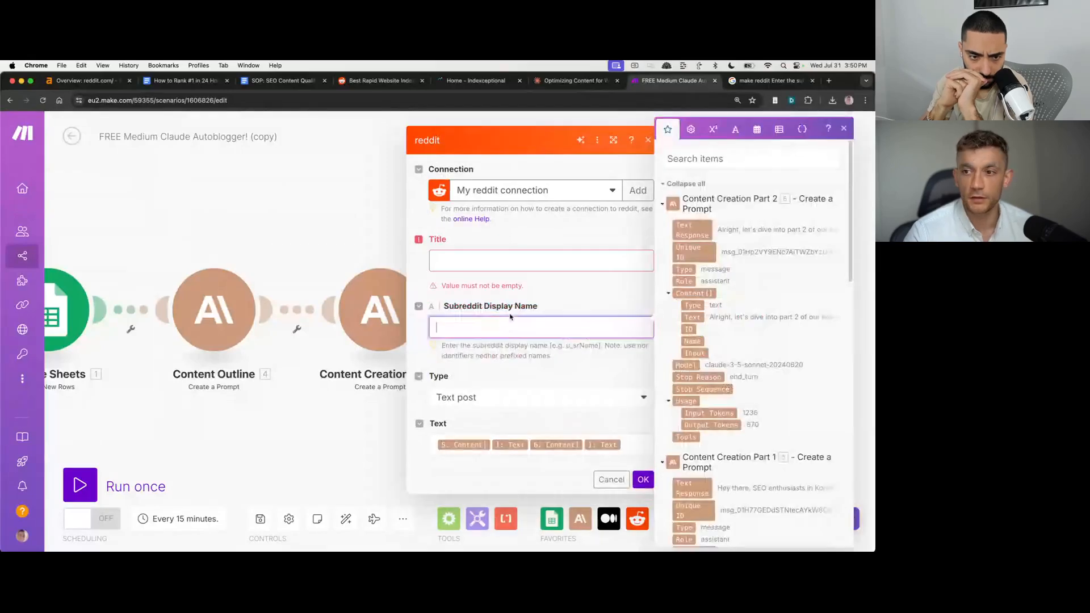
click(844, 128)
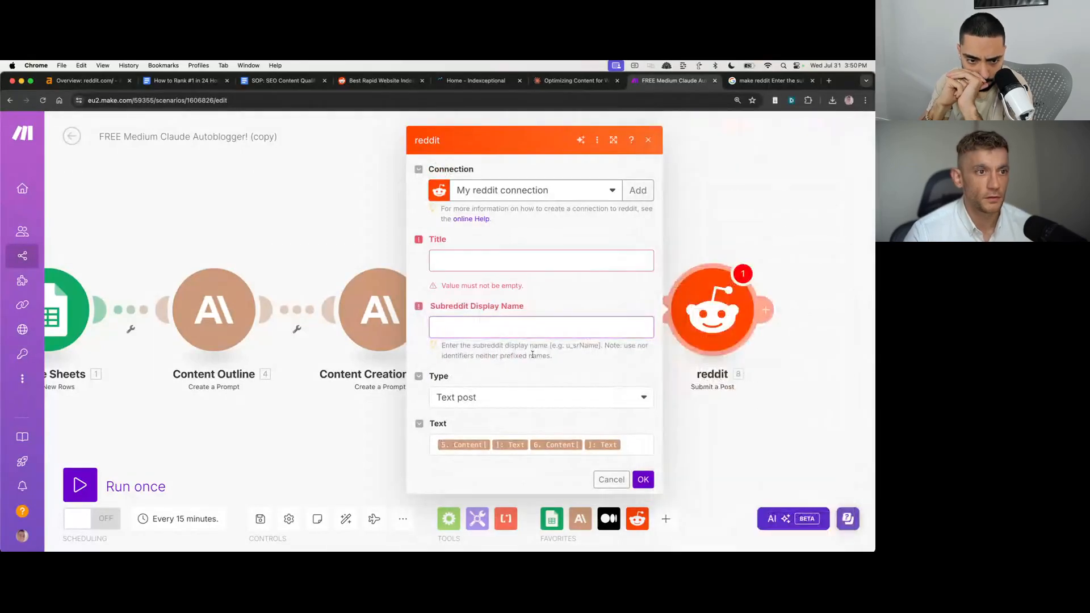
click(769, 80)
text(site:make.com subreddit)
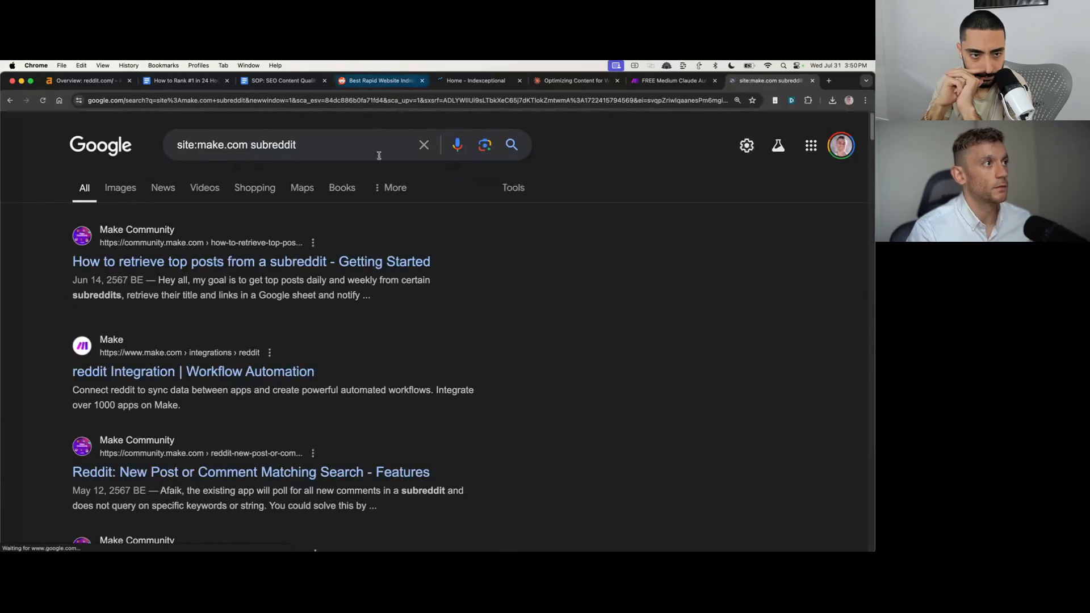
scroll(down, 3)
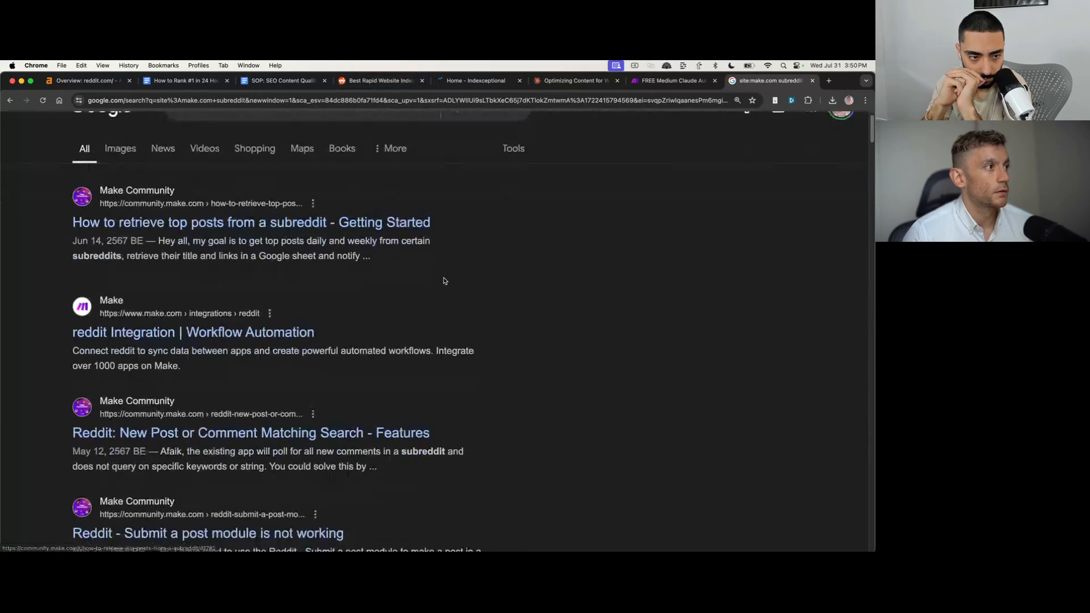
scroll(down, 3)
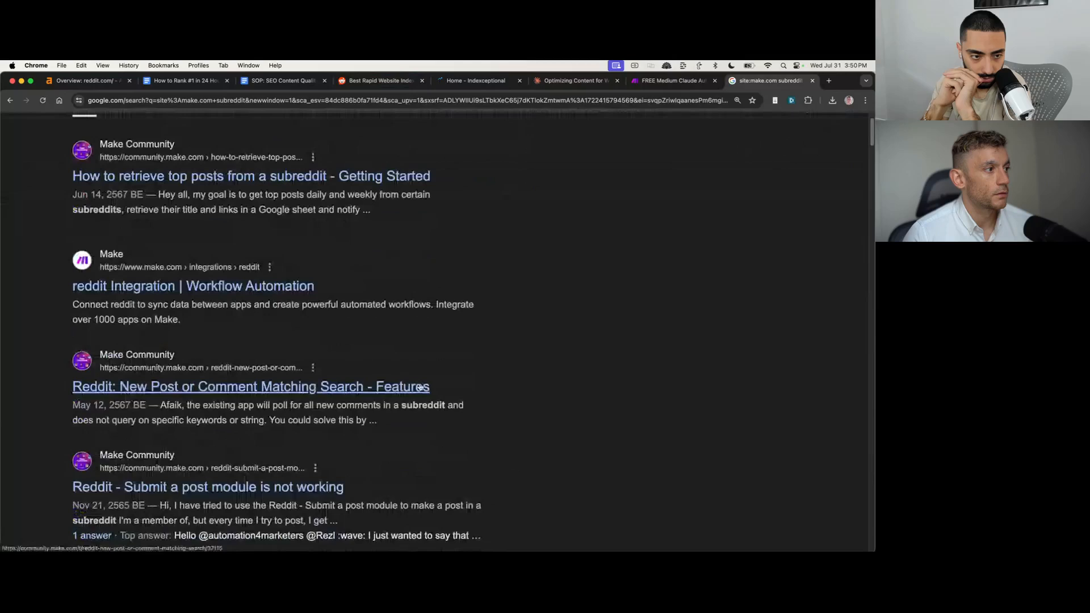
click(249, 386)
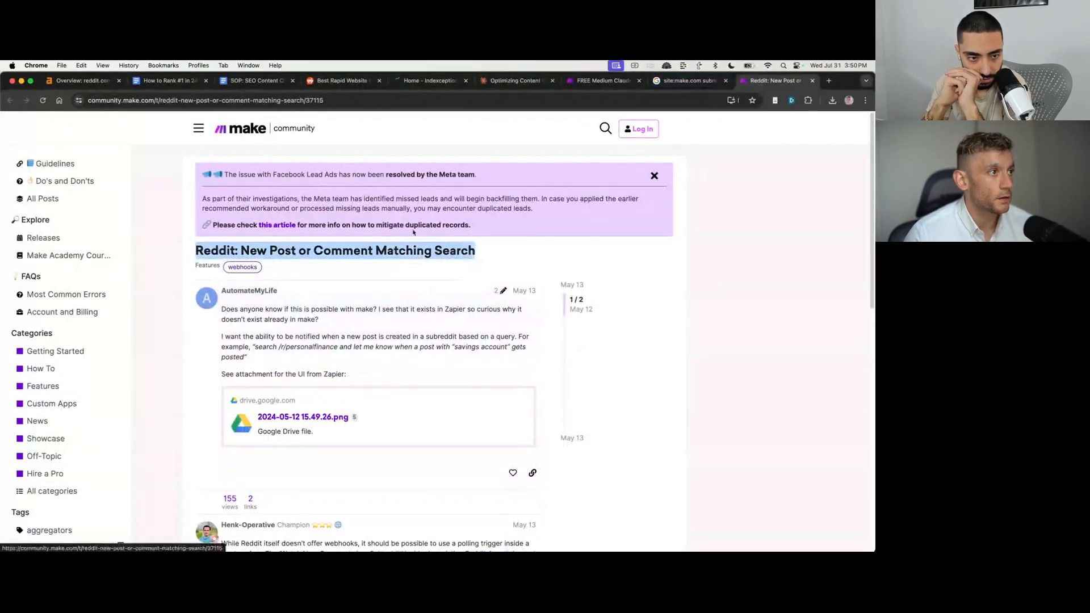
scroll(down, 3)
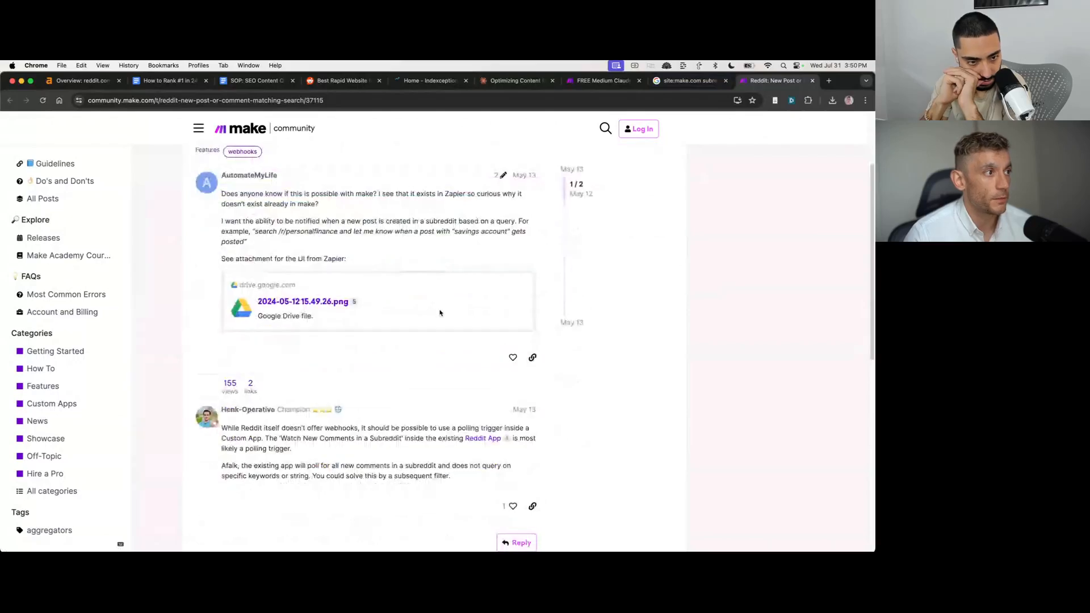
scroll(down, 3)
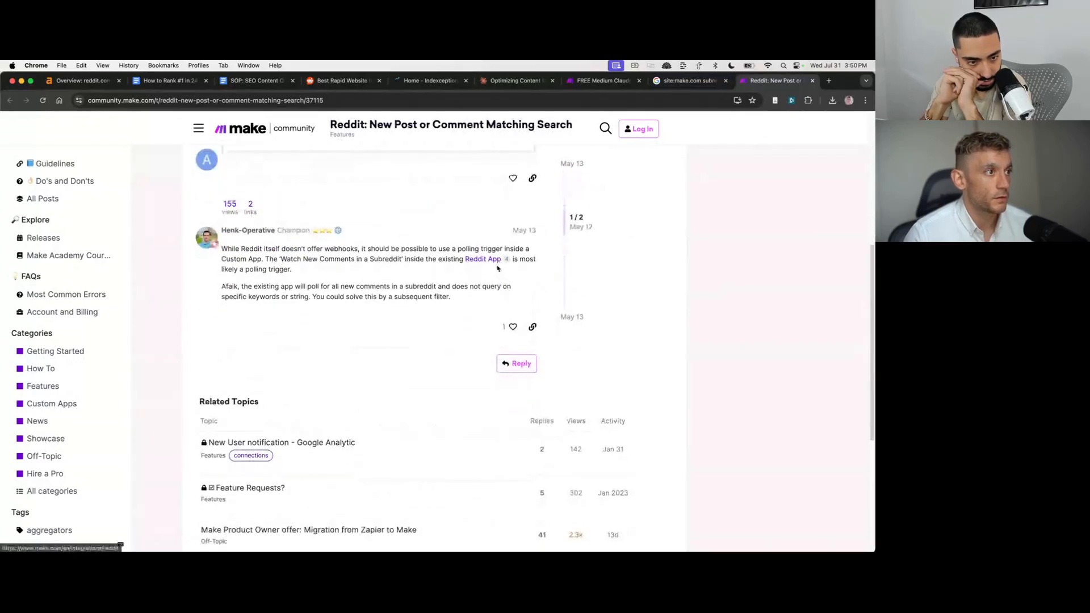
click(600, 80)
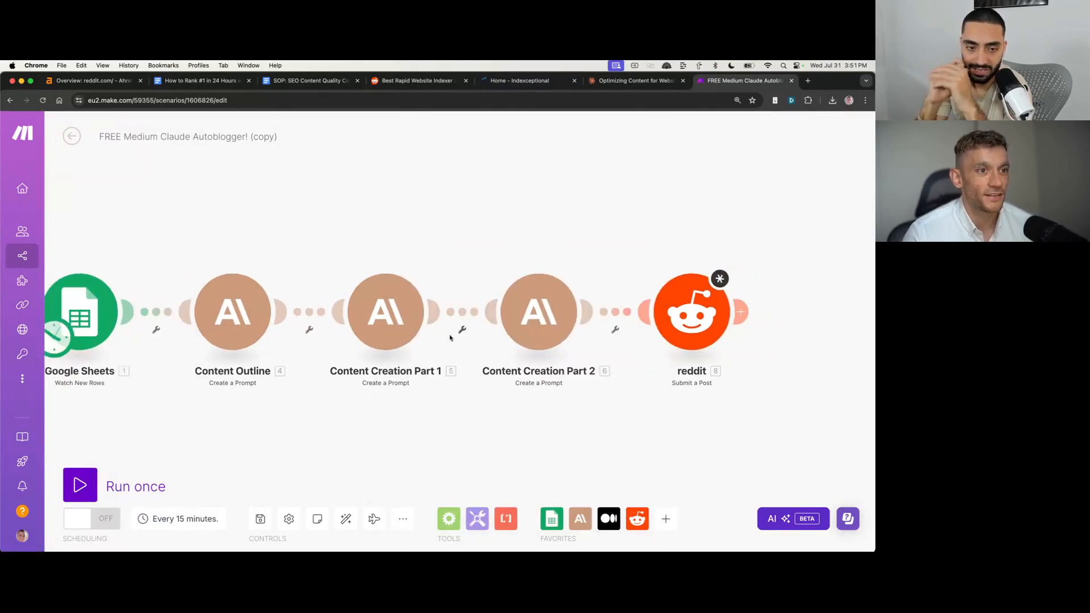
Step: Save the copied scenario anyway despite the unfinished Reddit step
click(692, 311)
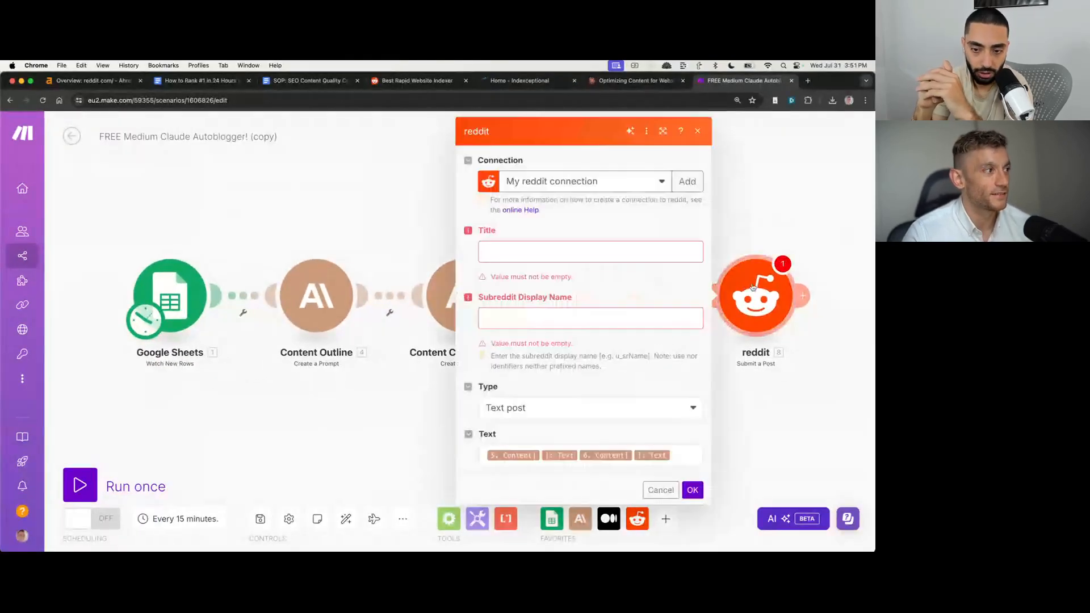
click(659, 491)
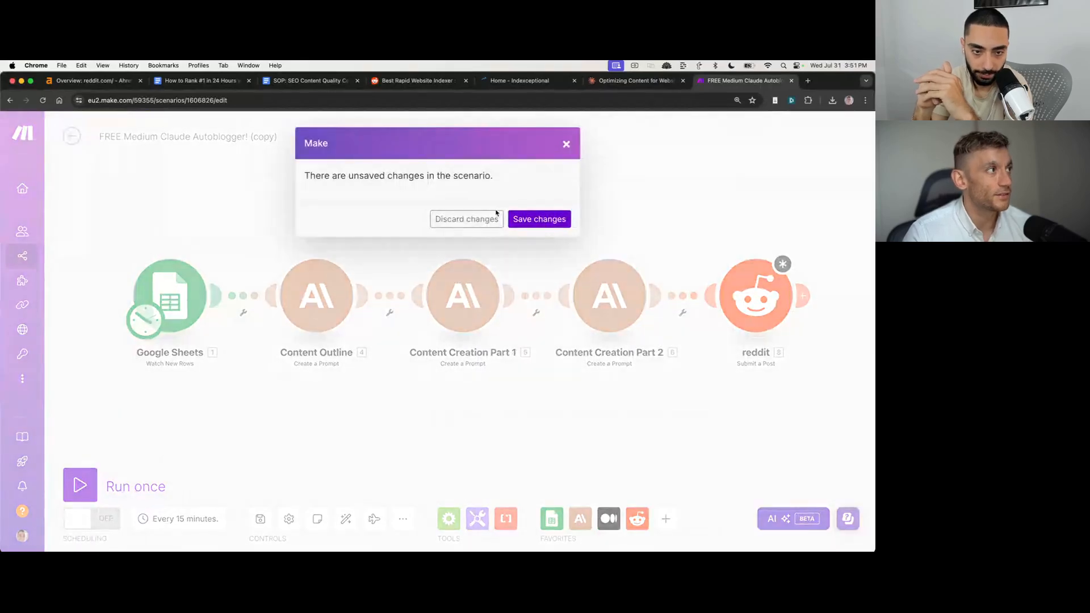
click(539, 219)
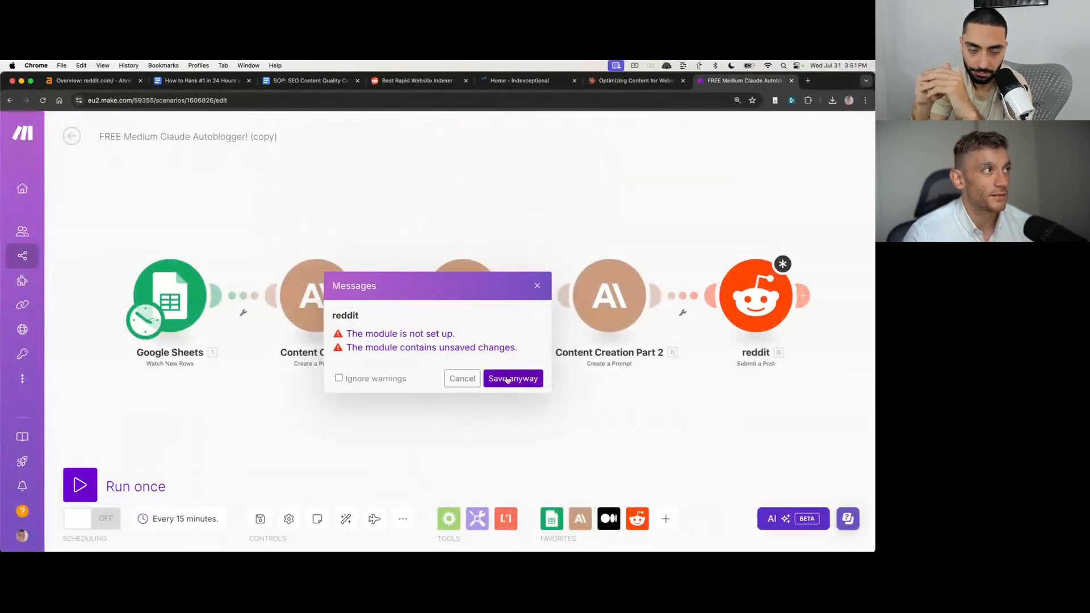
click(514, 378)
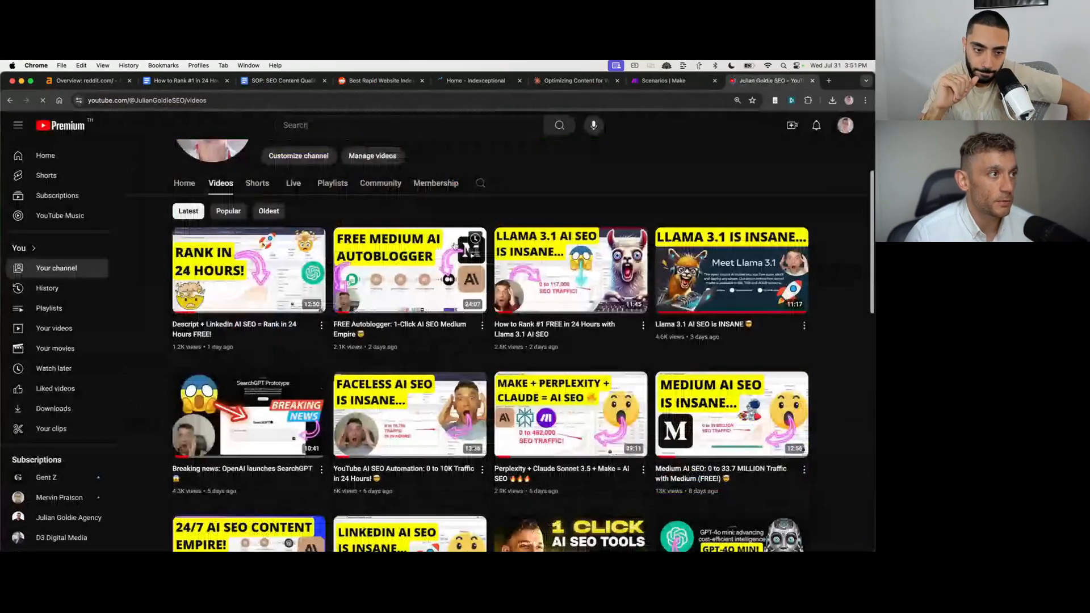
Step: Return to All scenarios and reopen the FREE Medium Claude Autoblogger! scenario
click(668, 79)
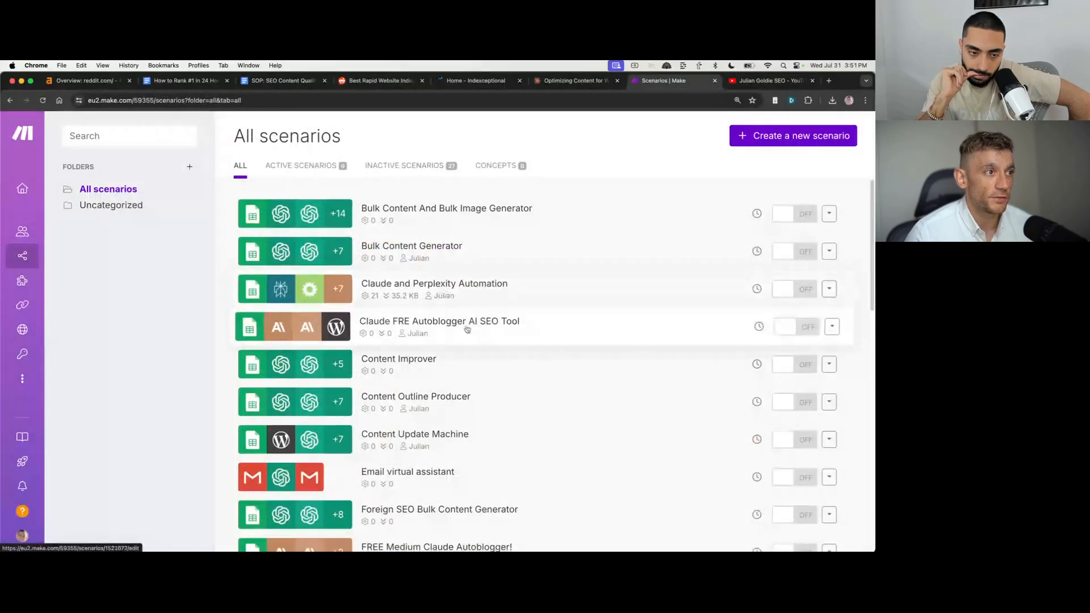
scroll(down, 3)
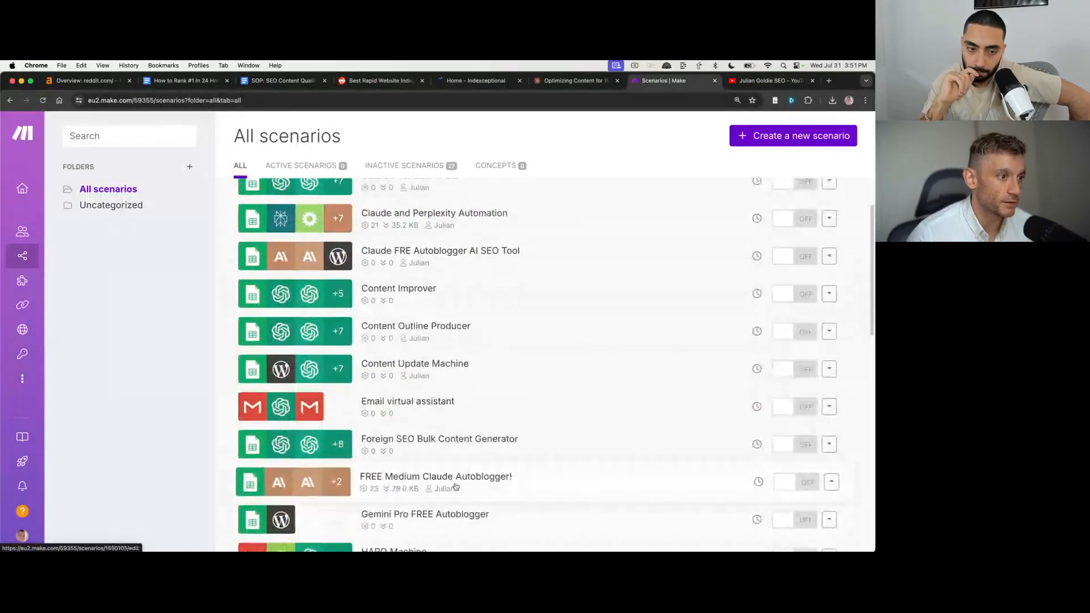
click(435, 476)
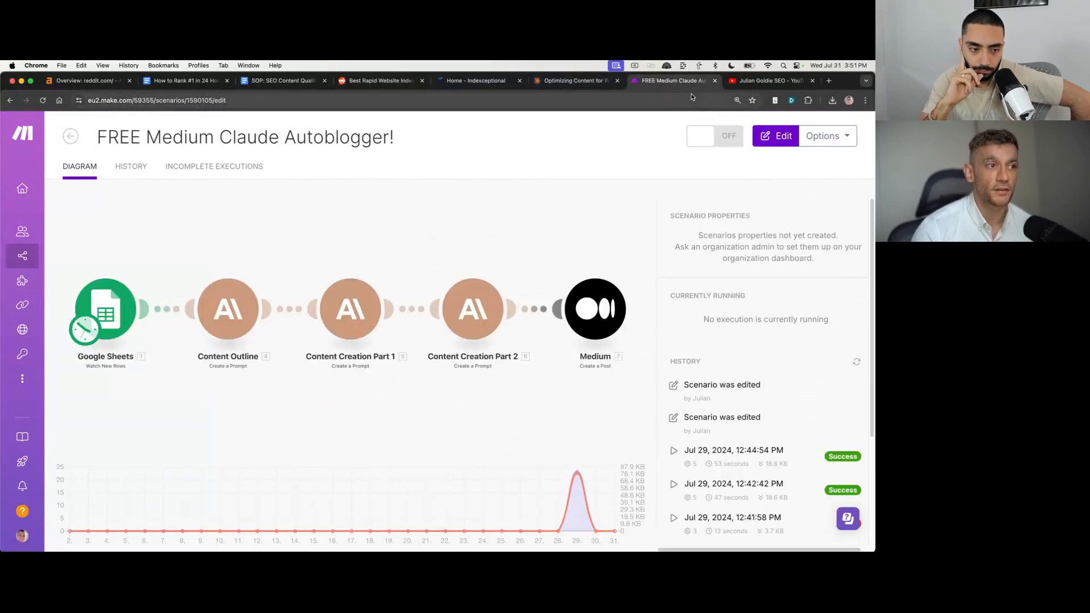
mouse_move(544, 259)
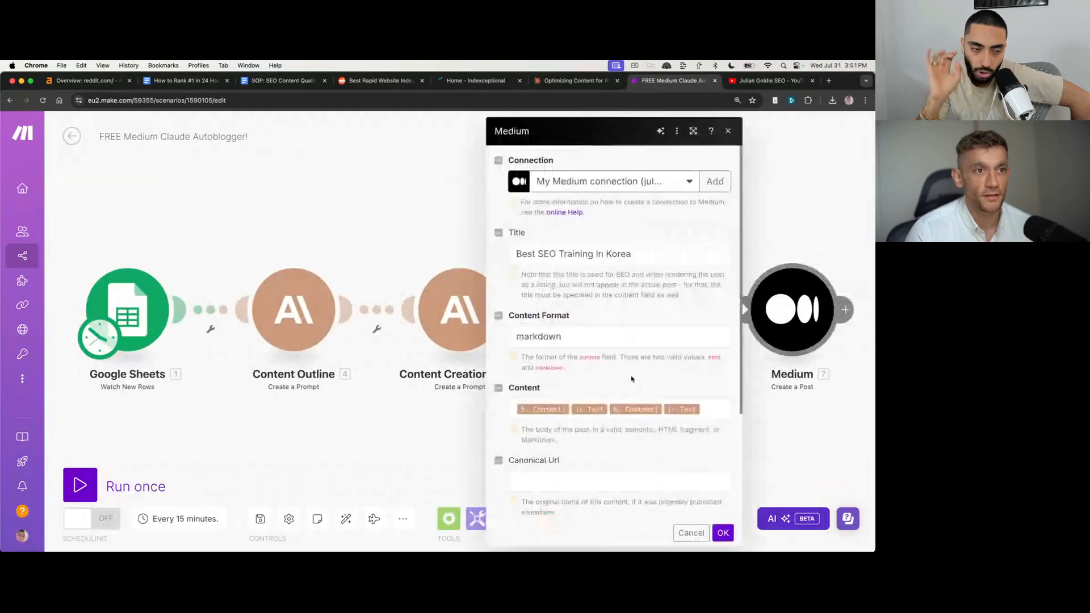
Step: Check the Medium Create a Post step's markdown content and draft status, then return to the Reddit indexer post
scroll(down, 3)
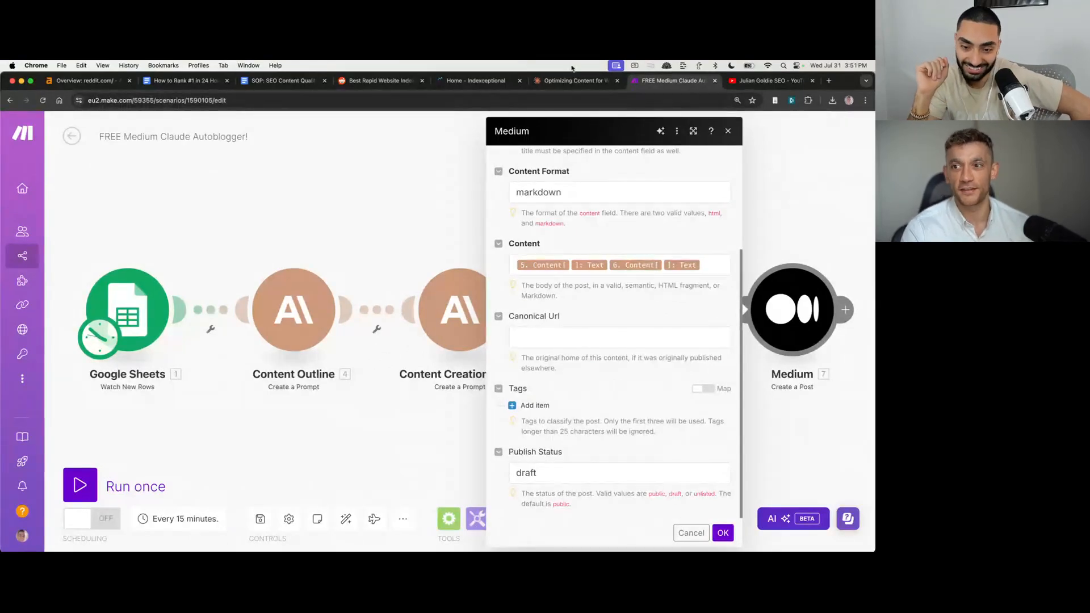
click(691, 533)
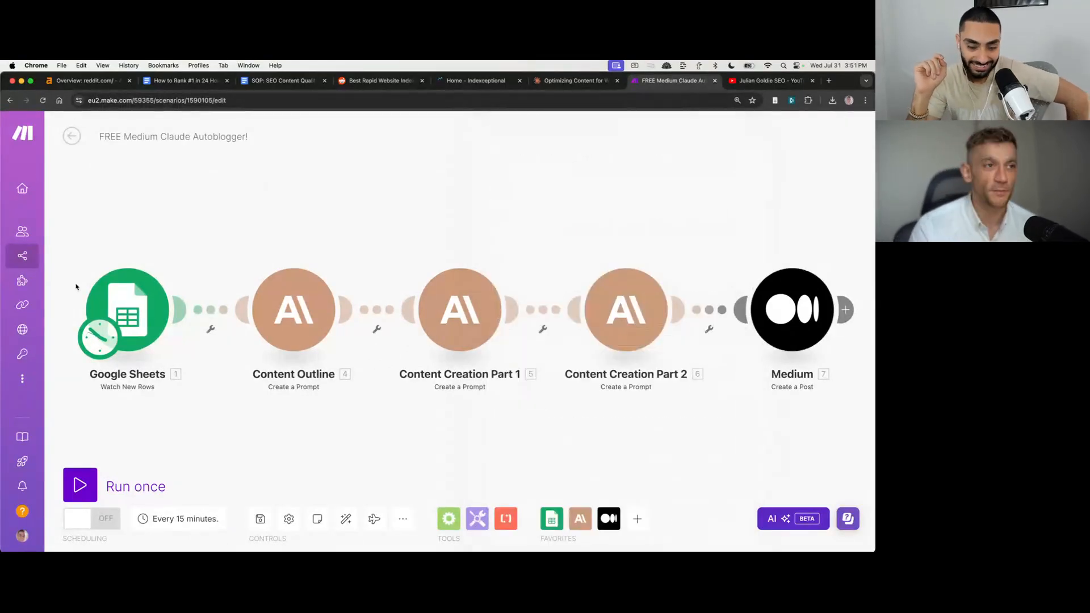
mouse_move(157, 192)
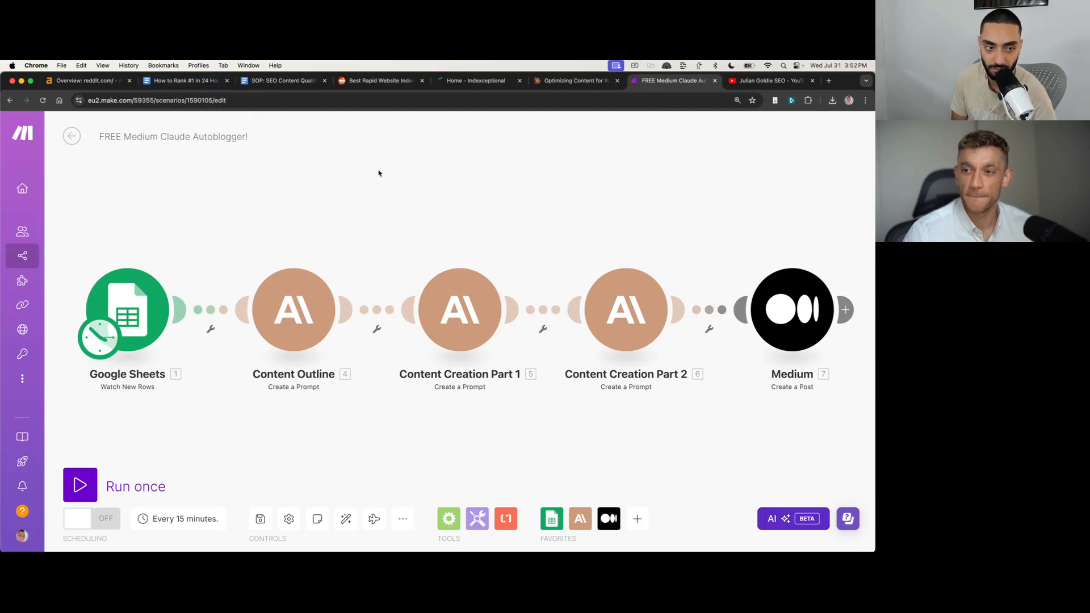
mouse_move(360, 183)
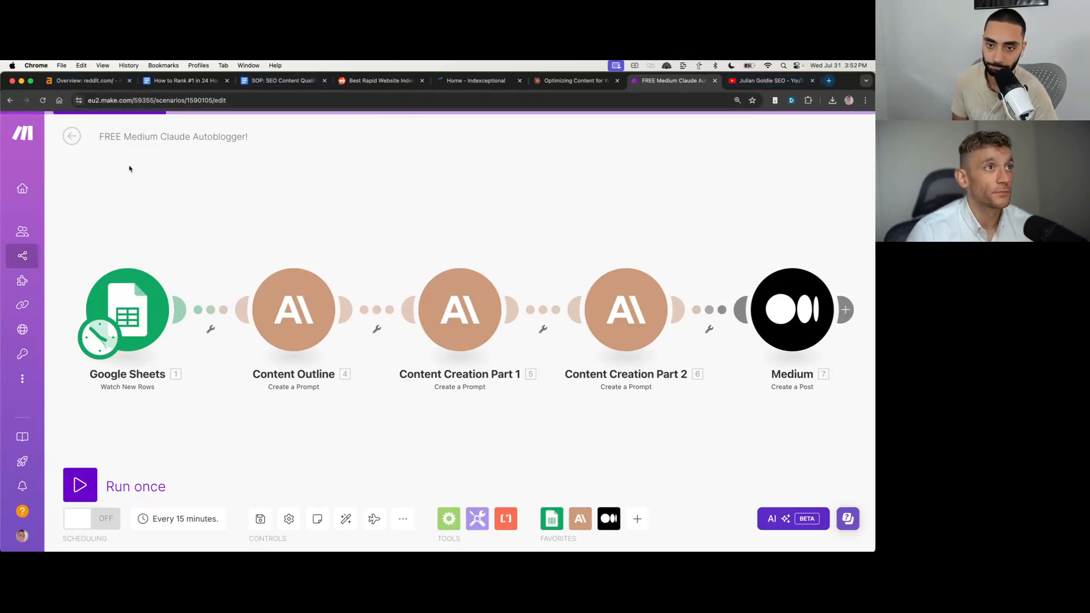
click(376, 81)
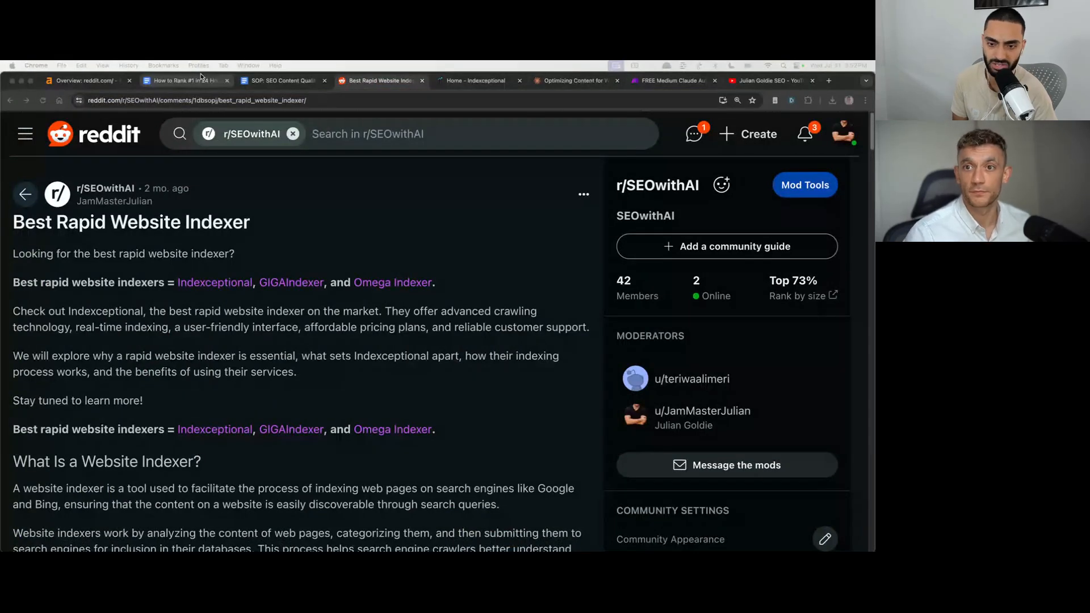
Step: Review the ranking notes, the Ahrefs reddit.com overview and the quality control checklist
click(184, 81)
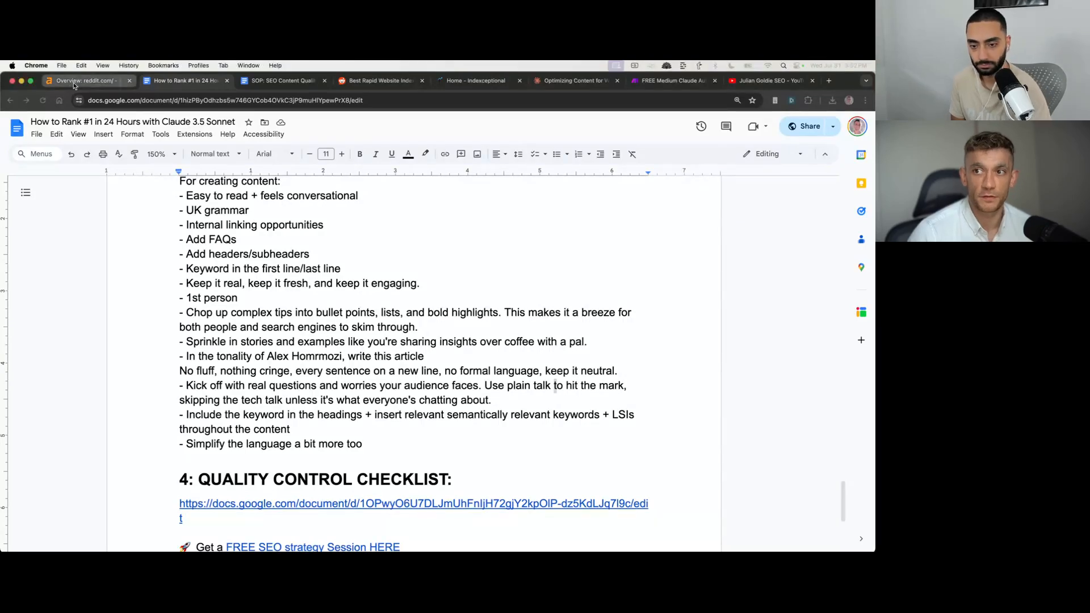
click(83, 81)
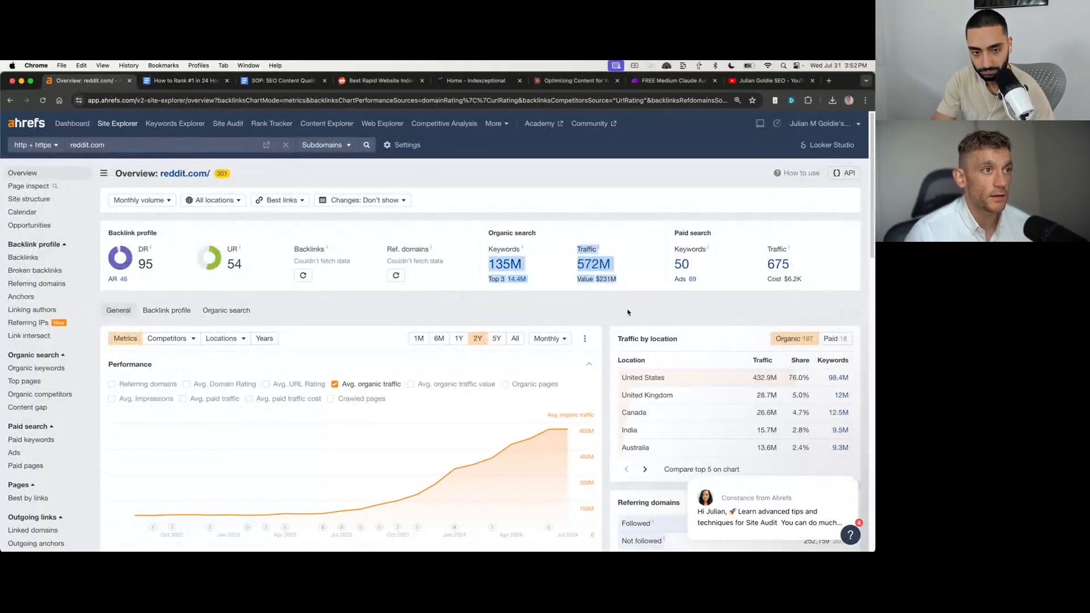
click(182, 81)
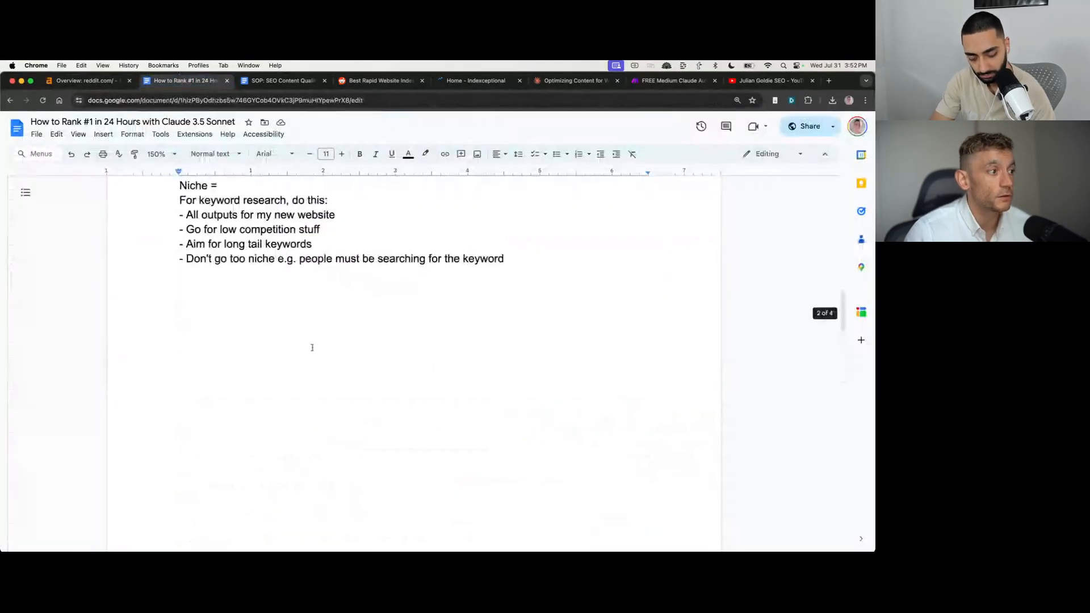
scroll(down, 3)
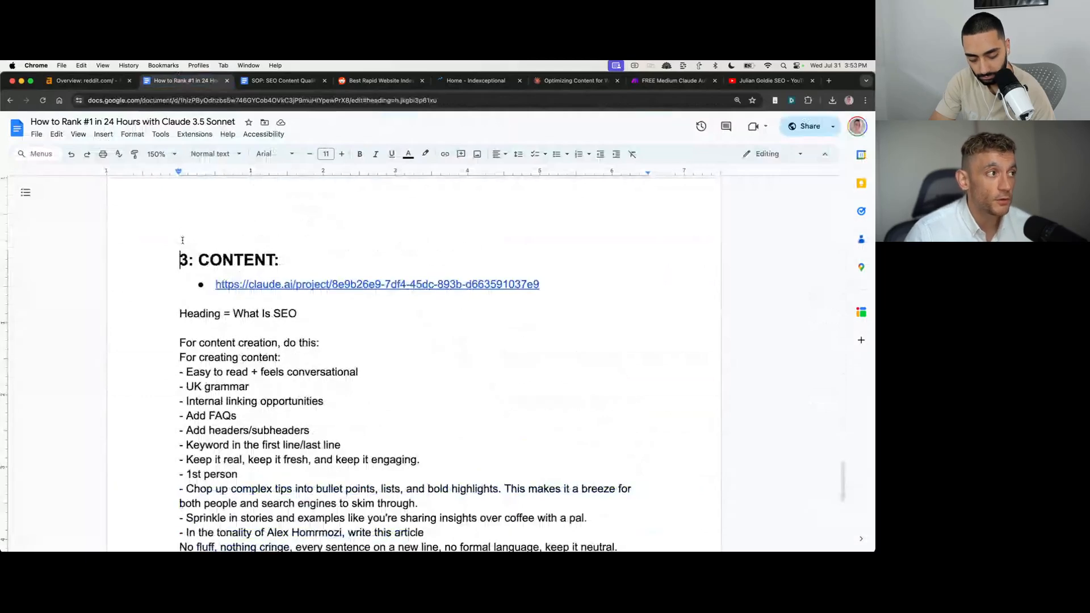
scroll(down, 3)
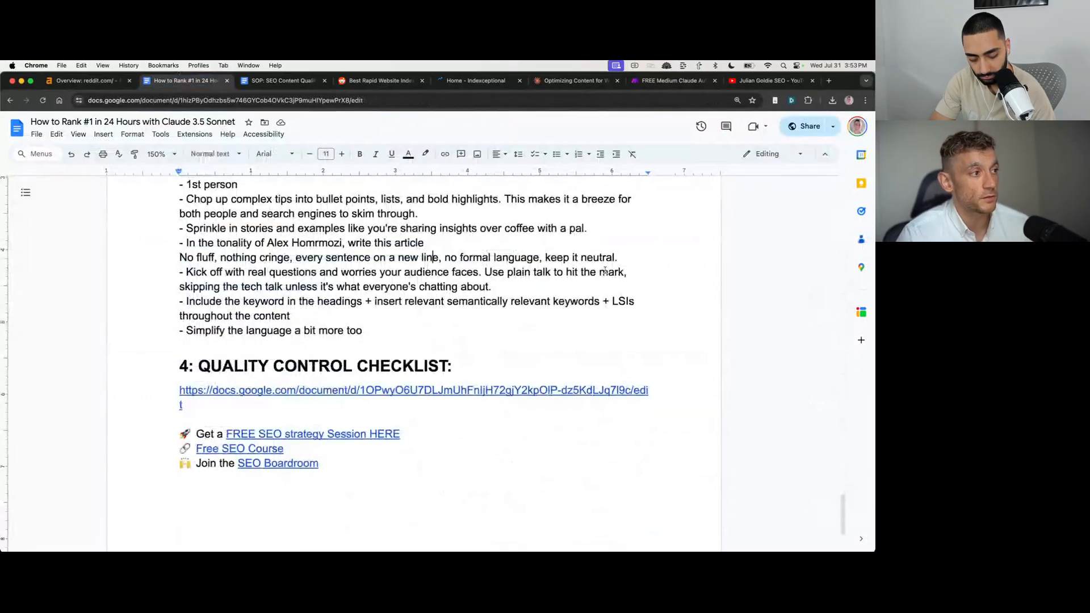
click(282, 80)
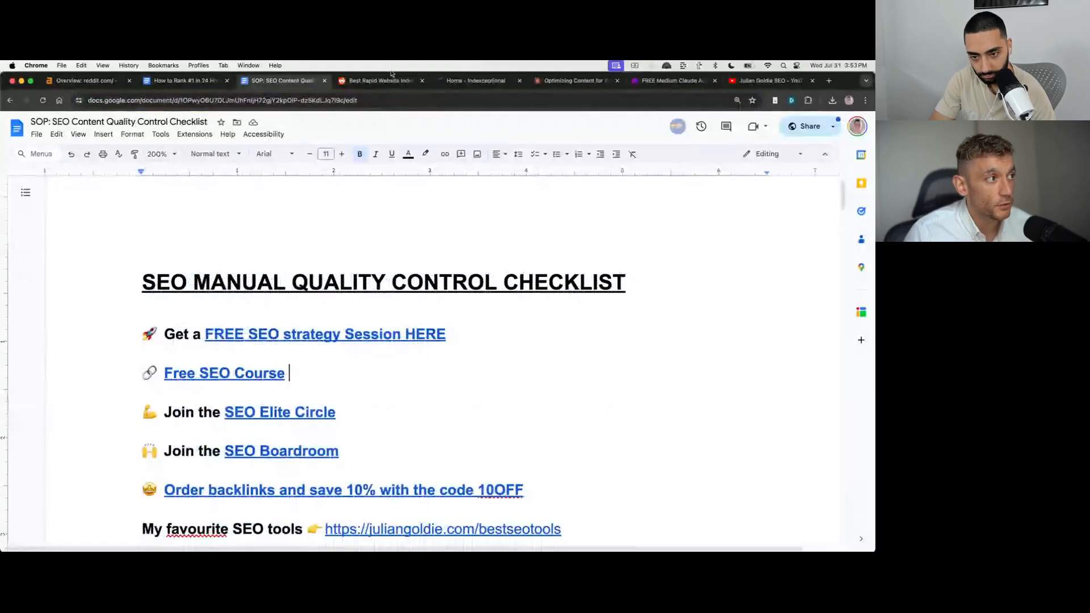
Step: Revisit the Reddit post, Indexceptional and the Medium scenario, then open the free SEO strategy session link
click(379, 79)
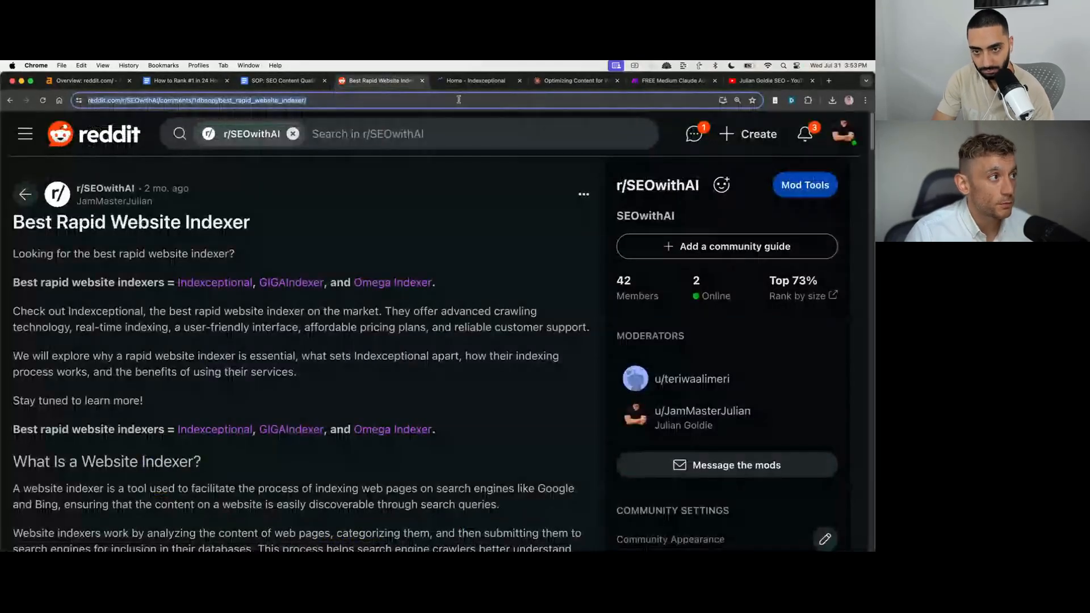
click(476, 81)
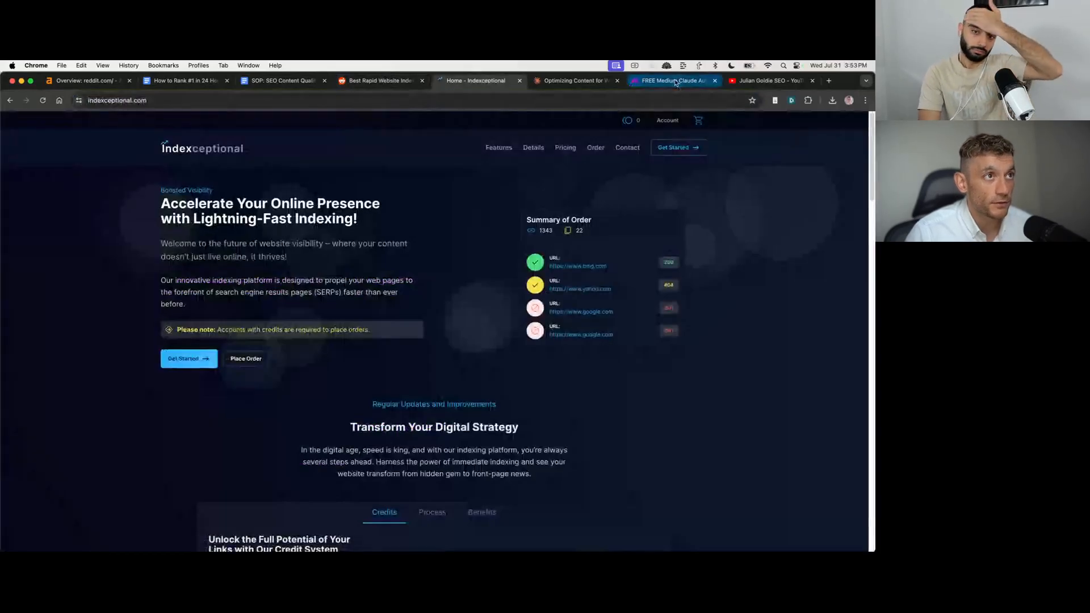
click(671, 79)
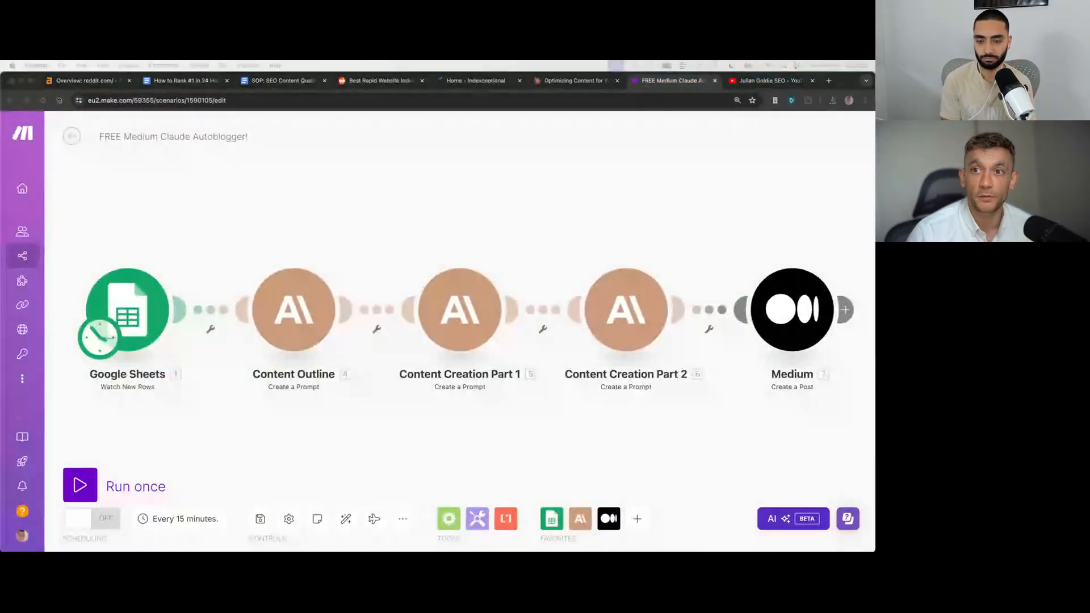
click(358, 100)
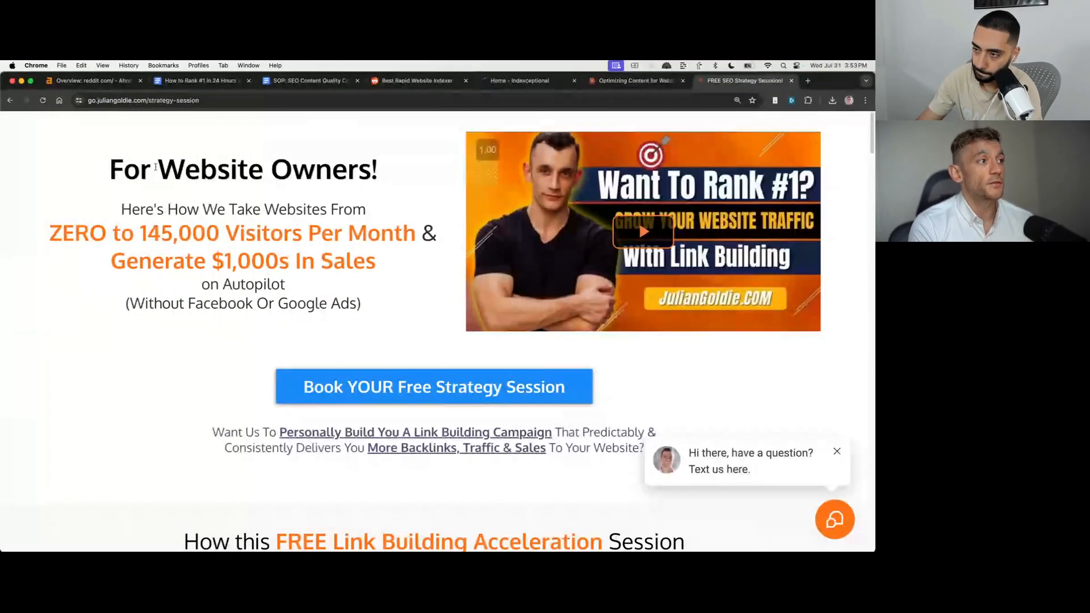
Step: Scroll through the free link building session's six benefit sections
scroll(down, 3)
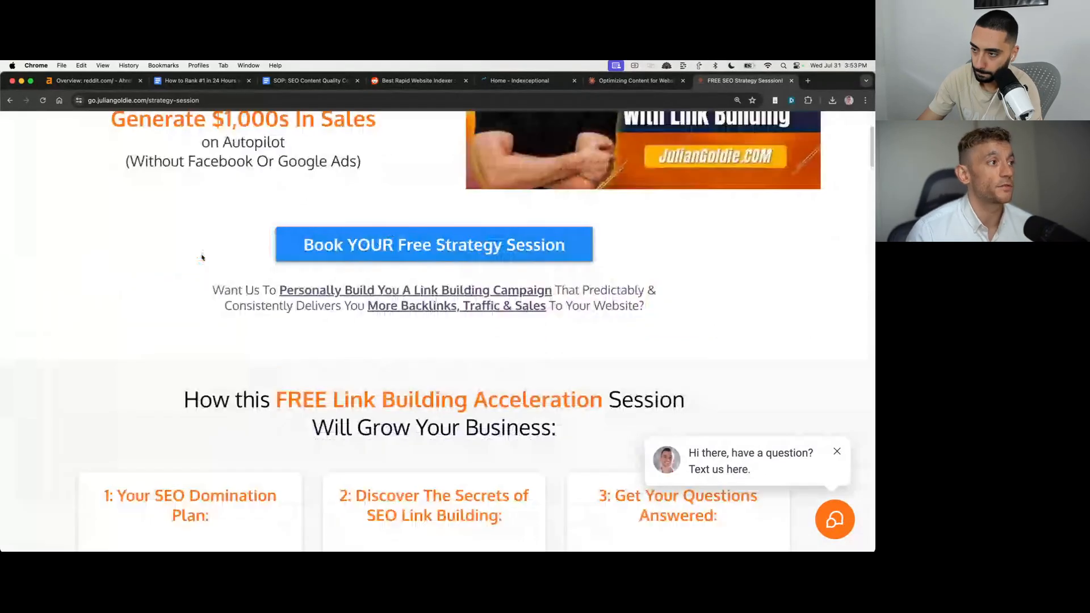
scroll(down, 3)
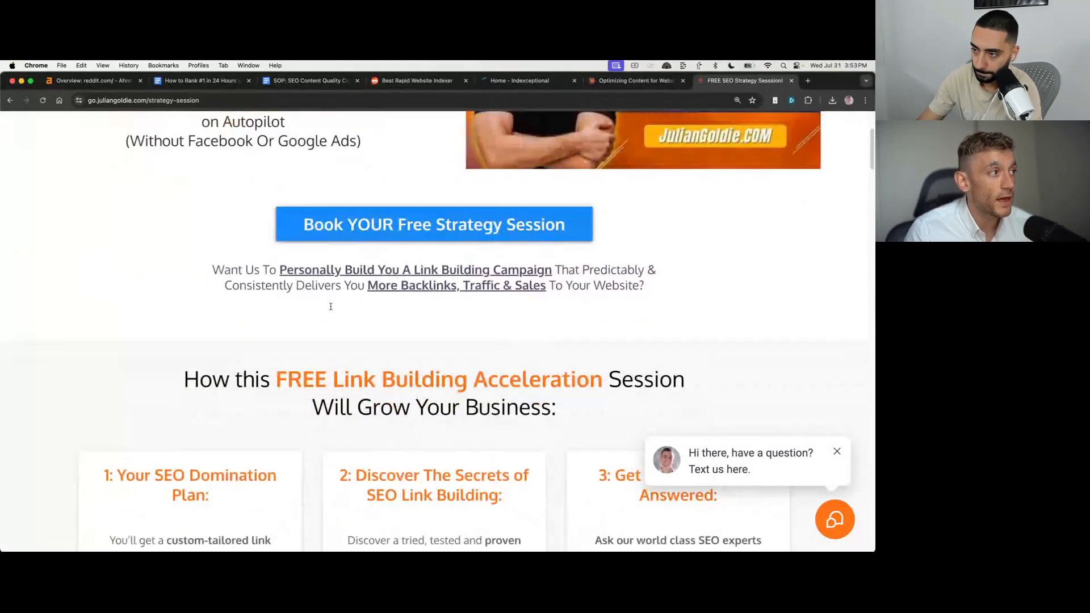
scroll(down, 3)
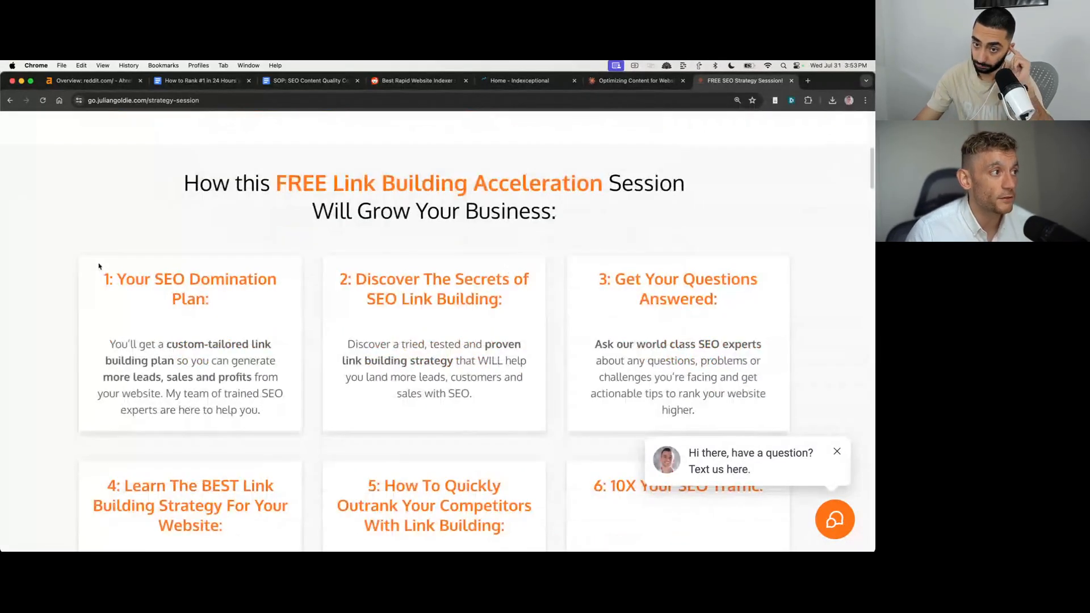